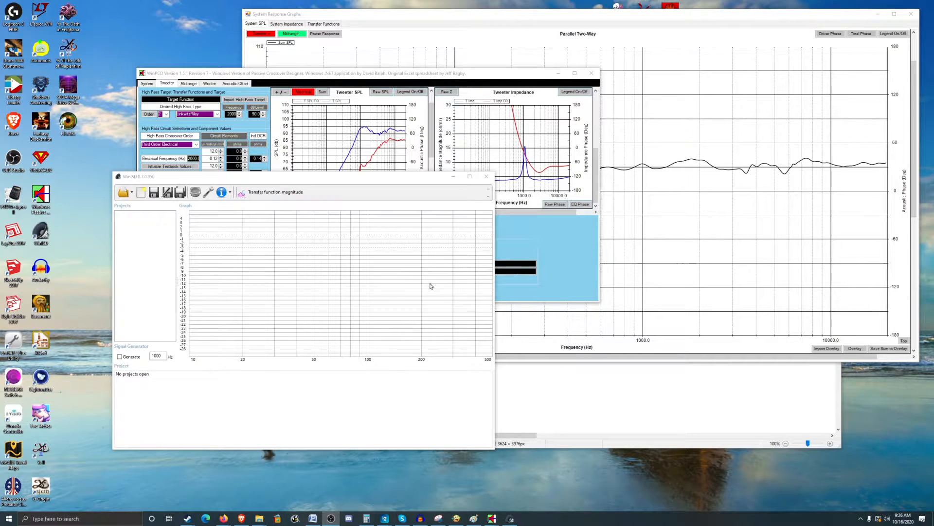
pyautogui.moveTo(412, 318)
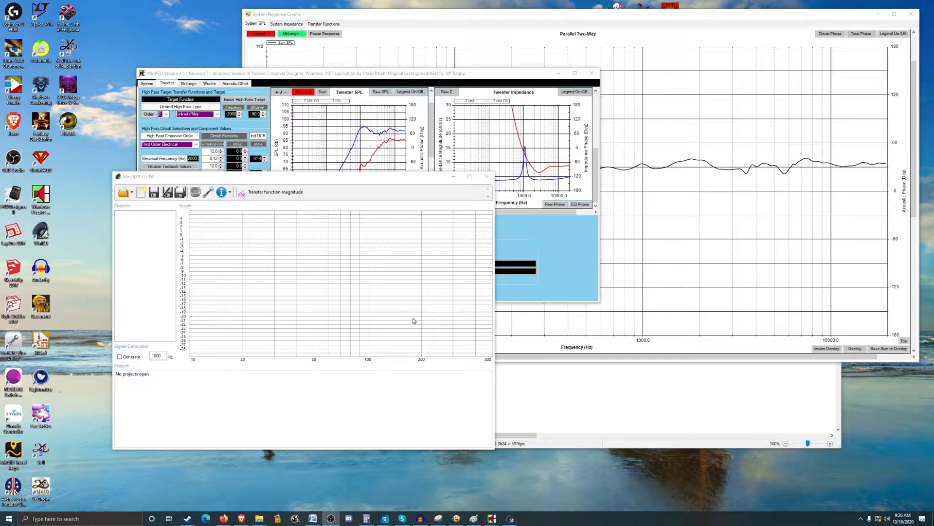
pyautogui.moveTo(398, 318)
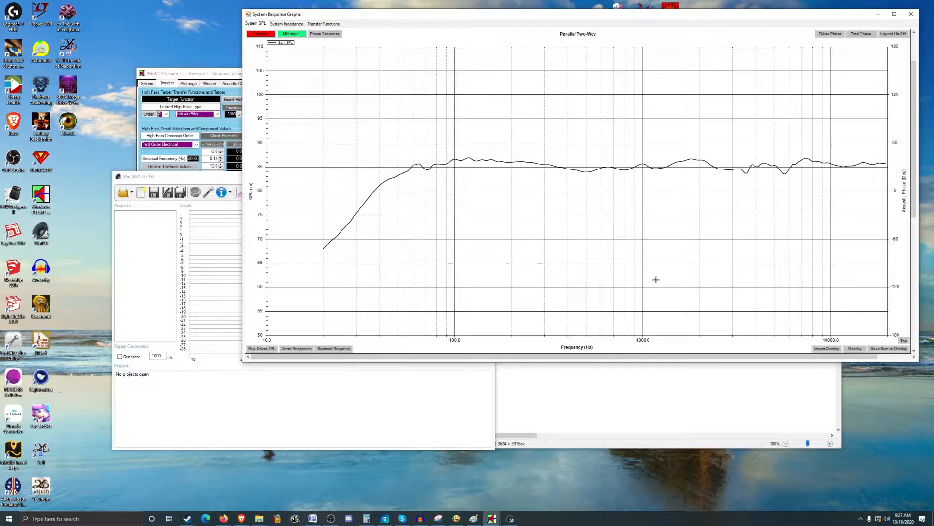
pyautogui.moveTo(395, 153)
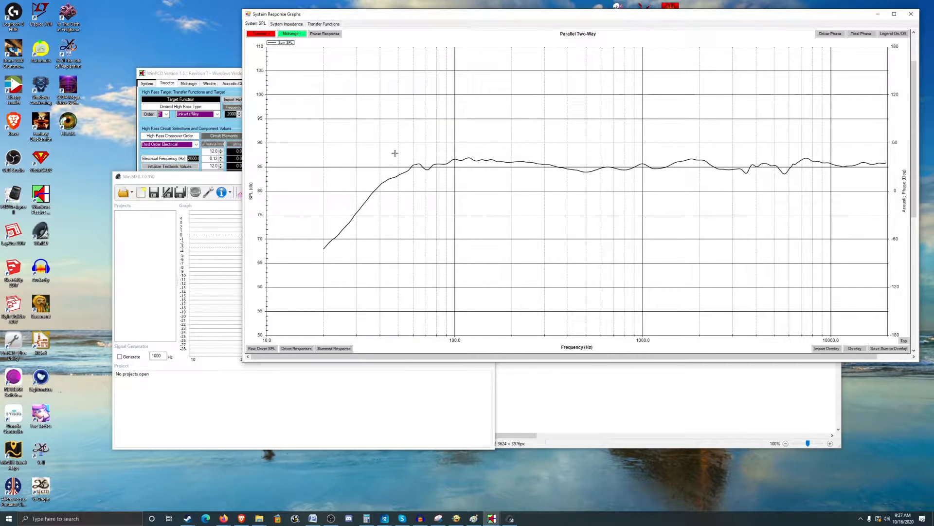
pyautogui.moveTo(501, 196)
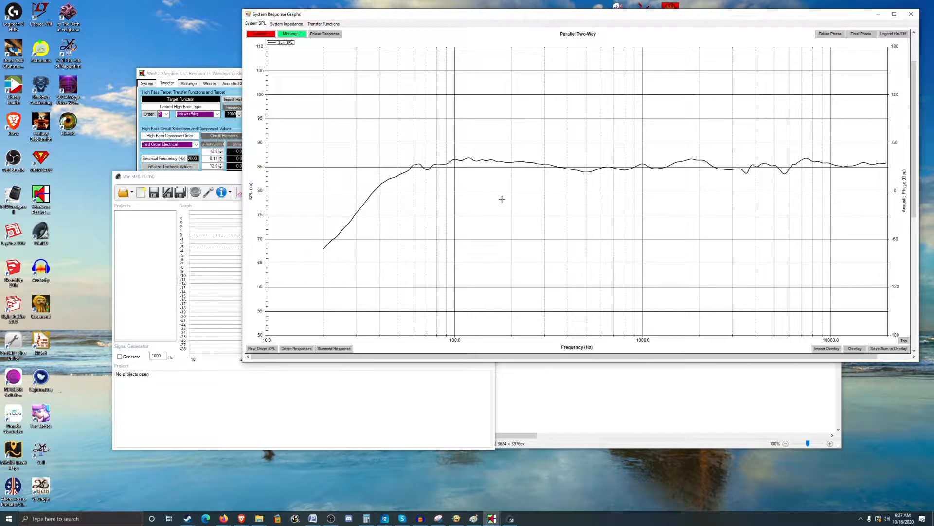
pyautogui.moveTo(507, 201)
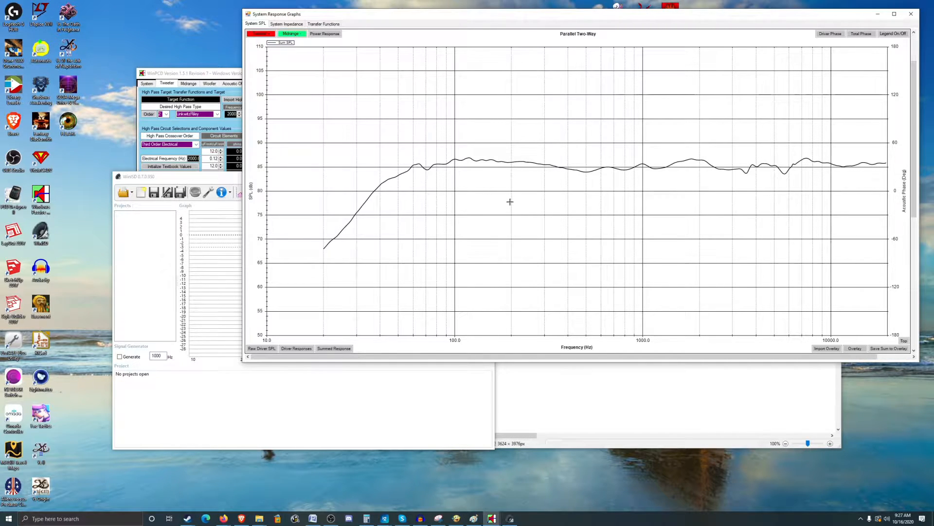
pyautogui.moveTo(502, 201)
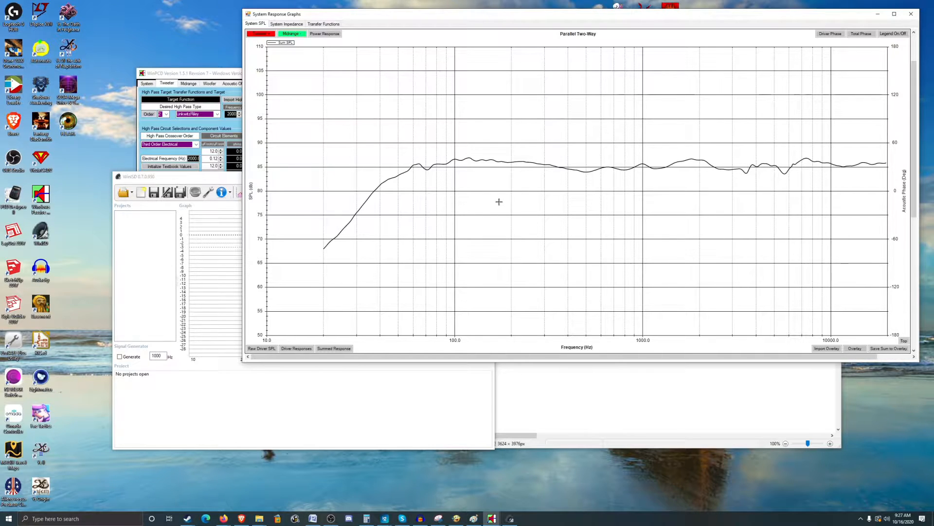
pyautogui.moveTo(362, 189)
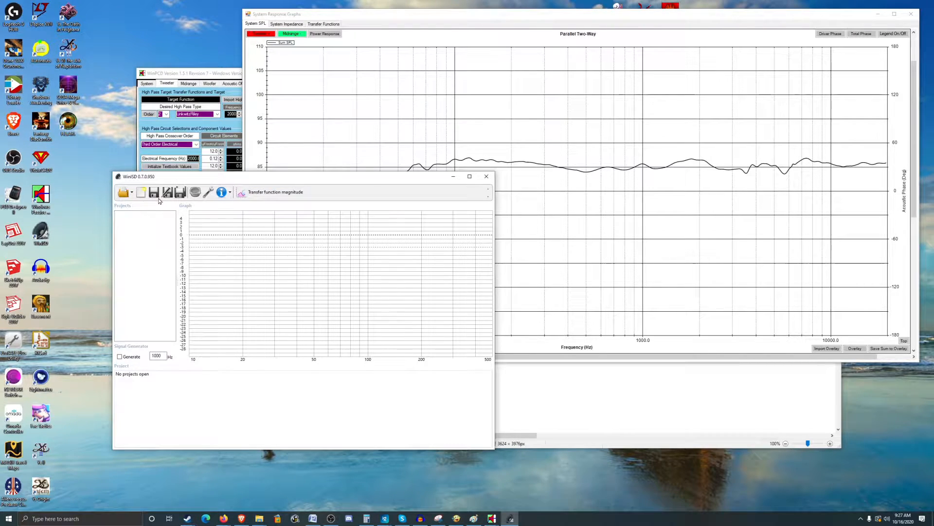
# Create a vented-box project for the Dayton ND140-4, accepting the C4/SC4 alignment
pyautogui.click(142, 192)
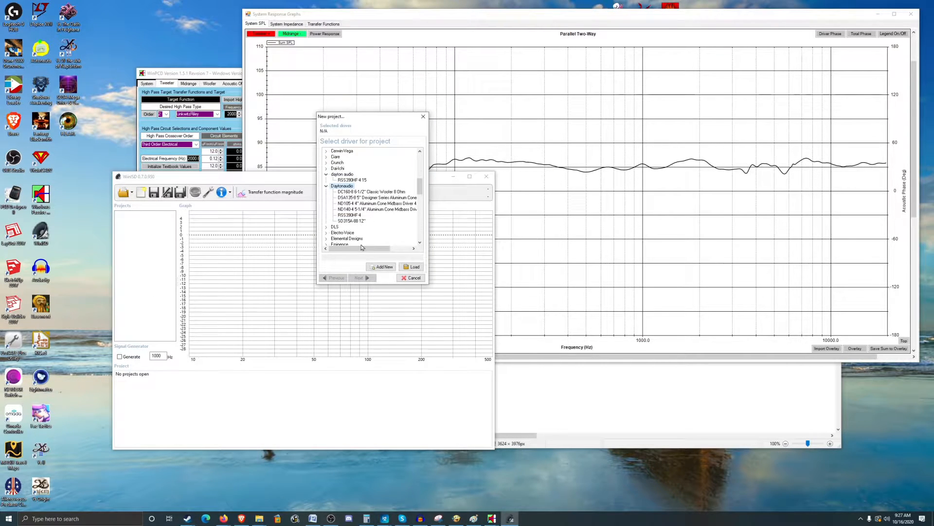
pyautogui.click(376, 210)
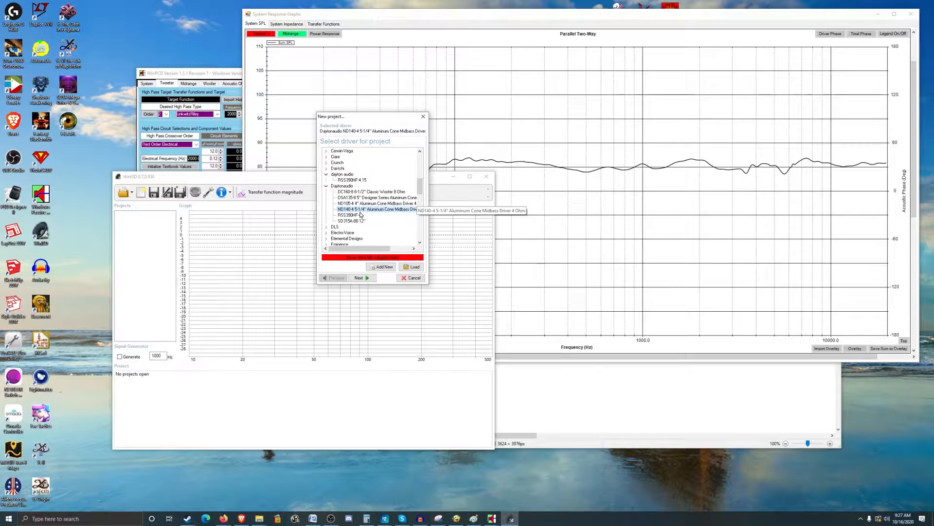
pyautogui.moveTo(366, 215)
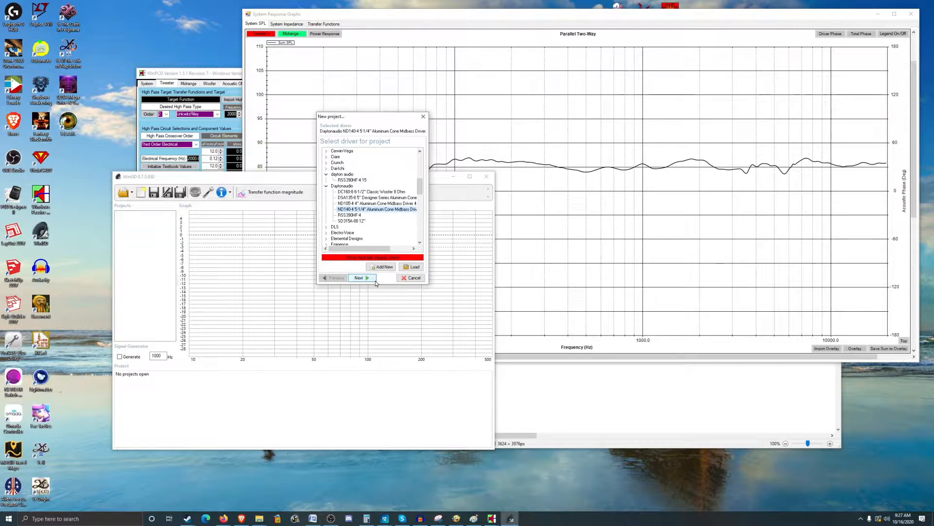
pyautogui.click(359, 278)
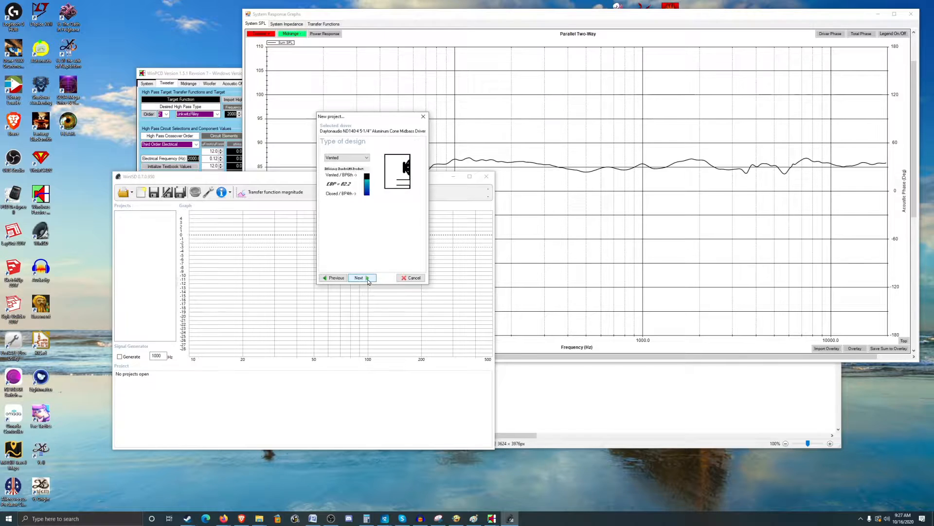
pyautogui.click(358, 278)
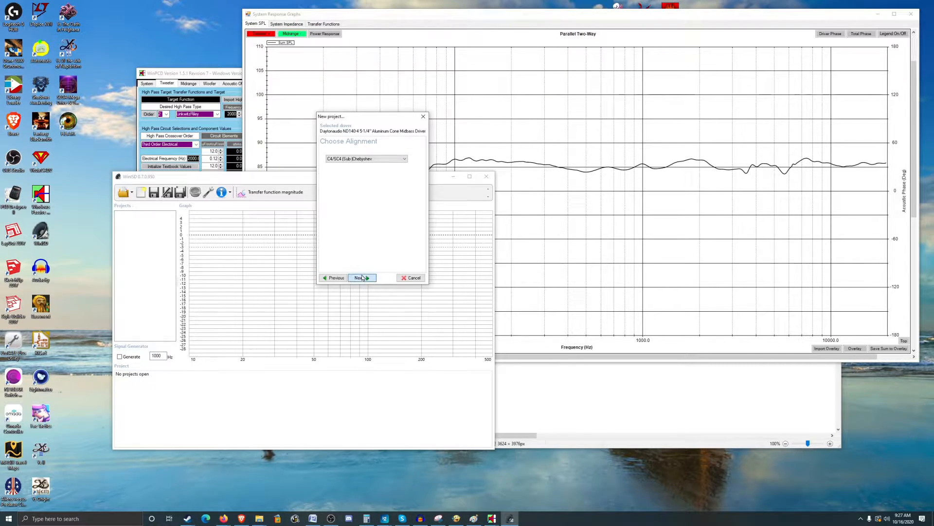
pyautogui.click(361, 278)
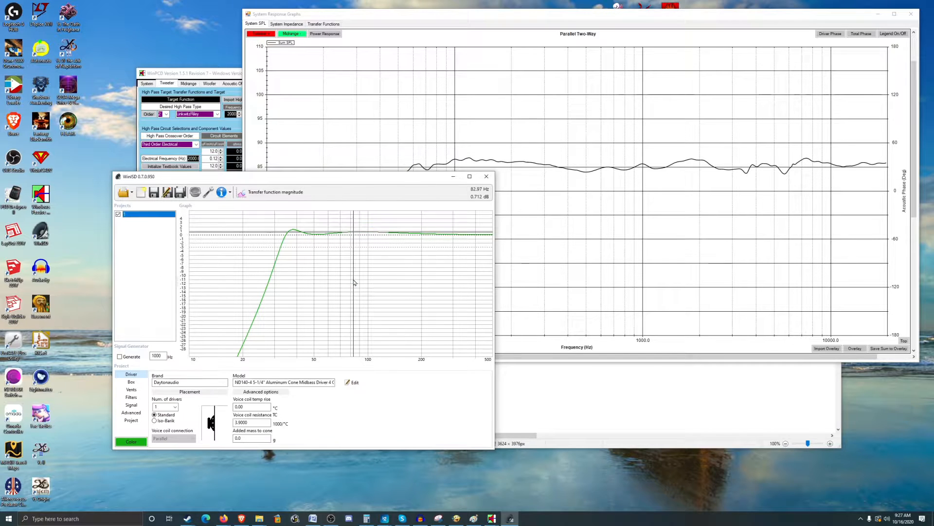
# Set the vented box volume to 0.5 ft³ with a 52.5 Hz tuning frequency
pyautogui.click(131, 381)
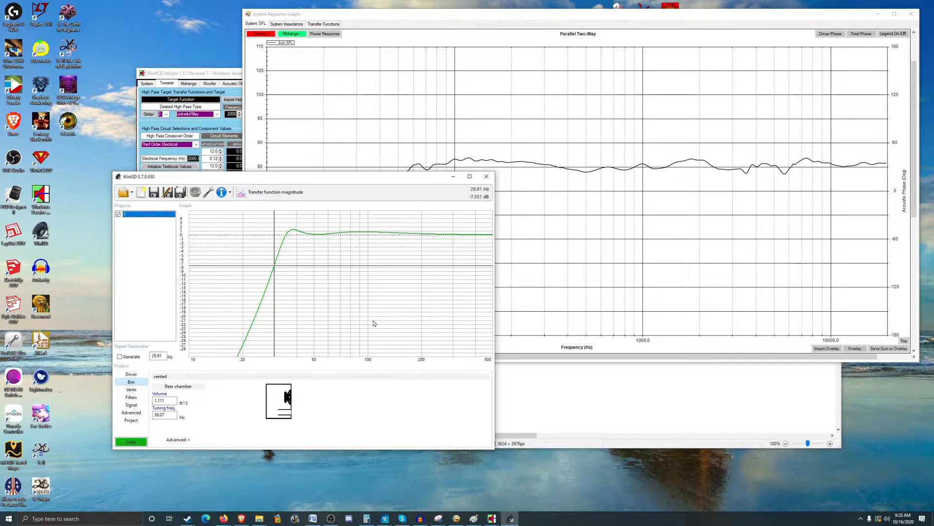
pyautogui.moveTo(424, 336)
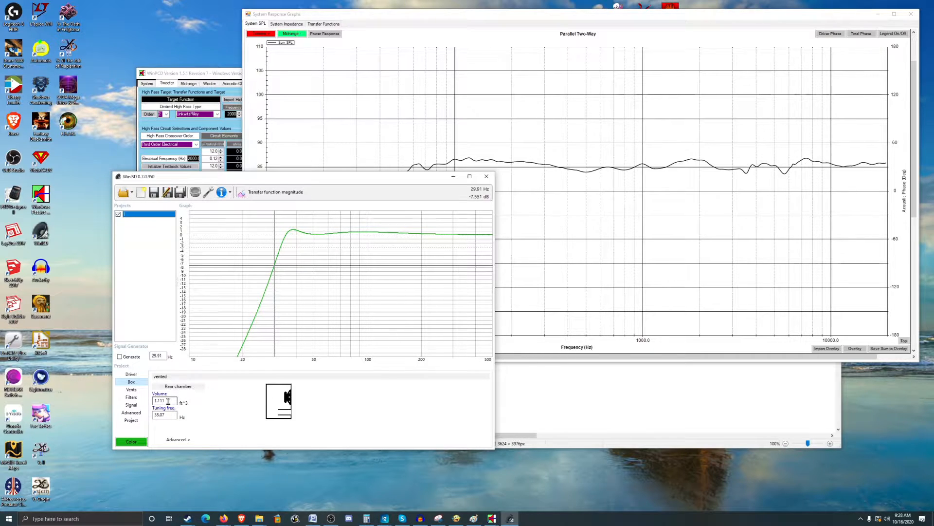
pyautogui.tripleClick(165, 400)
pyautogui.write('0.500')
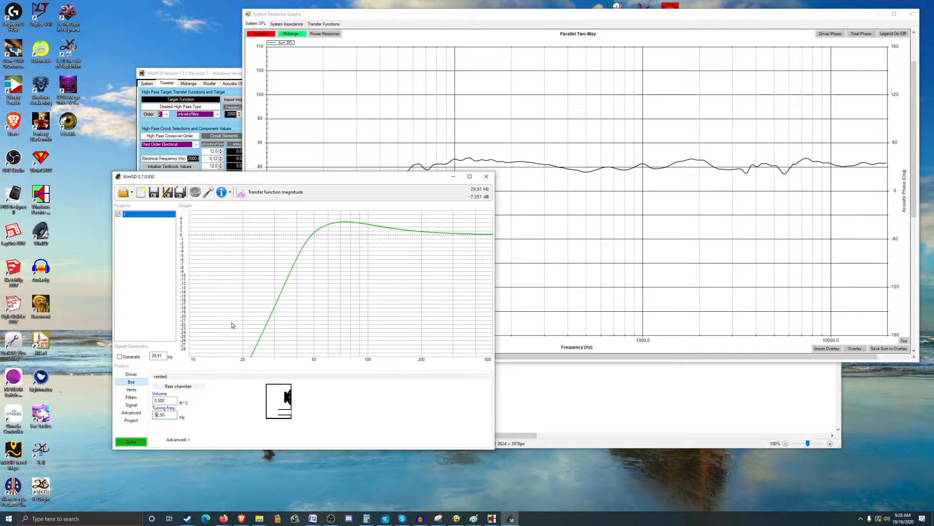
pyautogui.moveTo(241, 336)
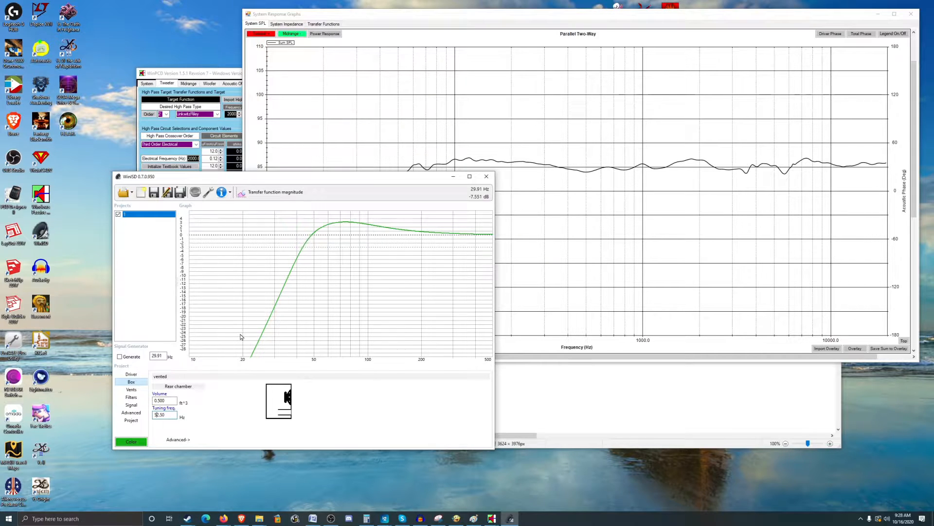
pyautogui.moveTo(238, 343)
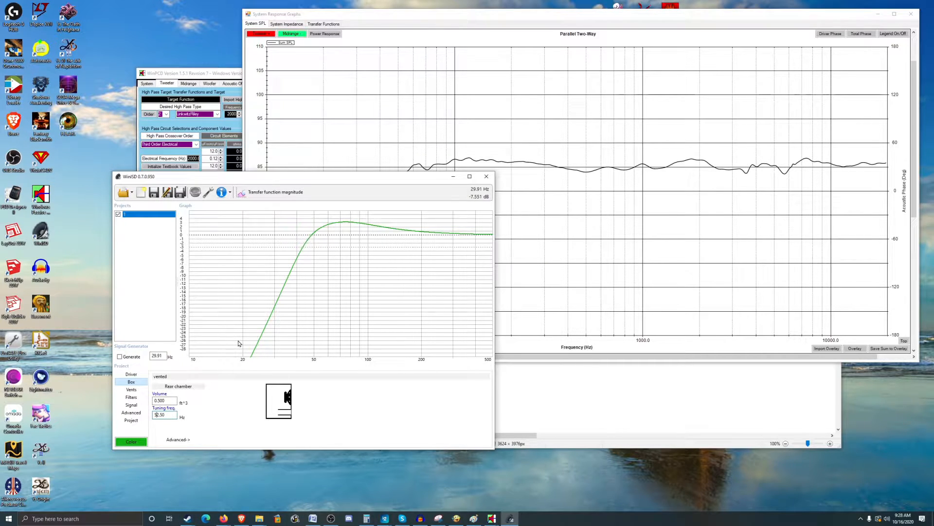
pyautogui.moveTo(151, 388)
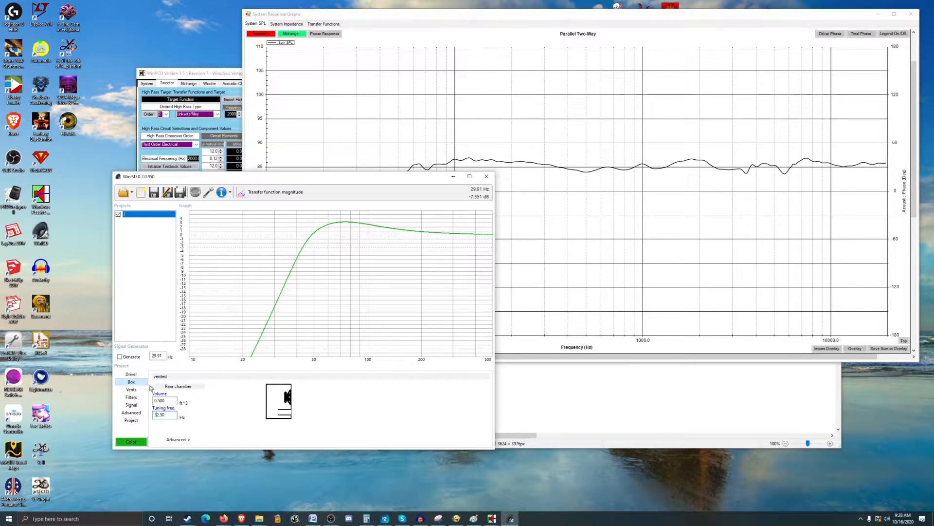
pyautogui.moveTo(260, 398)
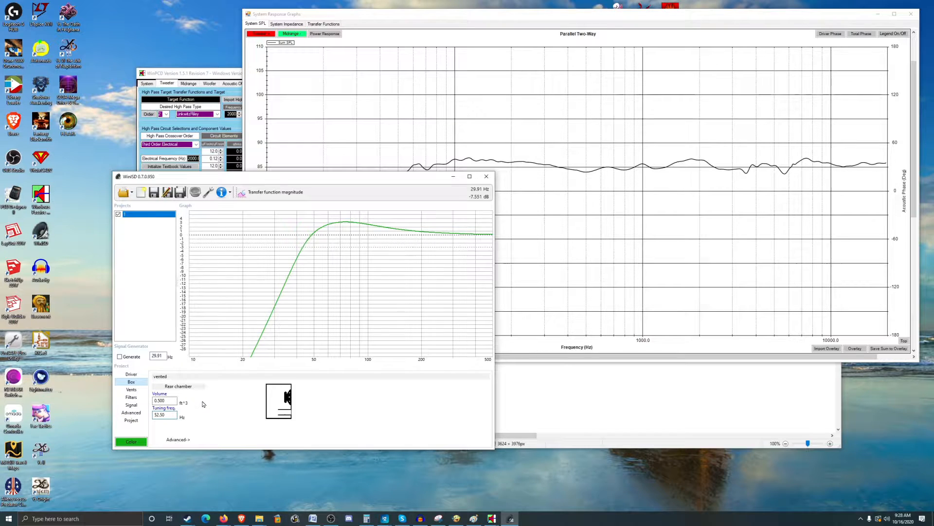
pyautogui.moveTo(286, 430)
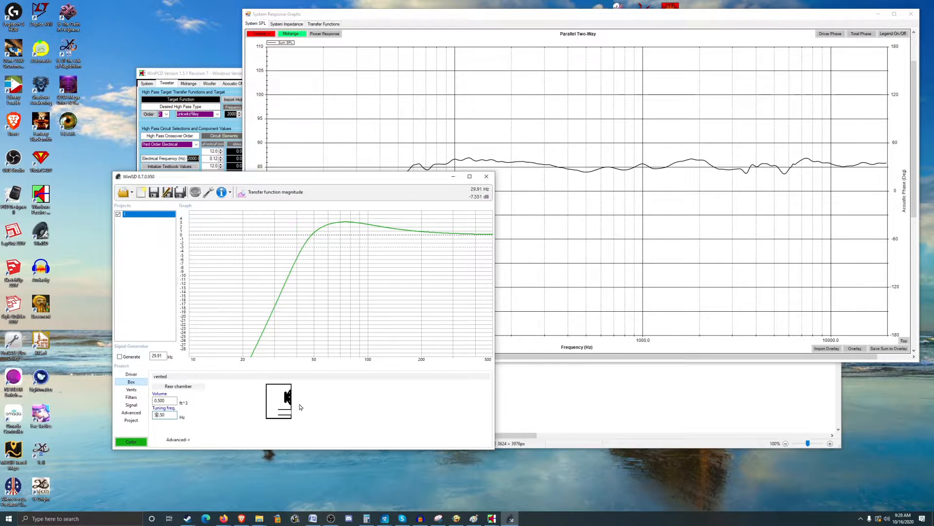
pyautogui.moveTo(315, 397)
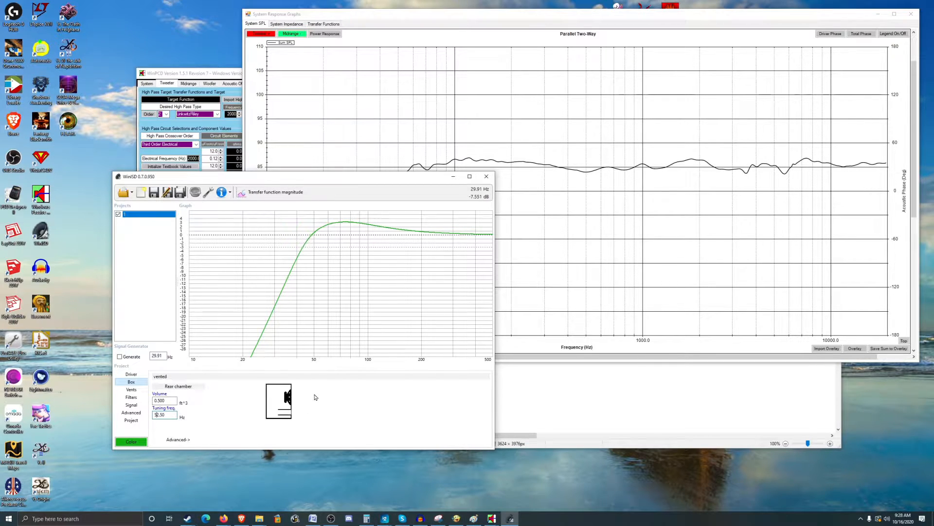
pyautogui.moveTo(212, 411)
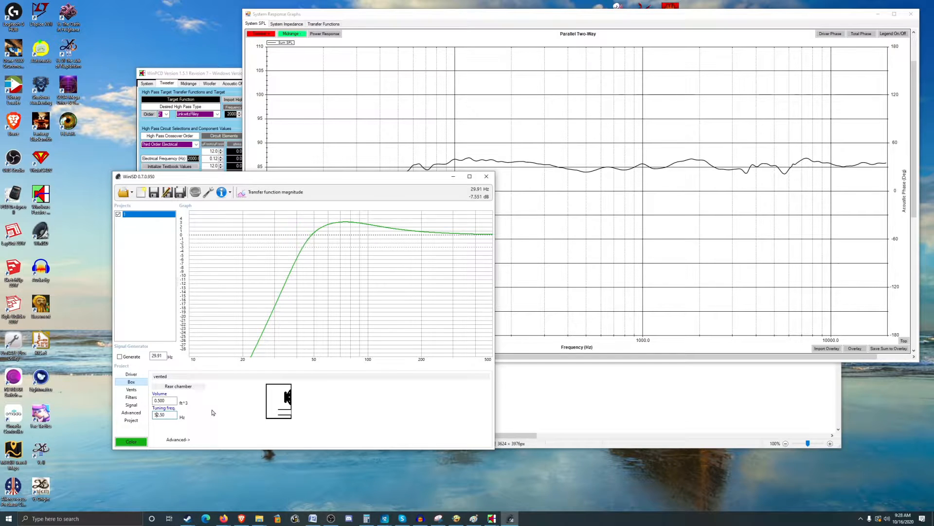
pyautogui.moveTo(201, 412)
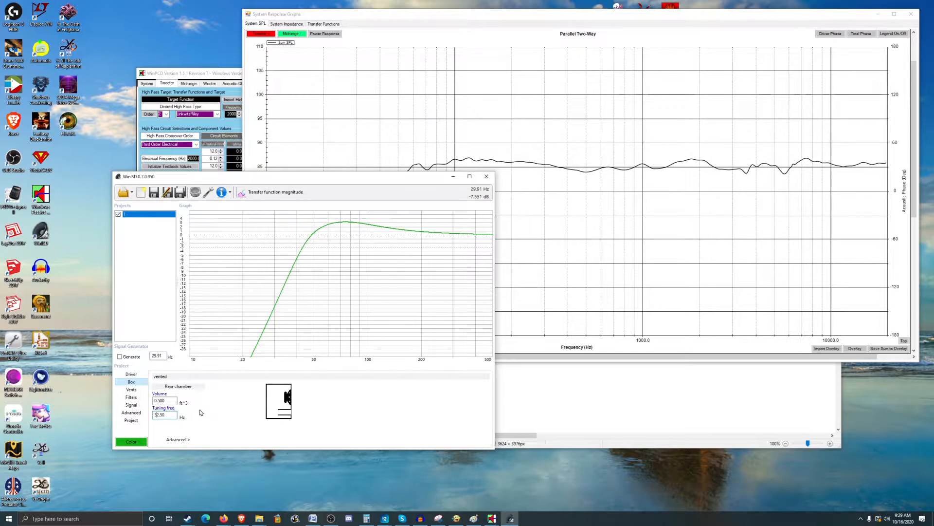
pyautogui.moveTo(350, 269)
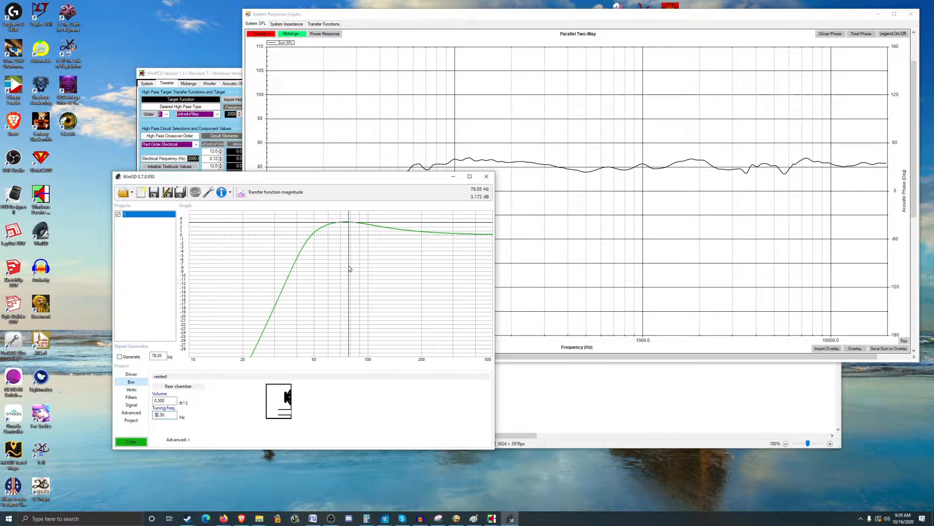
pyautogui.moveTo(322, 280)
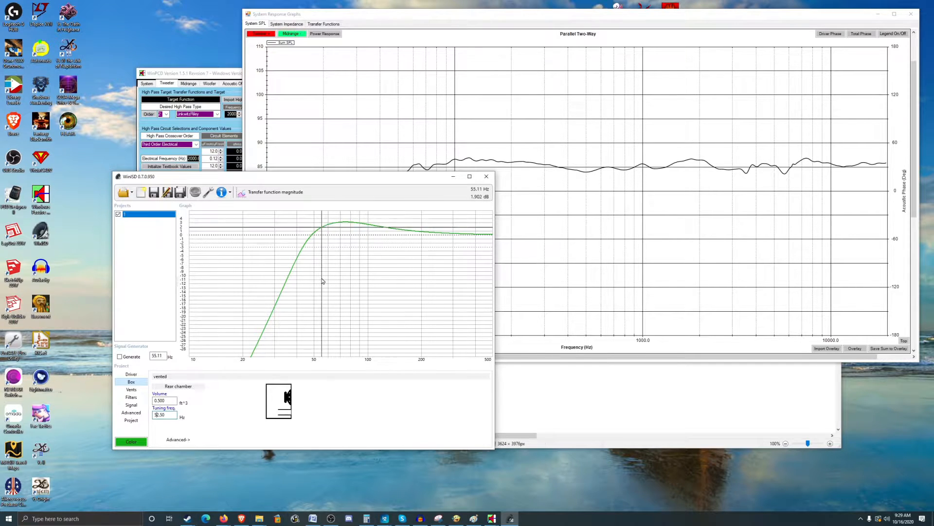
pyautogui.moveTo(343, 296)
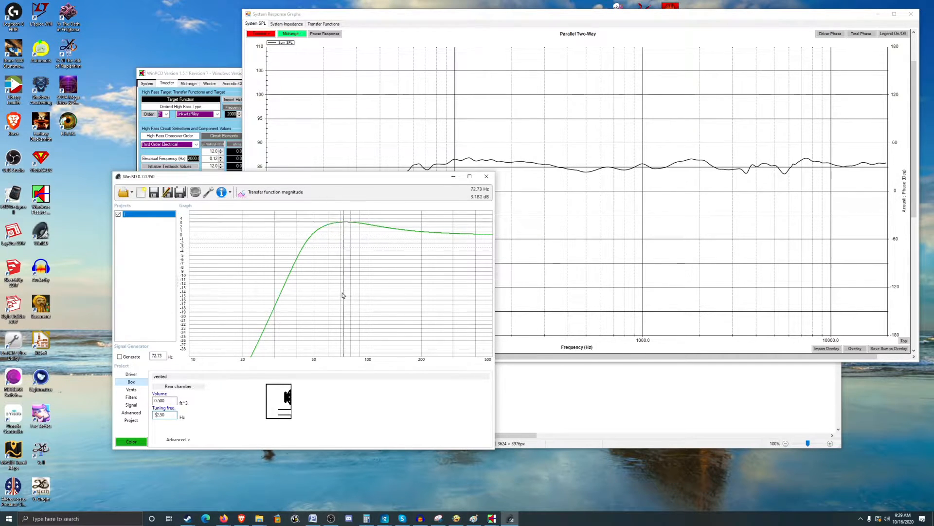
pyautogui.moveTo(383, 296)
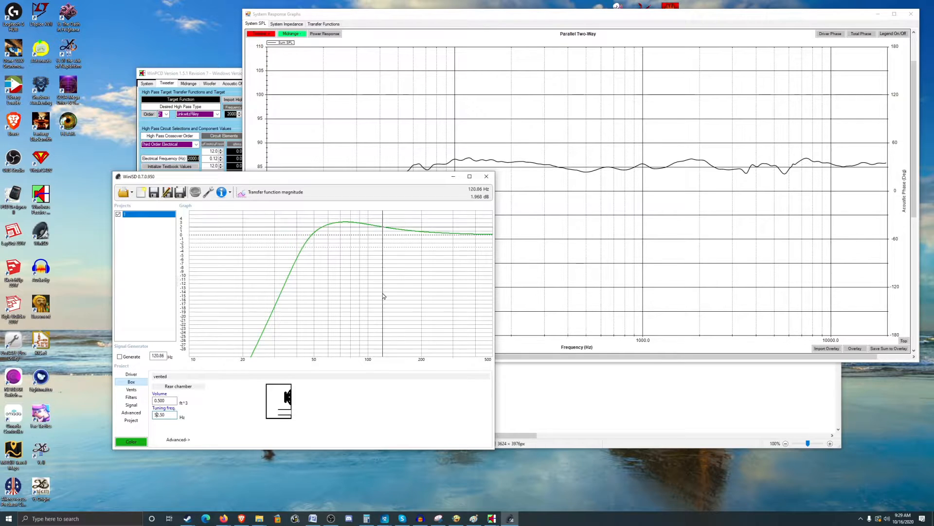
pyautogui.moveTo(335, 306)
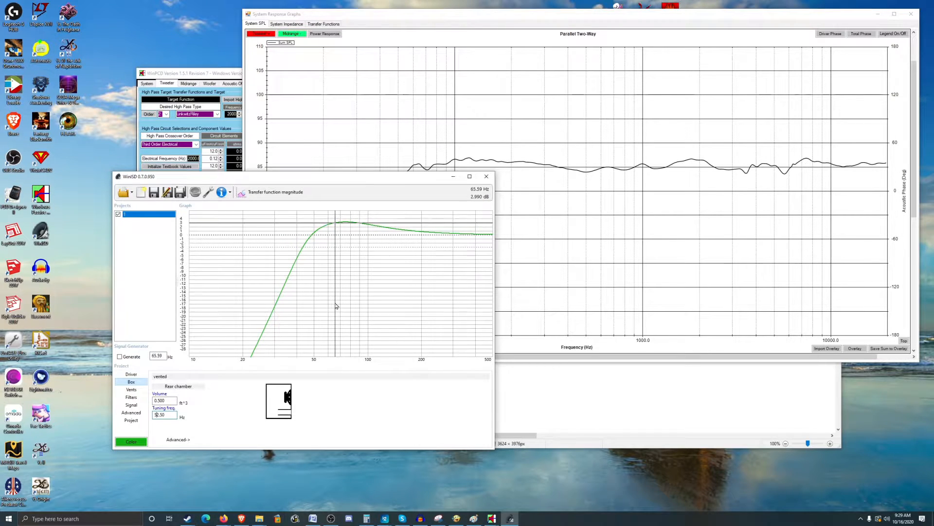
pyautogui.moveTo(341, 308)
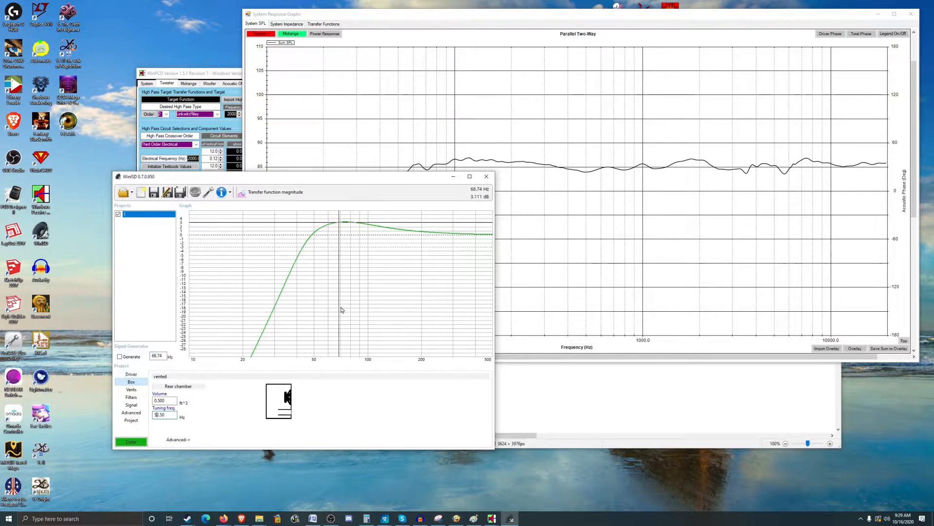
pyautogui.moveTo(417, 321)
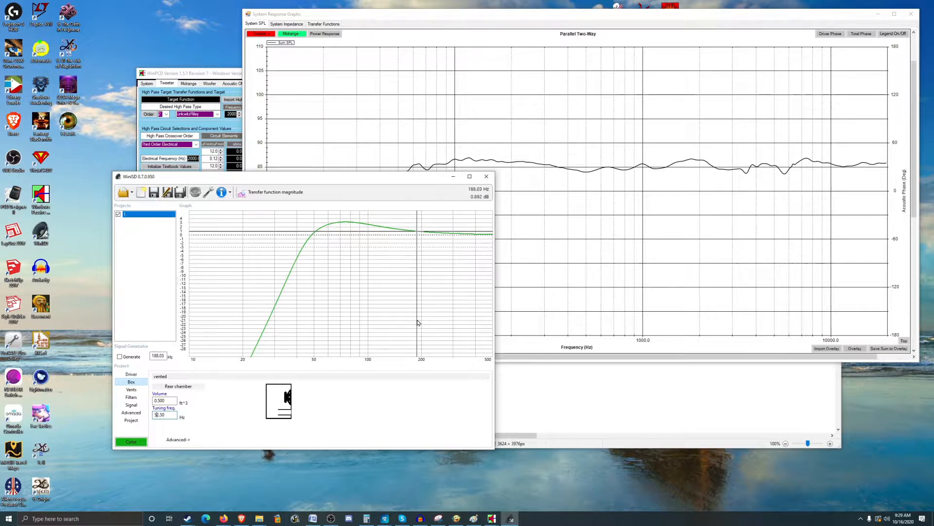
pyautogui.moveTo(327, 322)
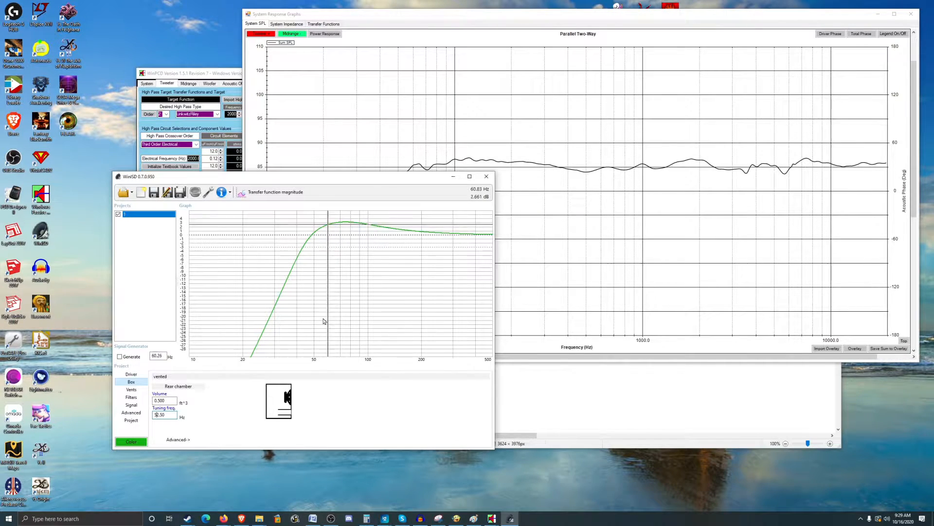
pyautogui.moveTo(382, 327)
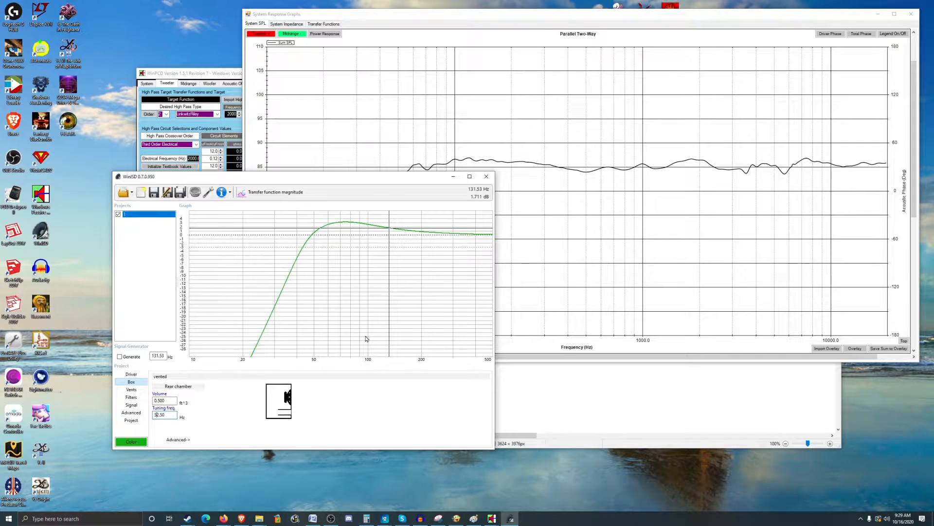
pyautogui.moveTo(255, 467)
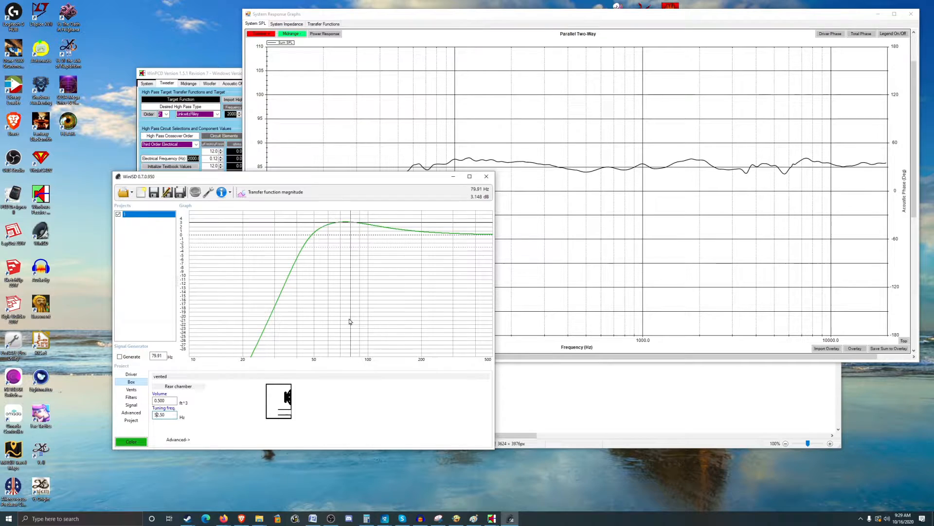
pyautogui.moveTo(355, 341)
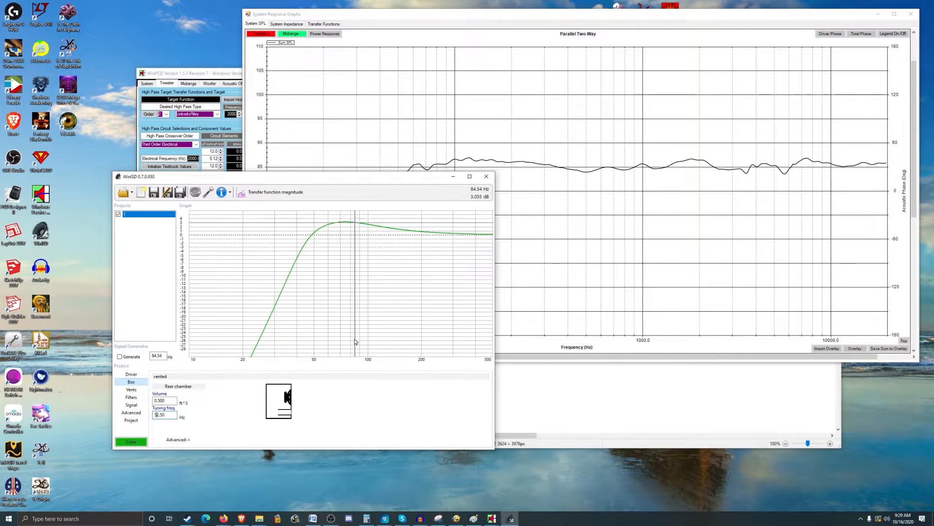
pyautogui.moveTo(366, 348)
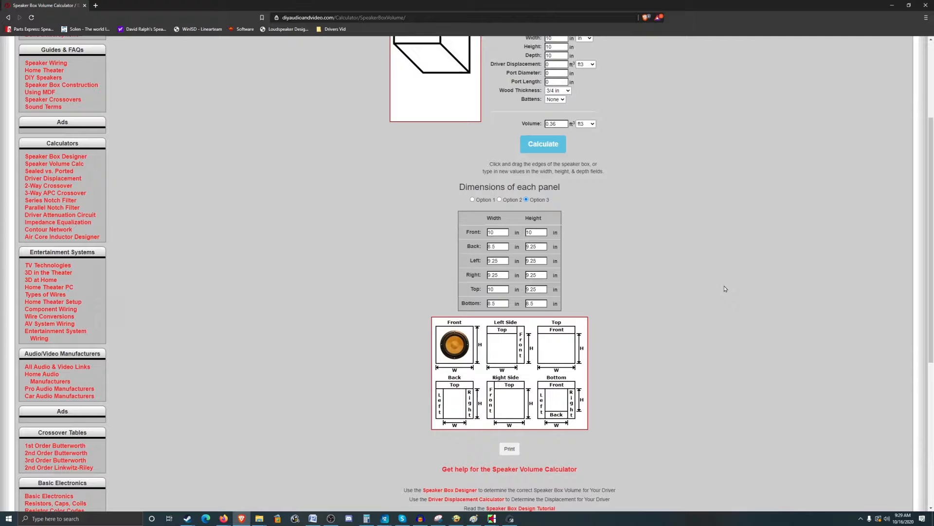
pyautogui.moveTo(732, 289)
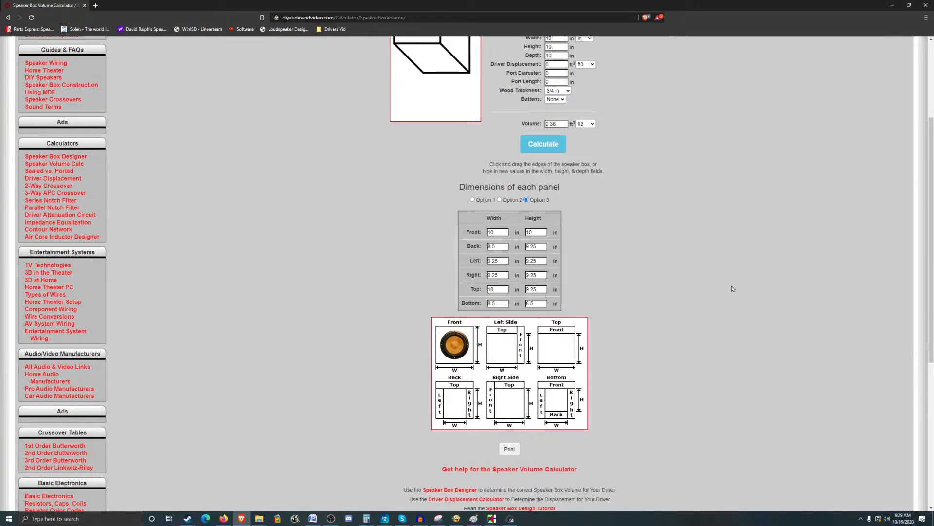
# Enter a 9 × 14 × 10.5-inch box in the volume calculator, giving 0.49 ft³
pyautogui.scroll(3)
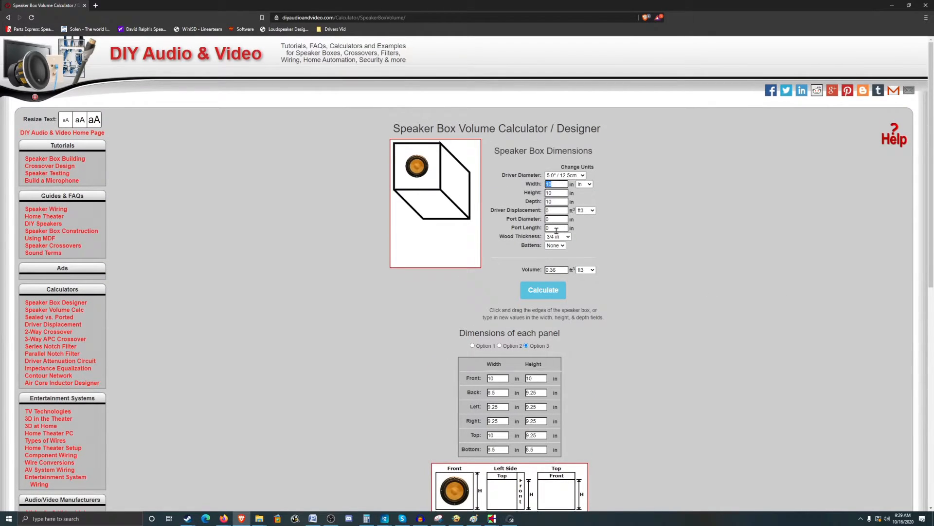
pyautogui.write('12')
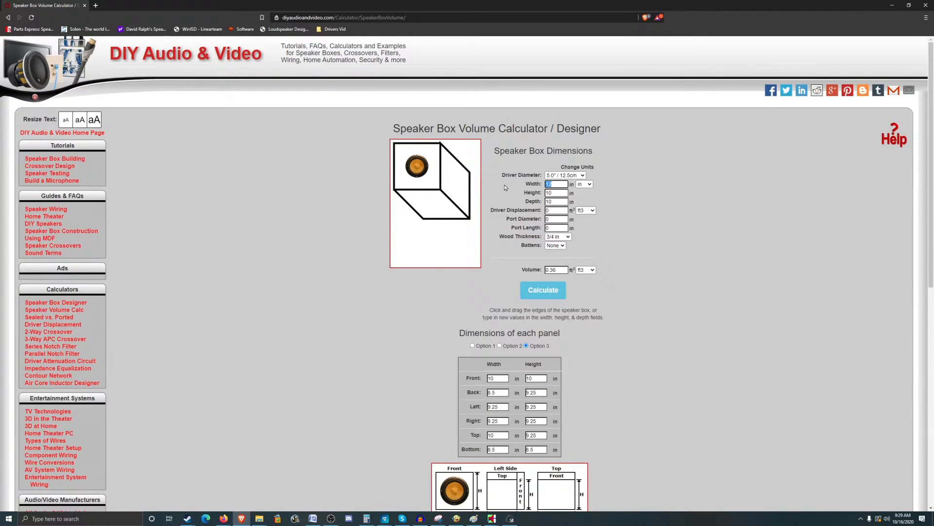
pyautogui.write('8')
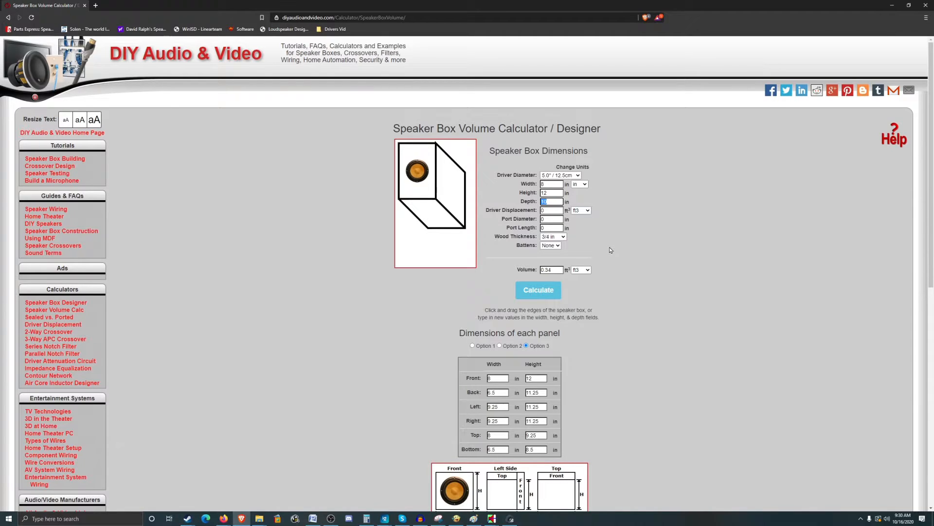
pyautogui.click(550, 192)
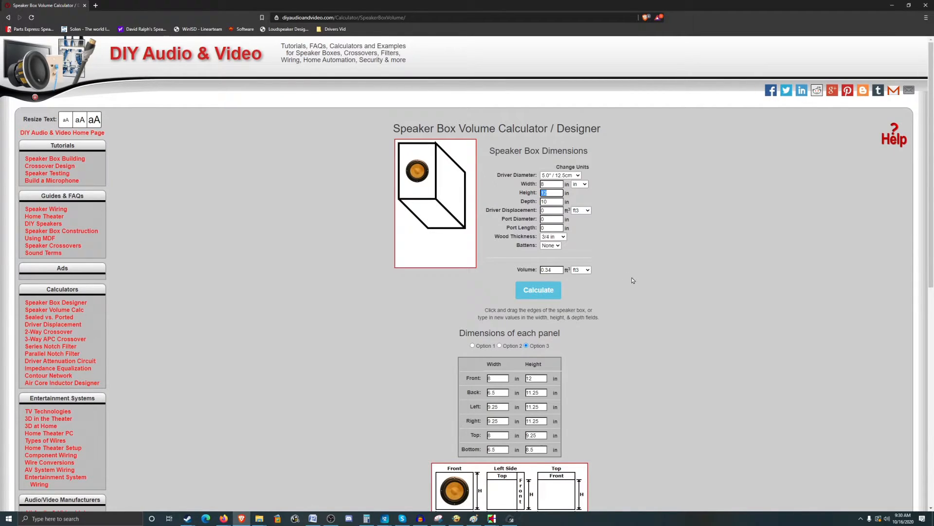
pyautogui.moveTo(687, 291)
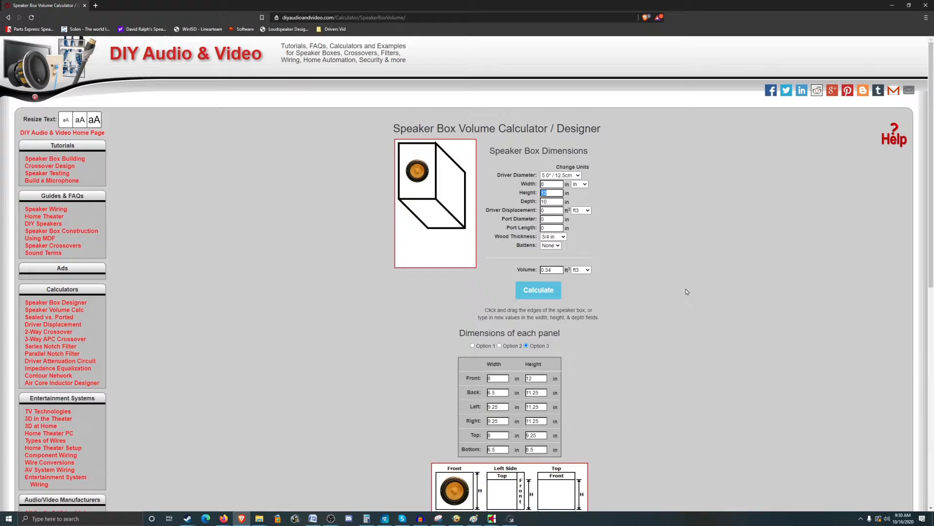
pyautogui.moveTo(678, 276)
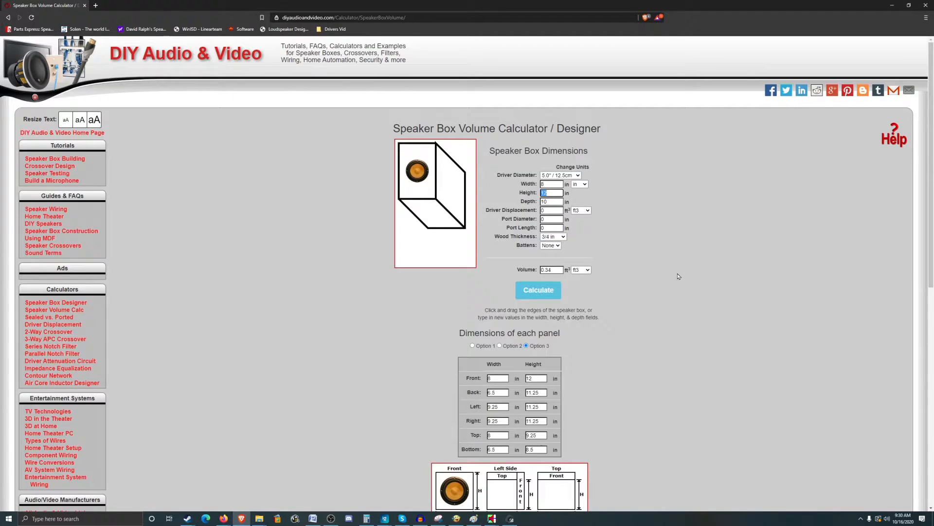
pyautogui.moveTo(627, 255)
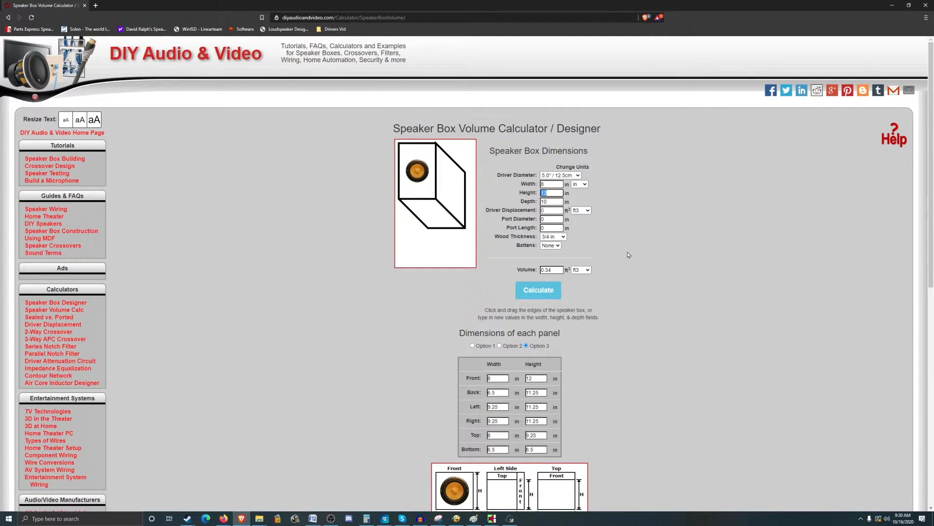
pyautogui.moveTo(712, 272)
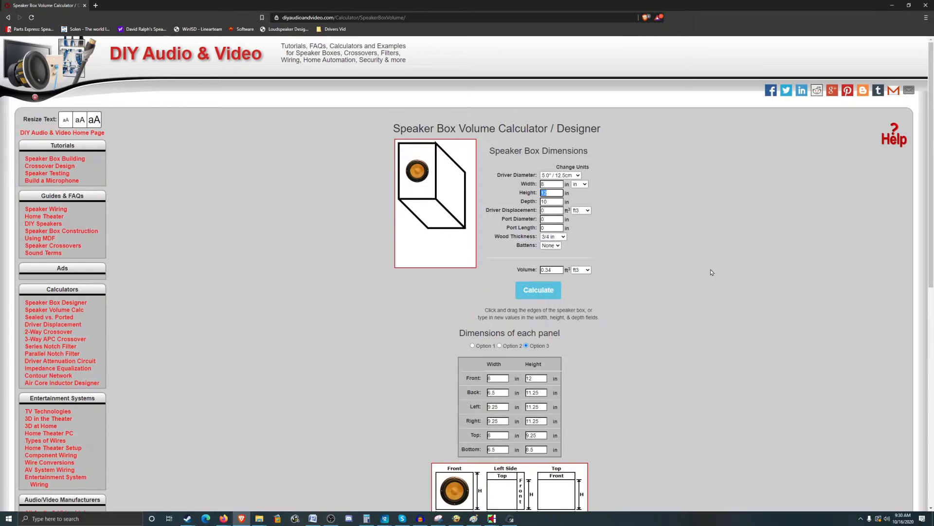
pyautogui.moveTo(629, 267)
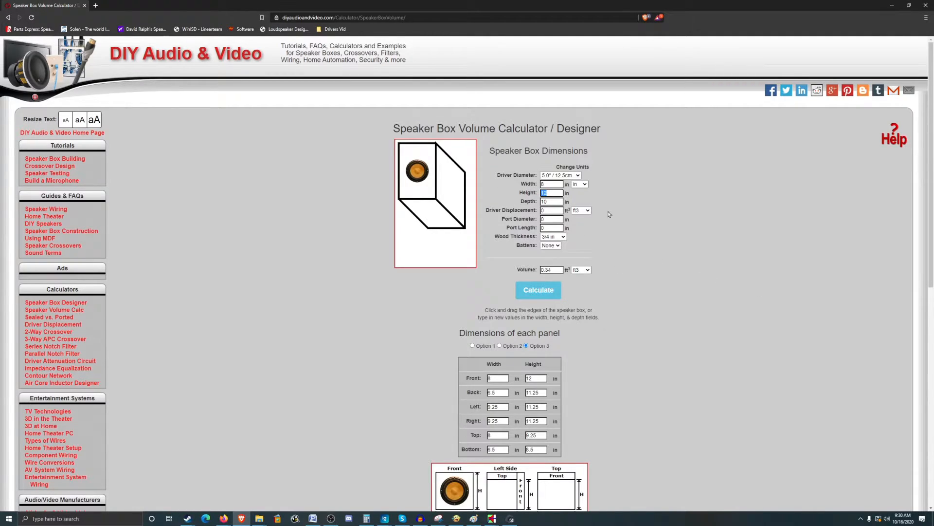
pyautogui.moveTo(651, 277)
pyautogui.write('14')
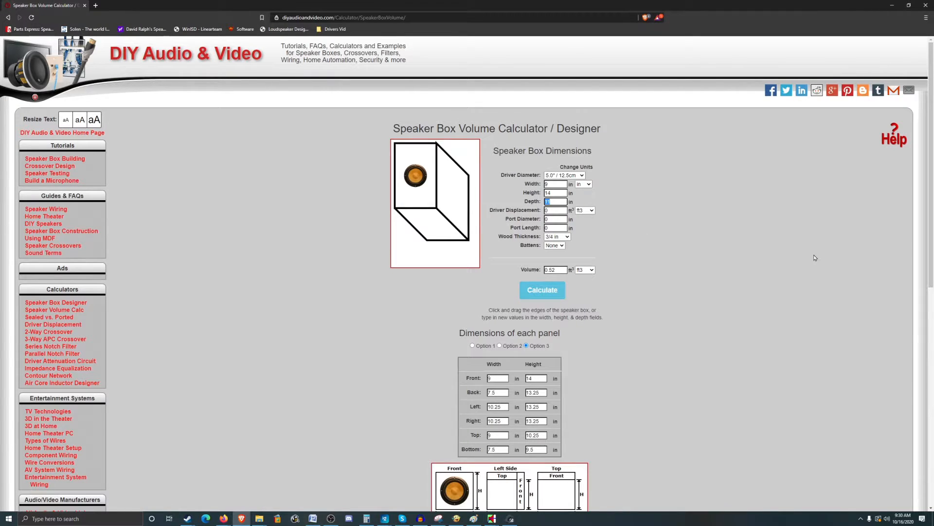
pyautogui.write('10.5')
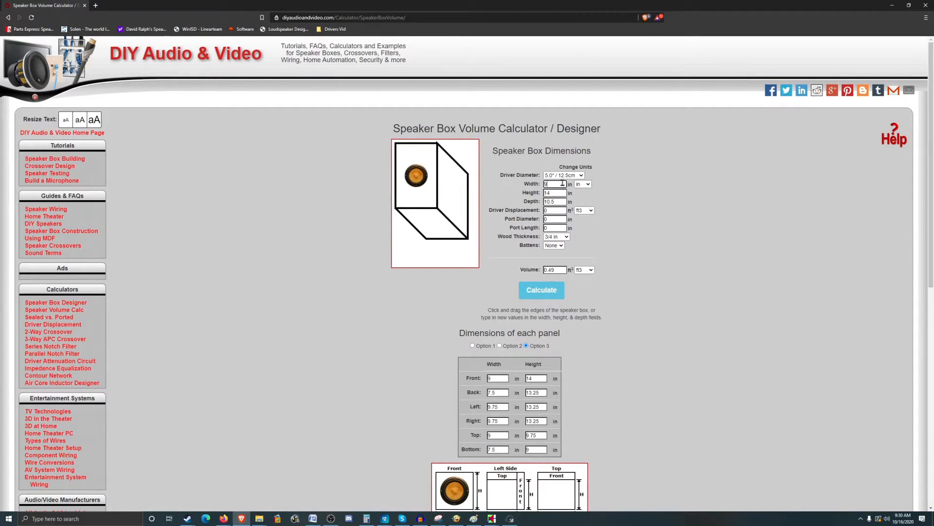
pyautogui.moveTo(598, 199)
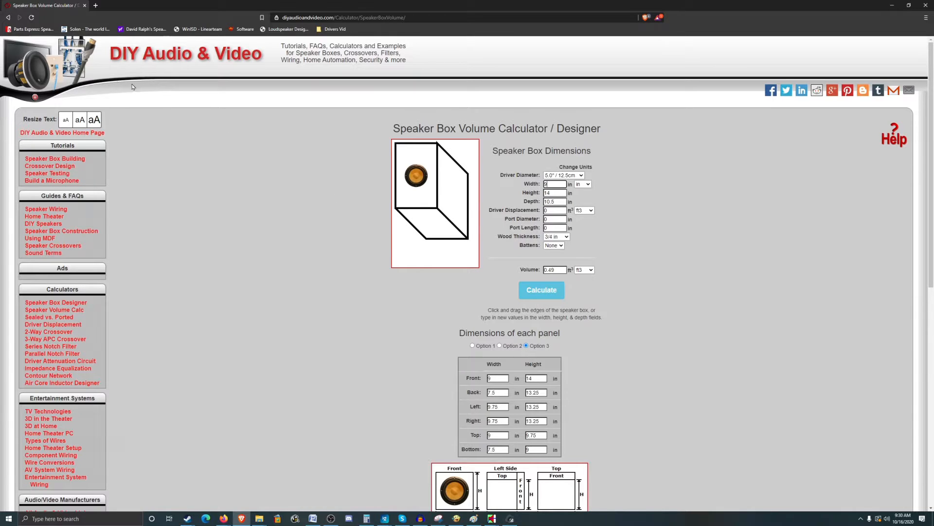
pyautogui.click(182, 6)
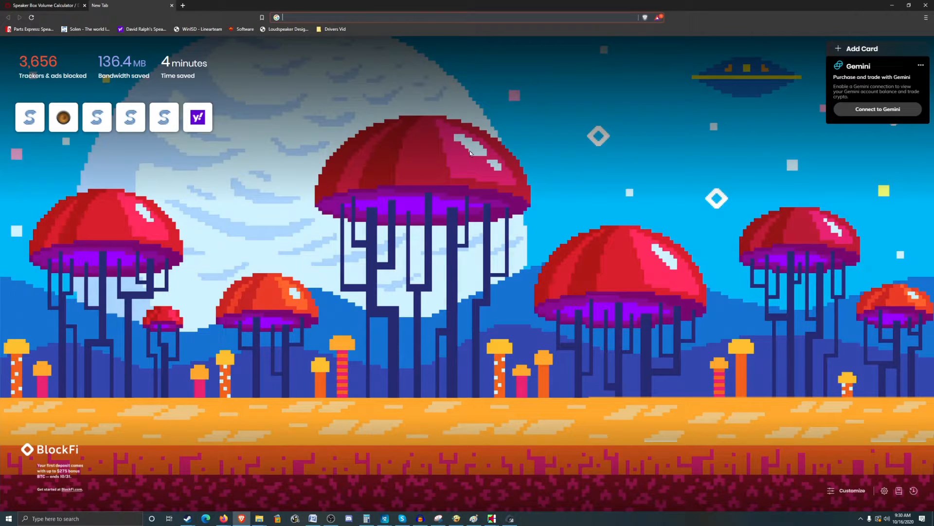
# Search Google for 'yamaha hs8' in the new tab
pyautogui.write('yamaha+hs8&oq=yamaha+hs8&aqs=chrome..69i57.5213j0j1&sourceid=chrome&ie=UTF-8')
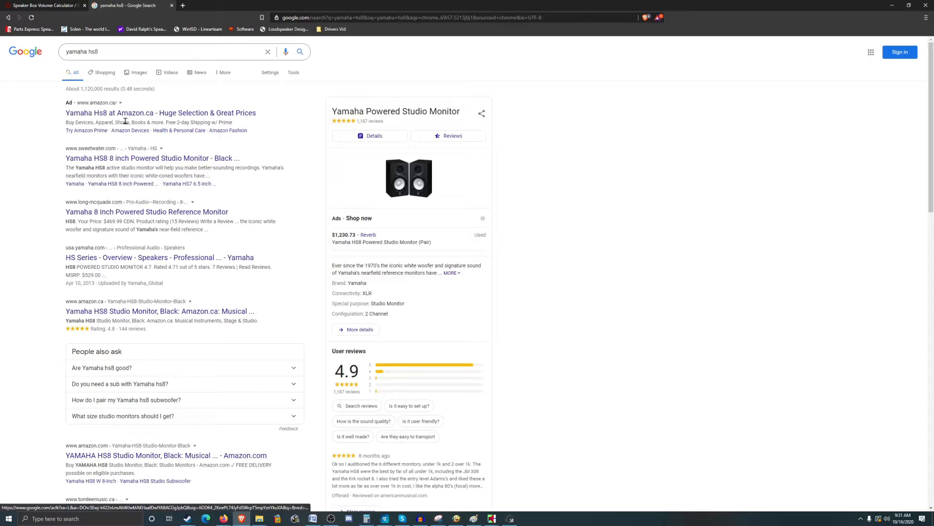
pyautogui.click(151, 158)
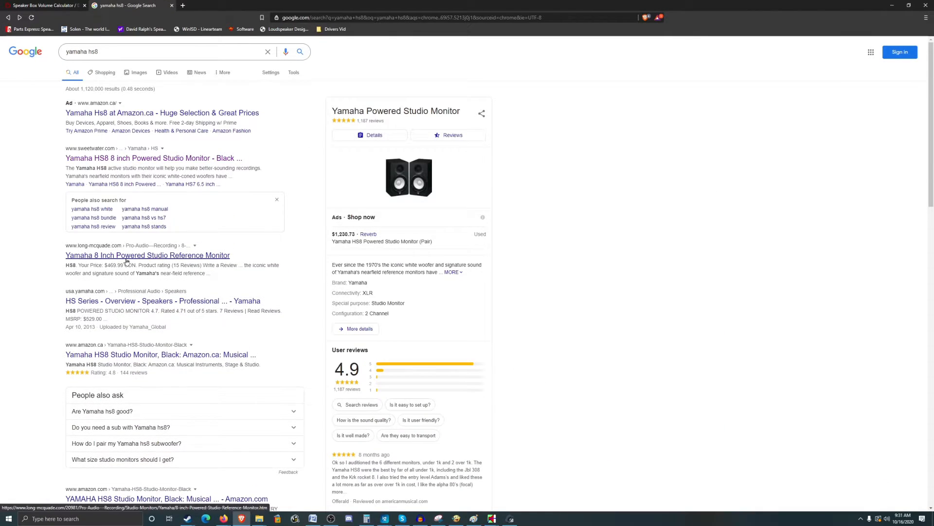
# Check the Yamaha HS8 dimensions on Long & McQuade, then return to the calculator
pyautogui.click(147, 255)
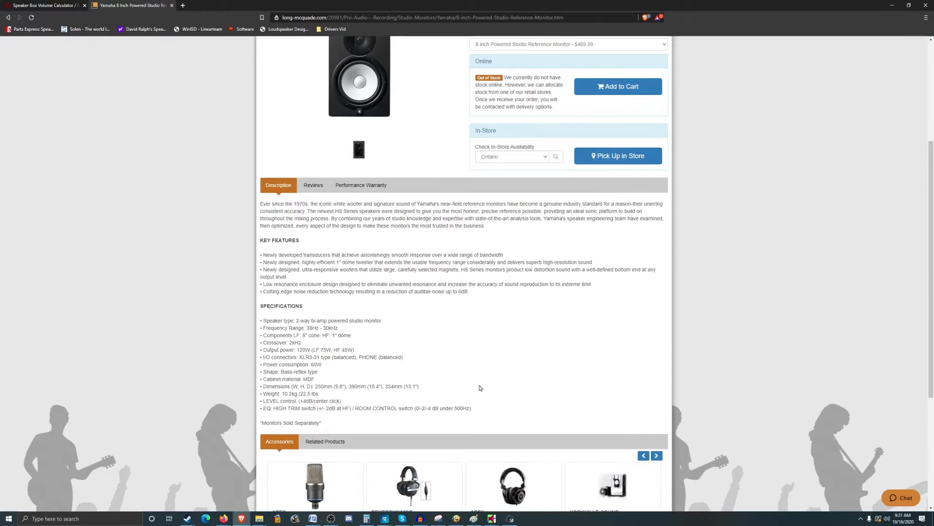
pyautogui.scroll(3)
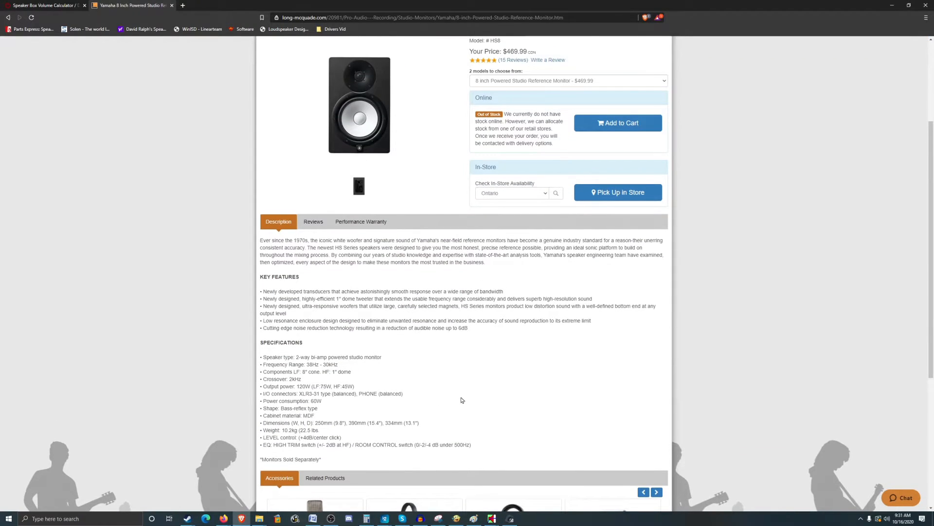
pyautogui.moveTo(485, 409)
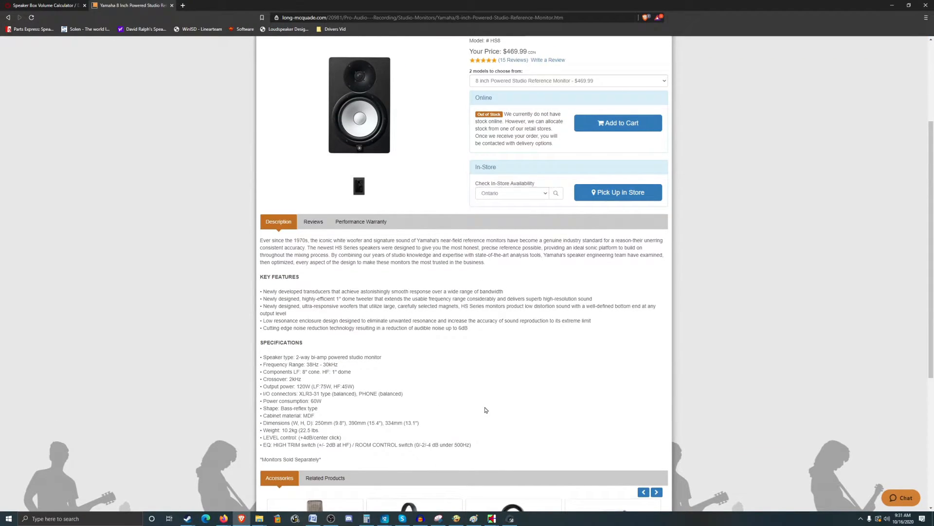
pyautogui.moveTo(477, 414)
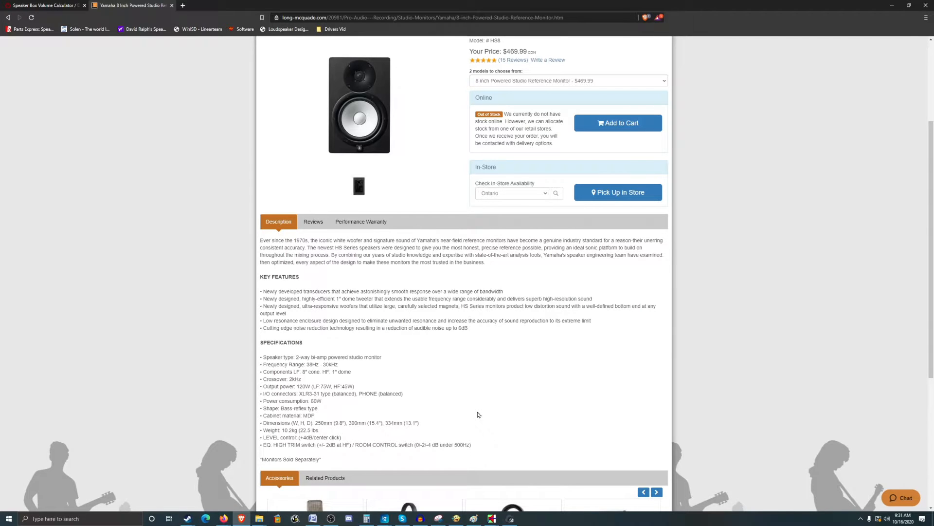
pyautogui.scroll(3)
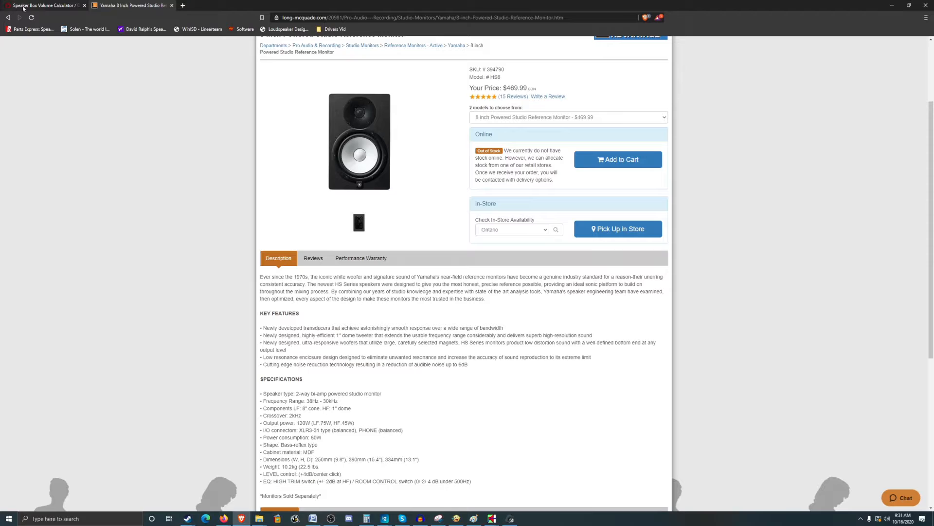
pyautogui.click(42, 5)
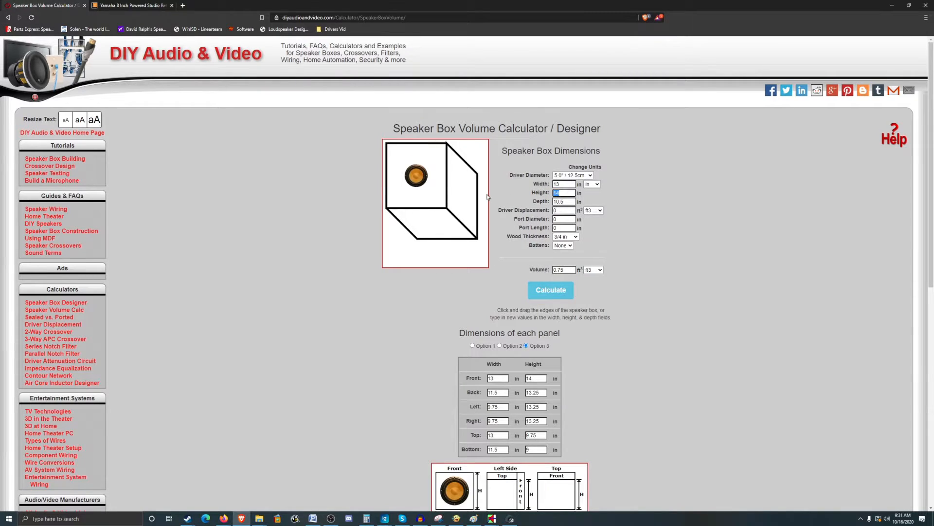
# Review the 13 × 15 × 13-inch box, its 1.03 ft³ volume and panel sizes
pyautogui.click(553, 290)
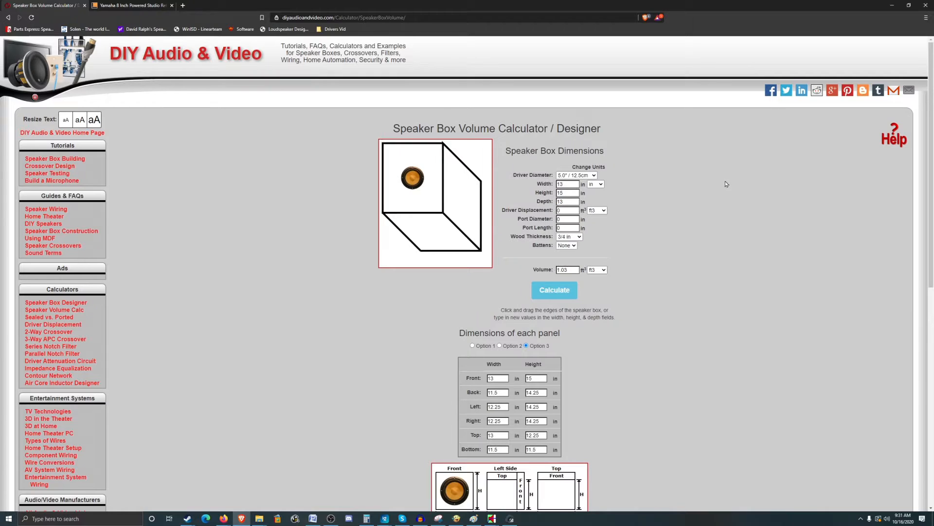
pyautogui.moveTo(521, 216)
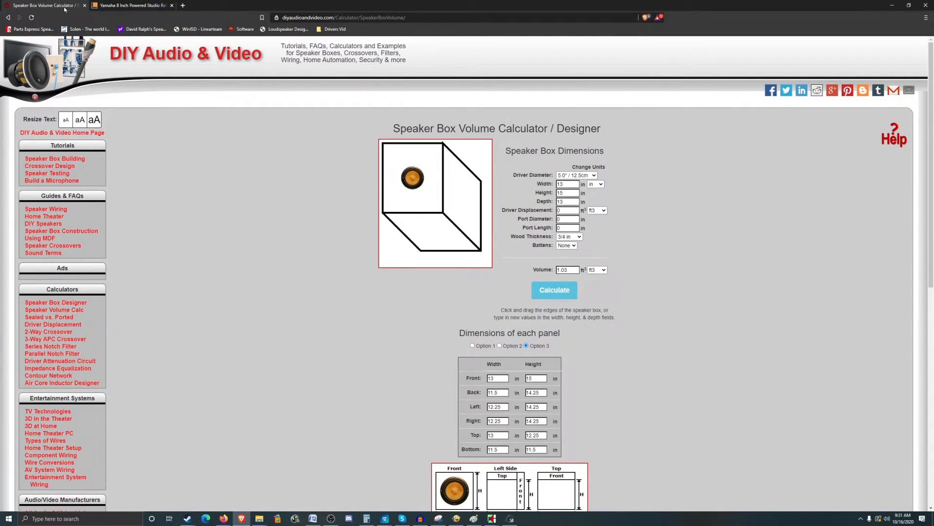
# Return to the Long & McQuade Yamaha HS8 product page
pyautogui.click(131, 6)
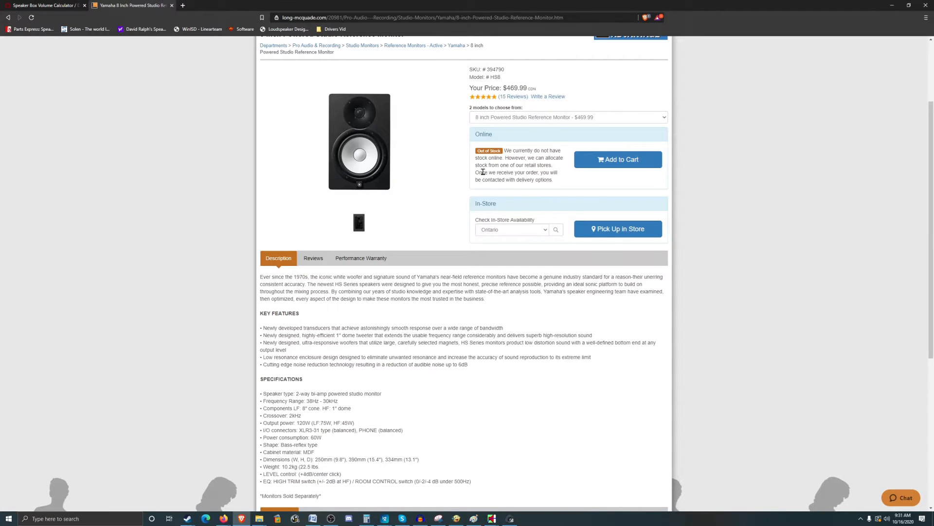
pyautogui.moveTo(483, 172)
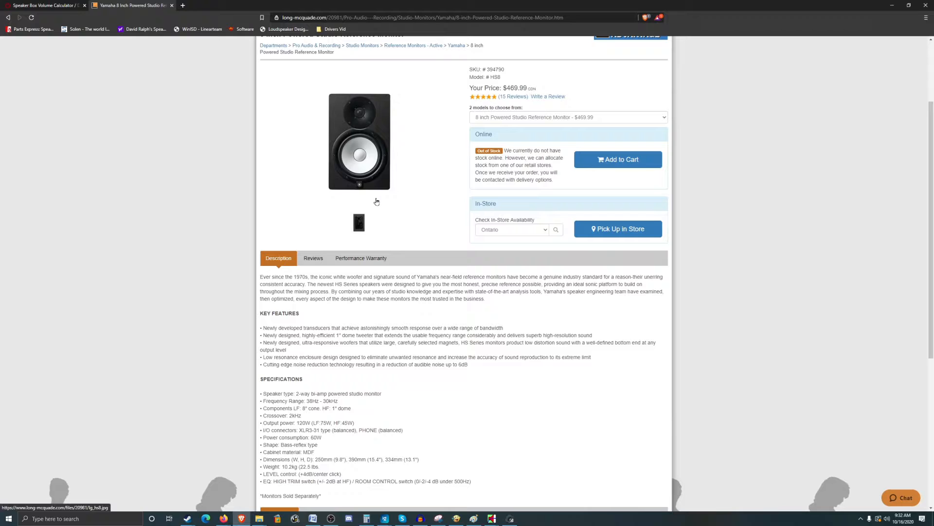
pyautogui.moveTo(385, 206)
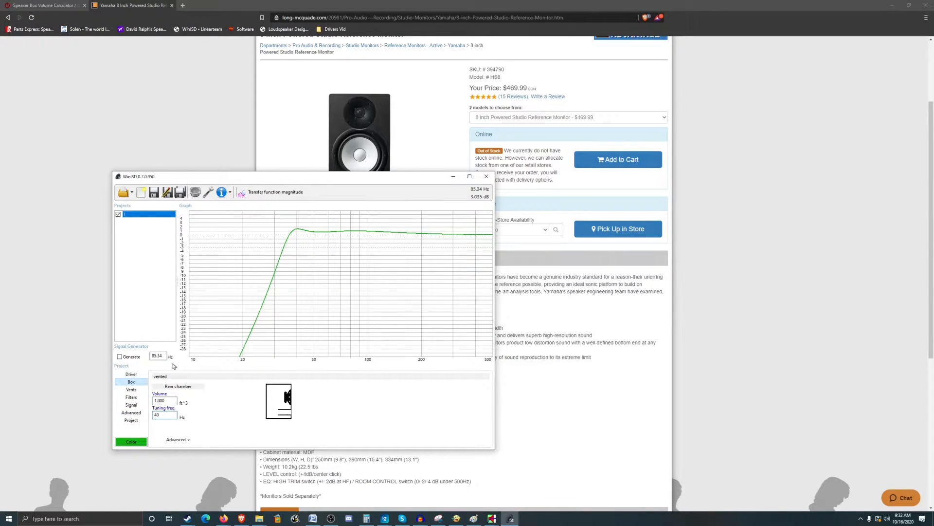
pyautogui.moveTo(293, 231)
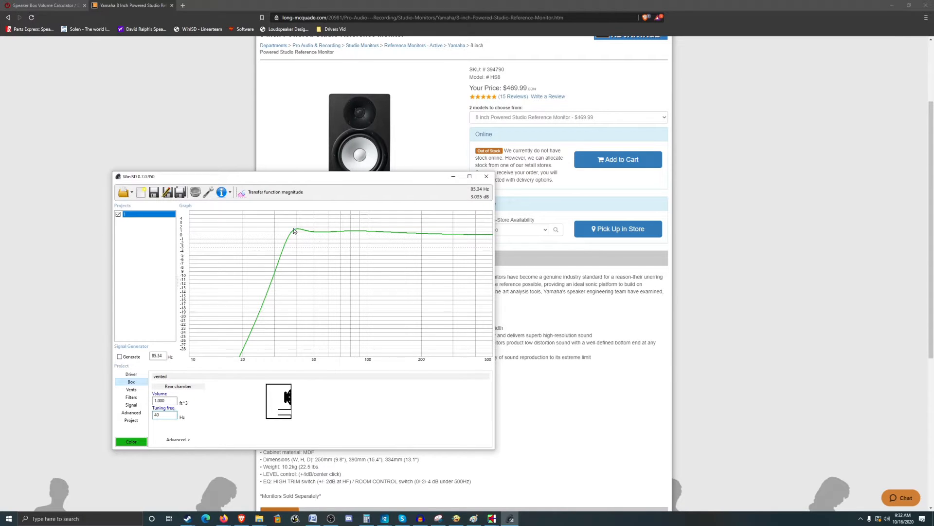
pyautogui.moveTo(343, 235)
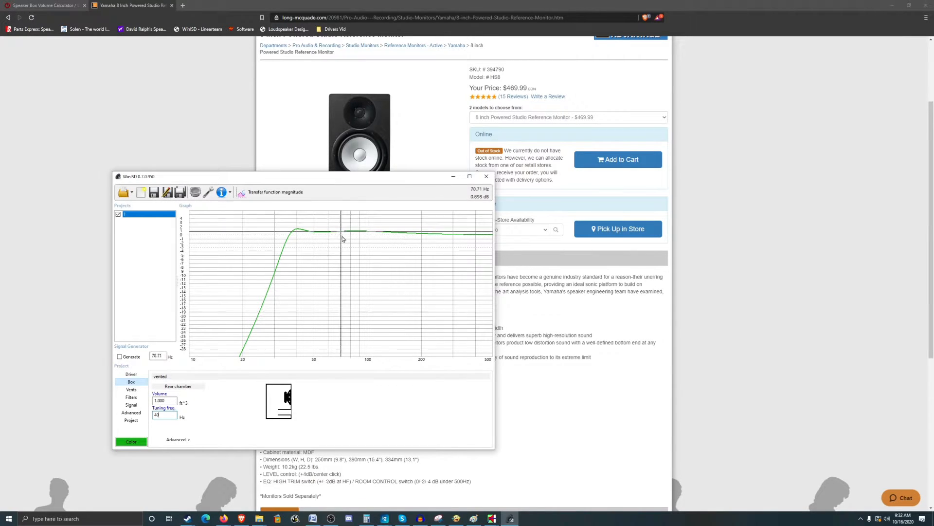
pyautogui.moveTo(328, 238)
pyautogui.write('55')
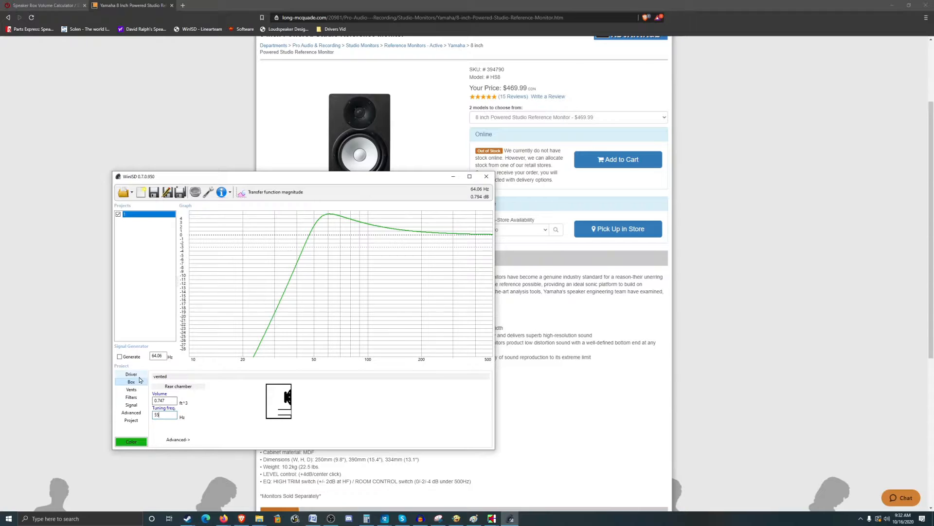
# Show the driver editor's Thiele/Small Parameters page and start loading a saved driver
pyautogui.click(131, 374)
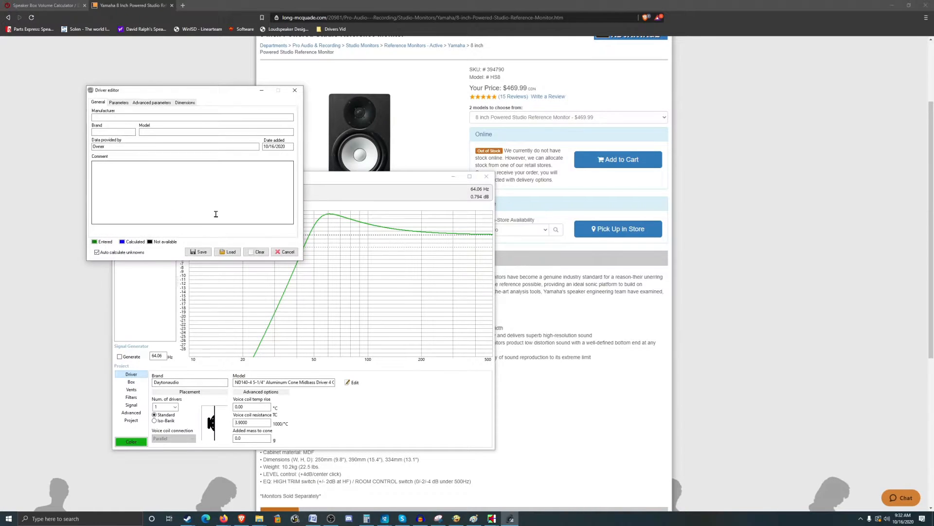
pyautogui.click(118, 102)
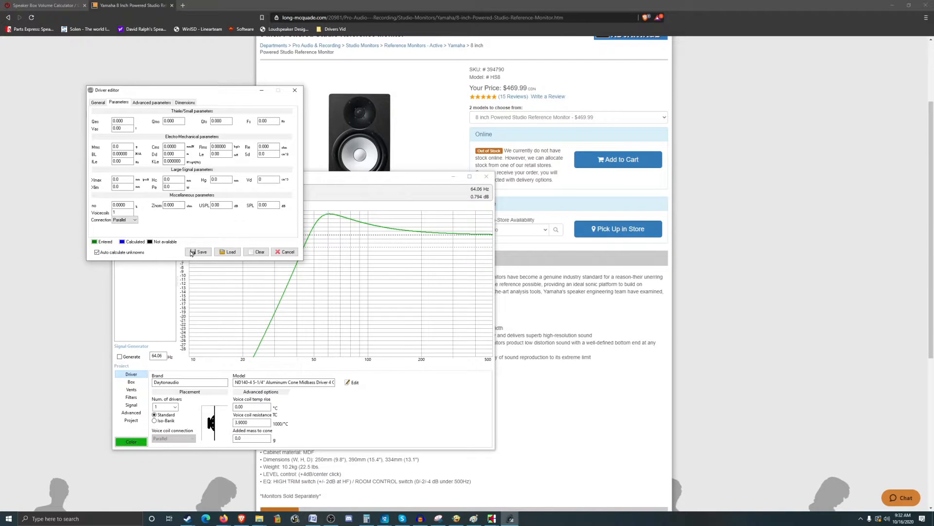
pyautogui.click(228, 251)
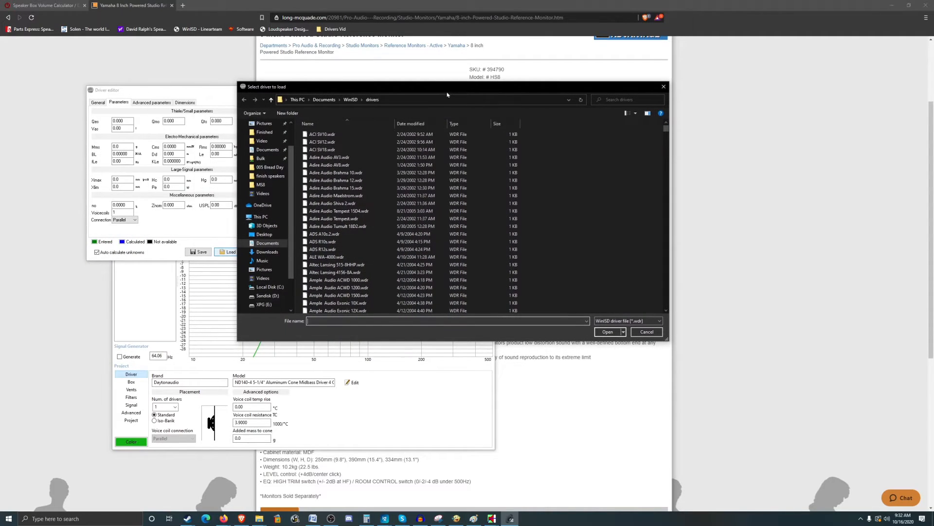
# Search the drivers folder for 'nd140' and load the Dayton ND140-4 .wdr file
pyautogui.click(340, 295)
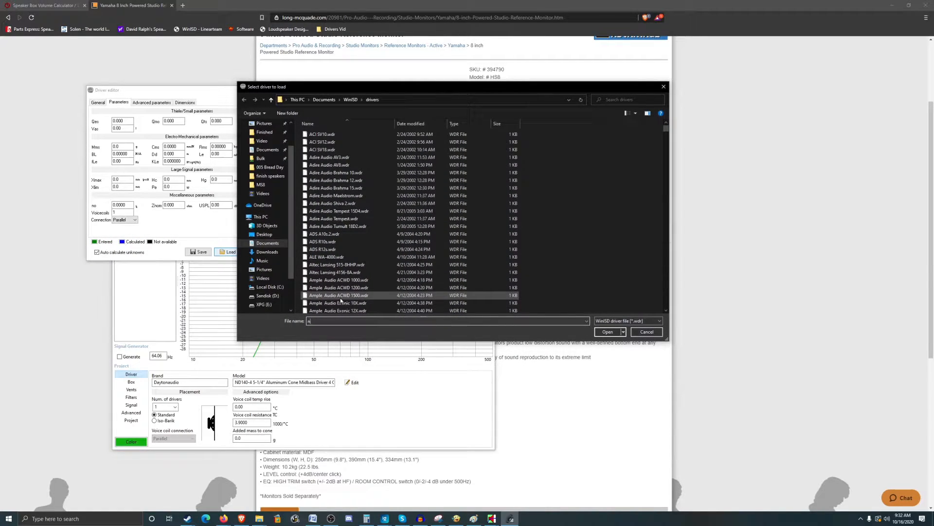
pyautogui.write('d14')
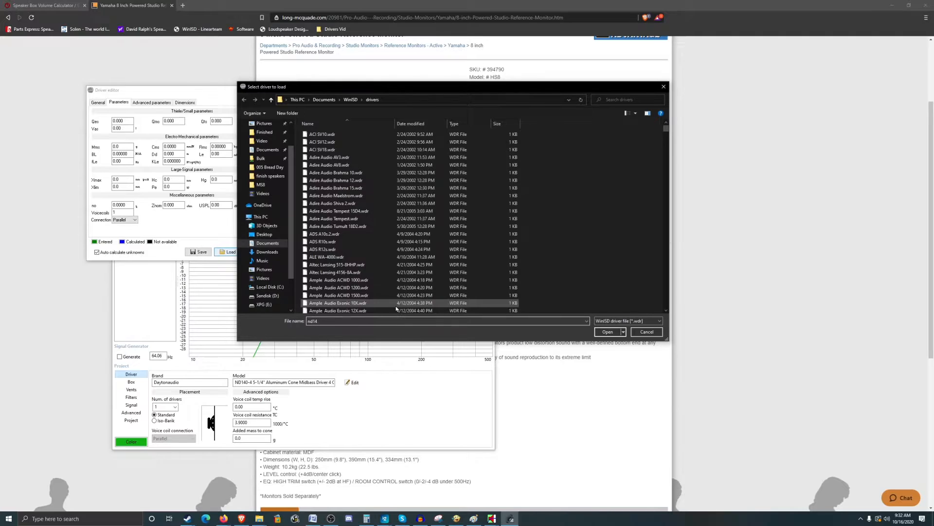
pyautogui.click(324, 233)
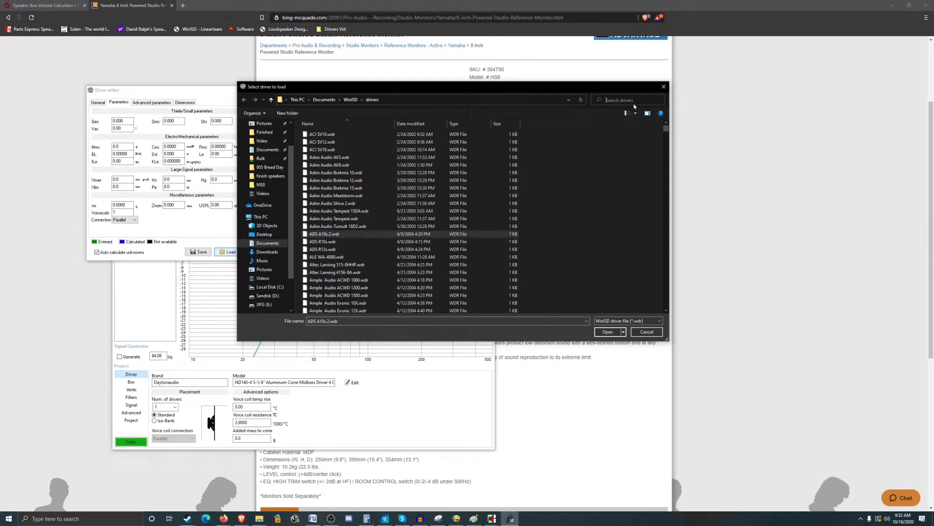
pyautogui.write('nd140')
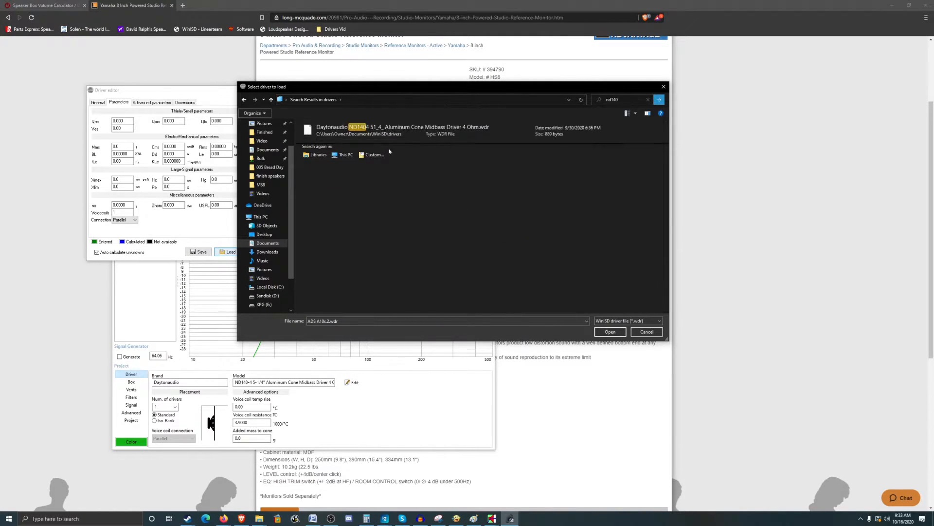
pyautogui.click(608, 331)
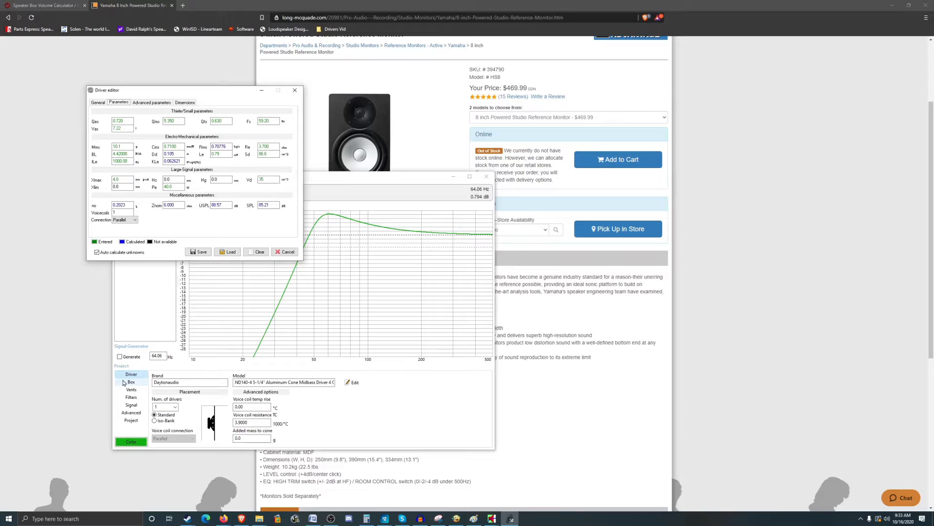
# Shrink the vented box volume and raise its tuning frequency on the Box tab
pyautogui.click(130, 382)
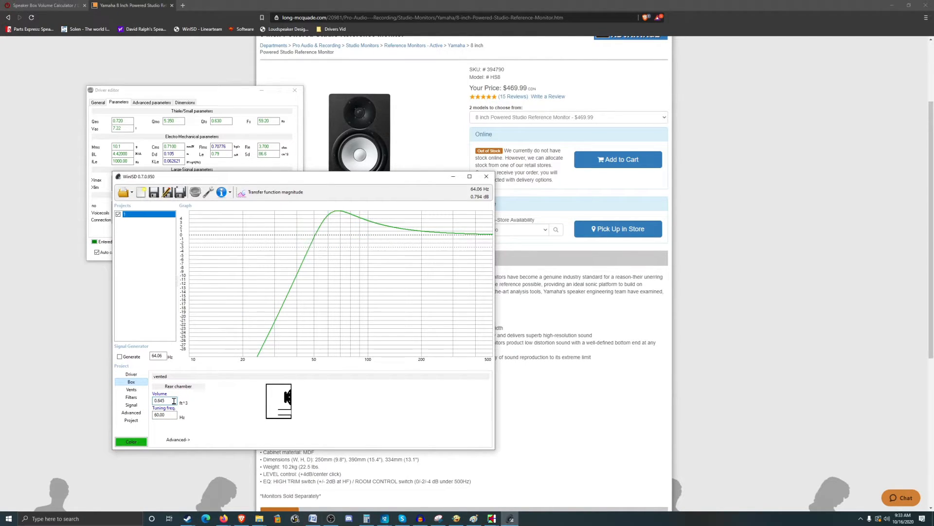
pyautogui.write('0.481')
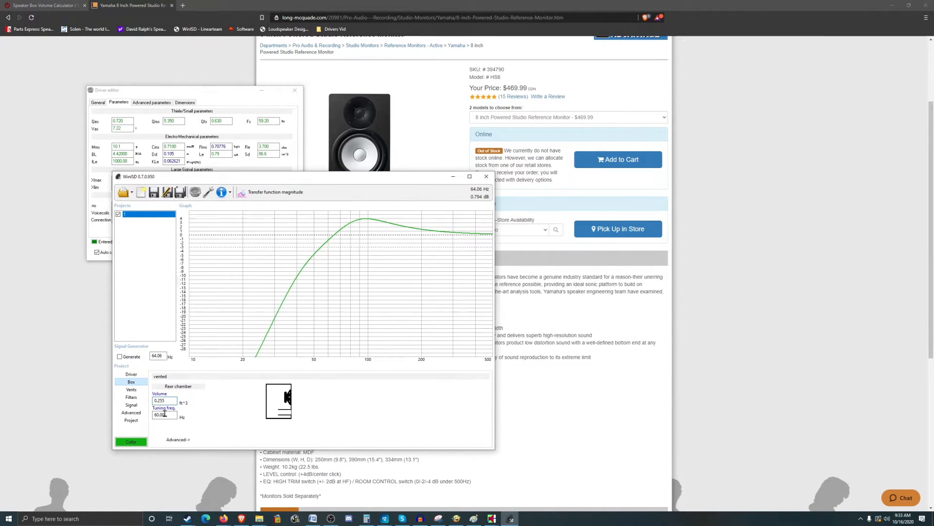
pyautogui.write('58.83')
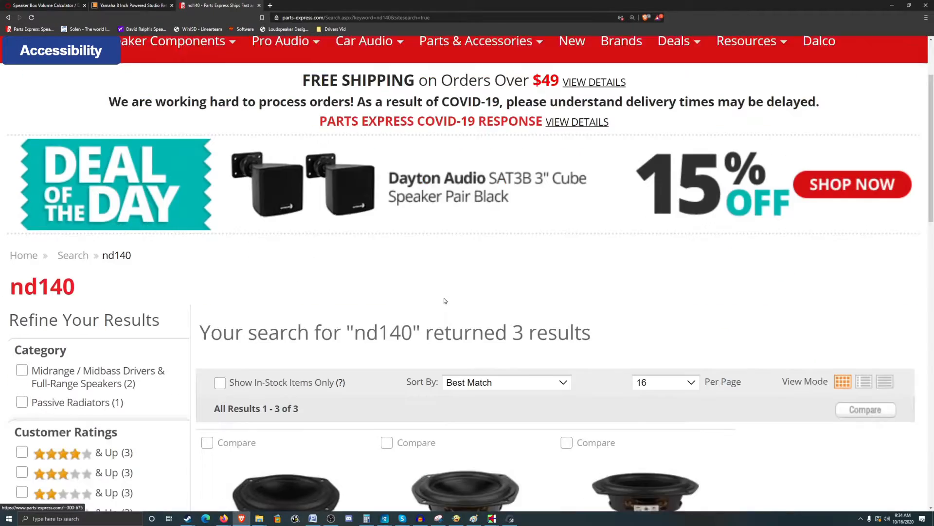
# Open the Dayton Audio ND140-4 product page and scroll to its specifications
pyautogui.scroll(-3)
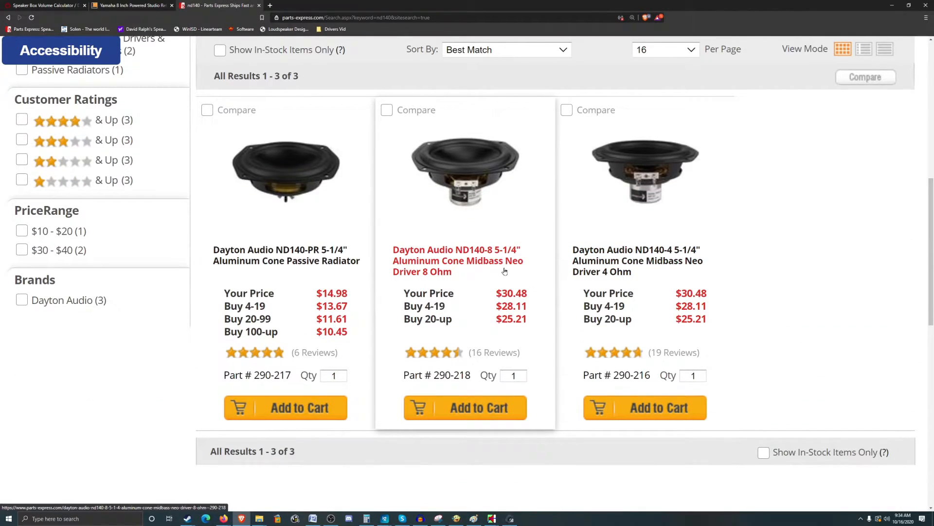
pyautogui.moveTo(411, 182)
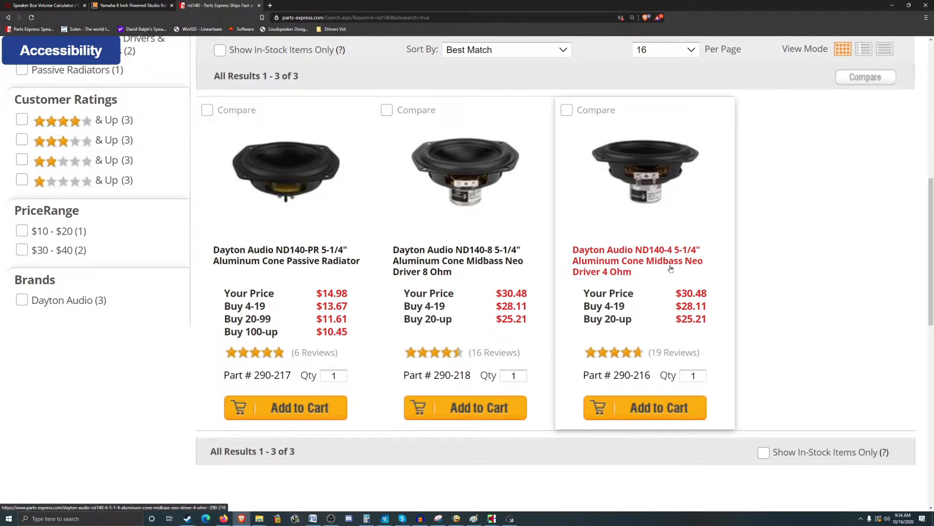
pyautogui.click(636, 260)
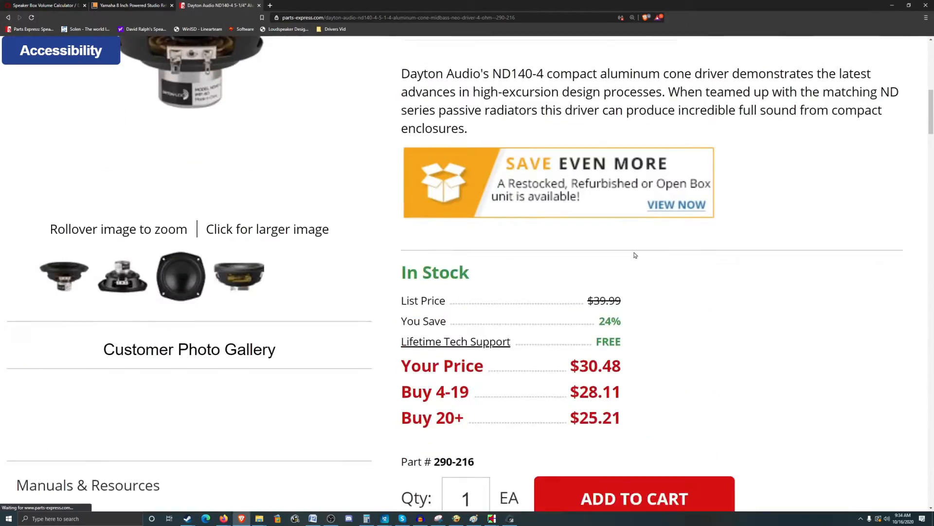
pyautogui.scroll(-3)
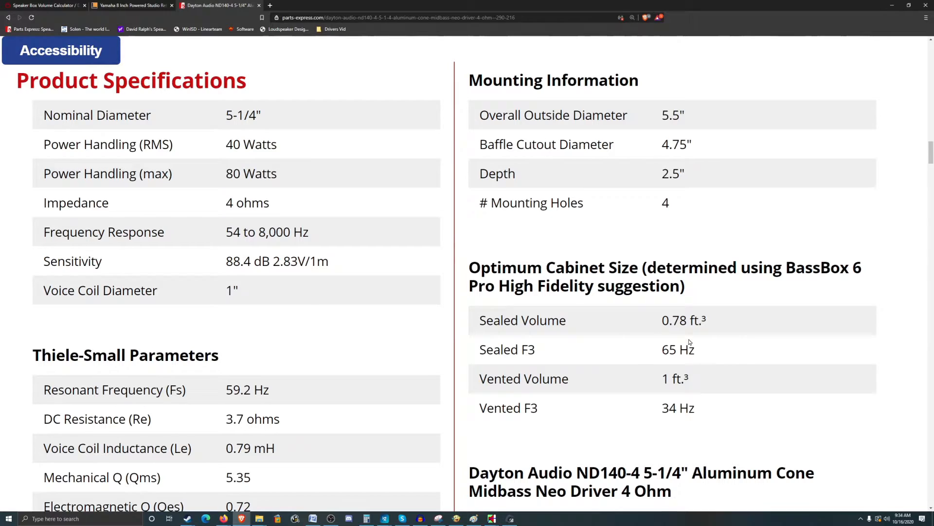
pyautogui.moveTo(684, 344)
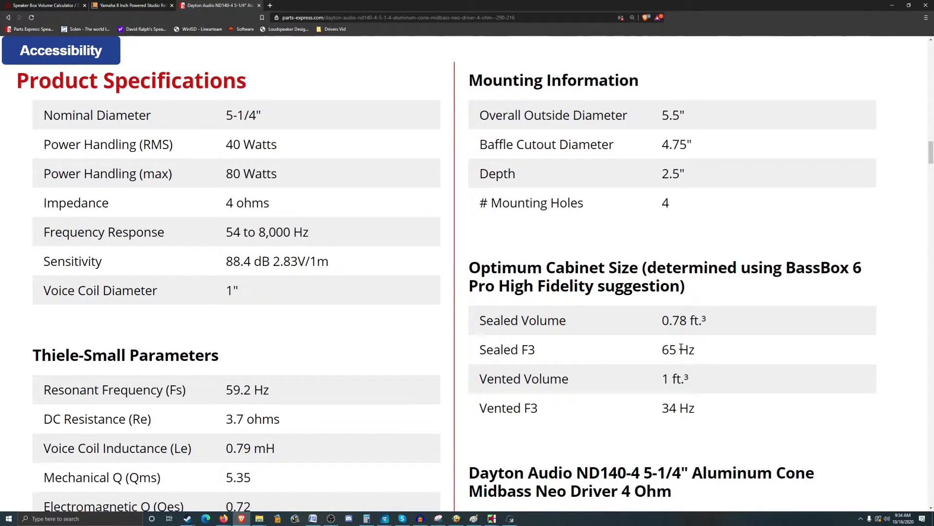
pyautogui.moveTo(555, 350)
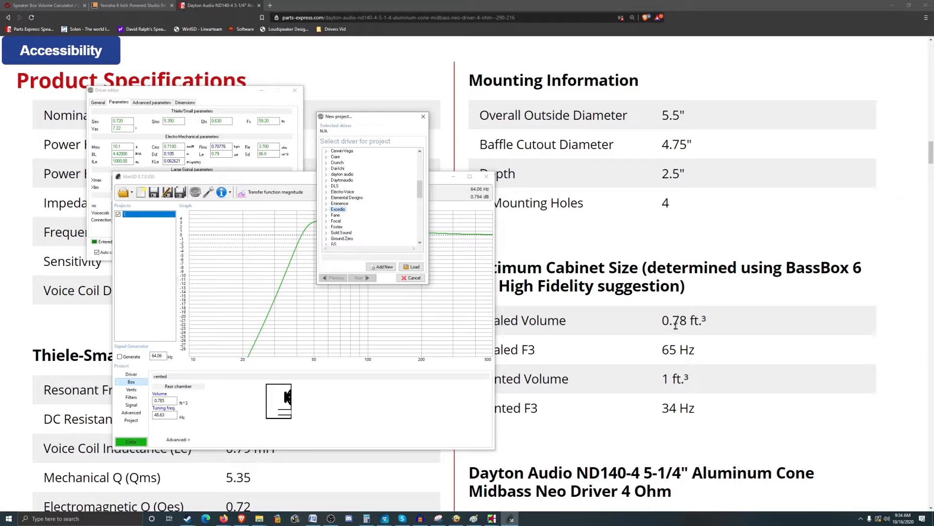
pyautogui.moveTo(675, 350)
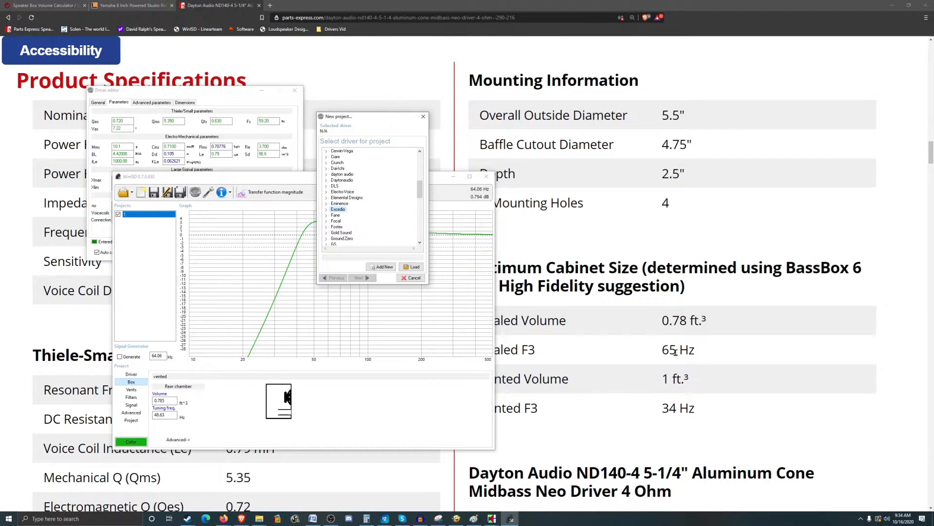
pyautogui.moveTo(360, 241)
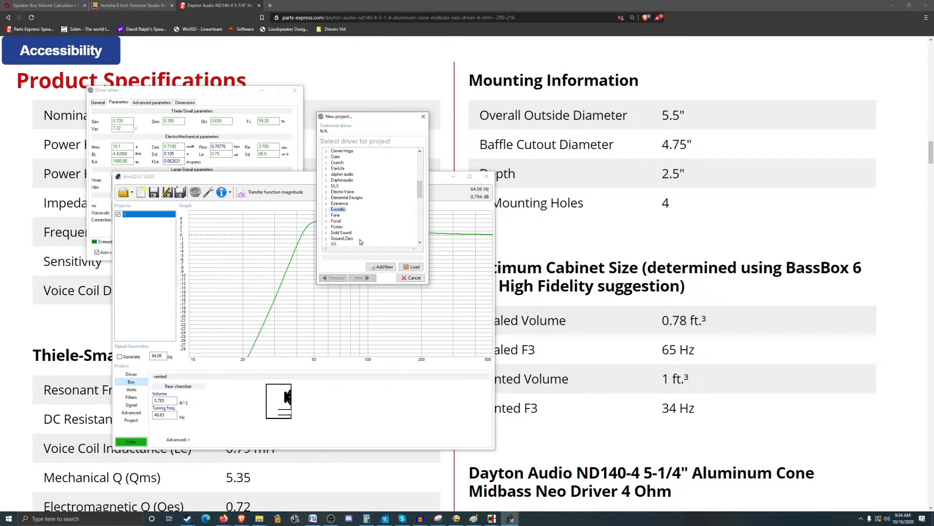
pyautogui.moveTo(376, 234)
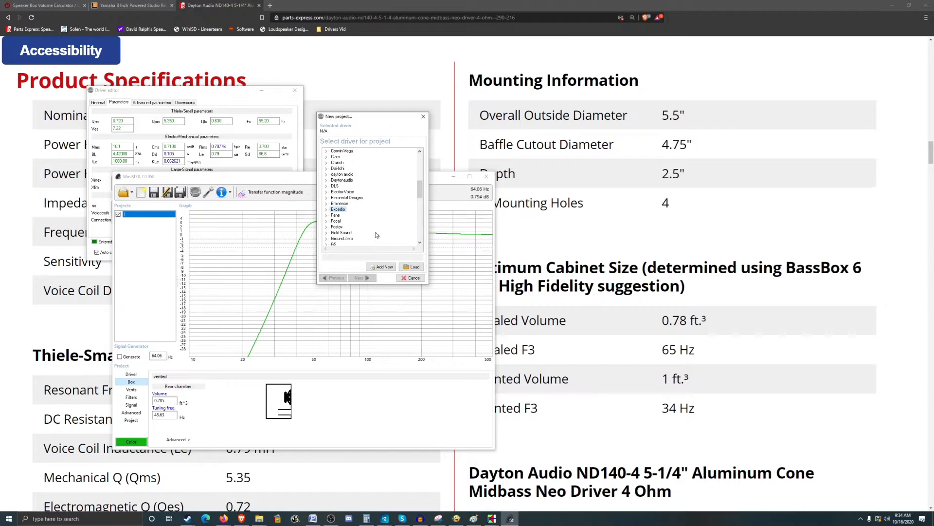
pyautogui.moveTo(349, 193)
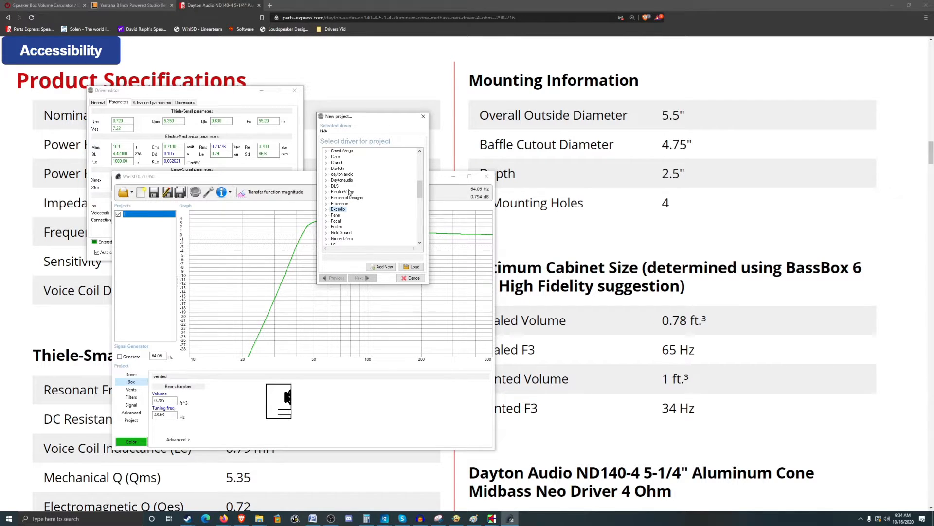
# Create a closed-box project for the Dayton Audio ND140-4 with one driver
pyautogui.click(326, 180)
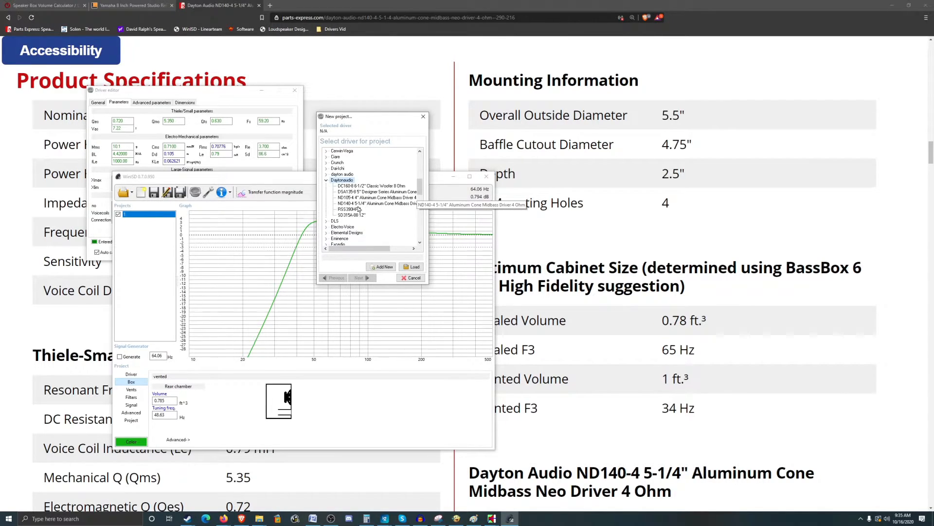
pyautogui.click(359, 277)
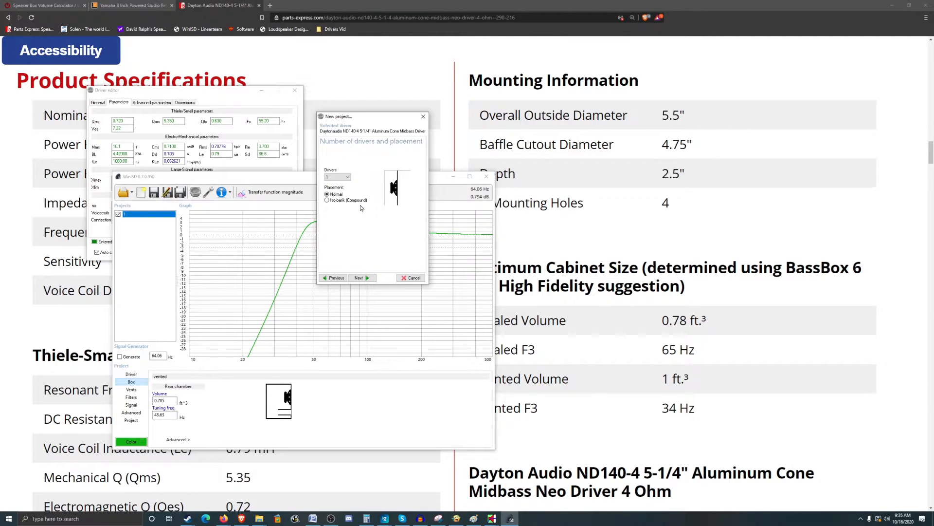
pyautogui.click(359, 277)
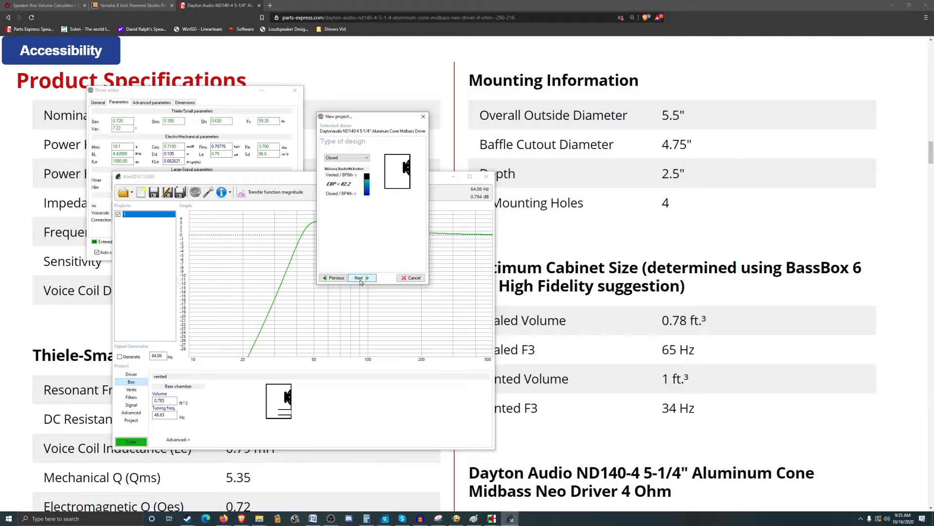
pyautogui.click(358, 277)
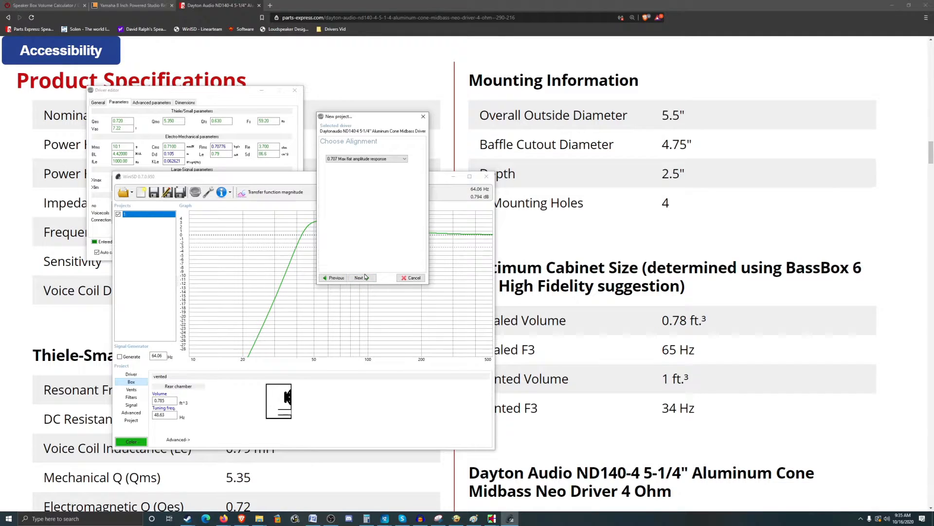
pyautogui.click(359, 277)
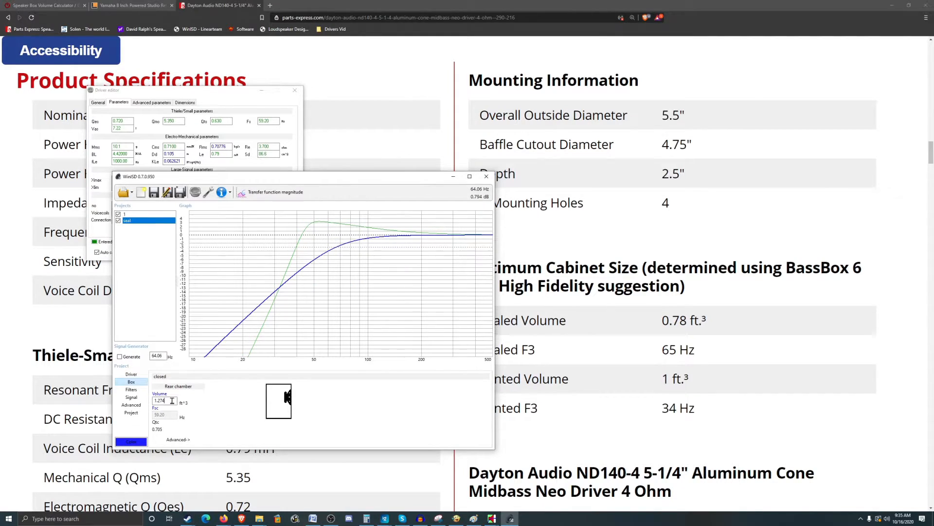
# Set the closed box volume, trying 0.863 and then 0.75 ft³
pyautogui.tripleClick(164, 401)
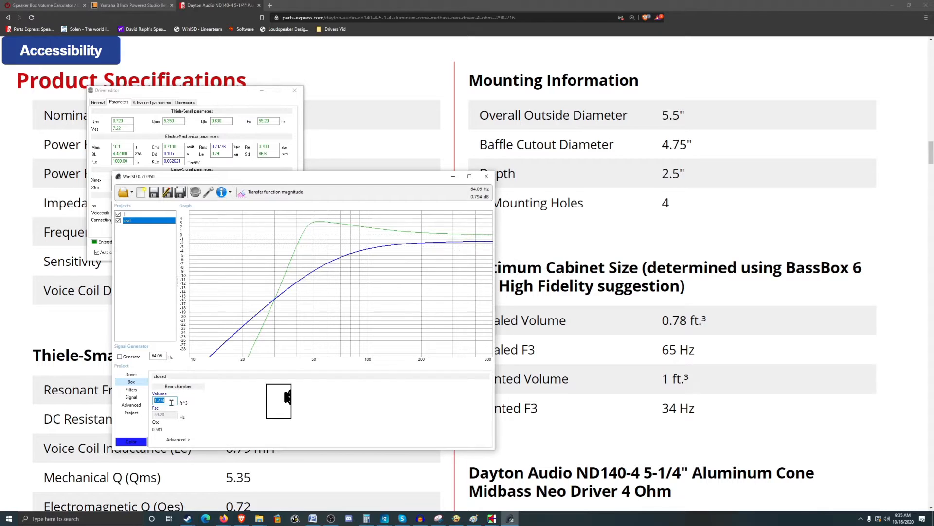
pyautogui.write('0.863')
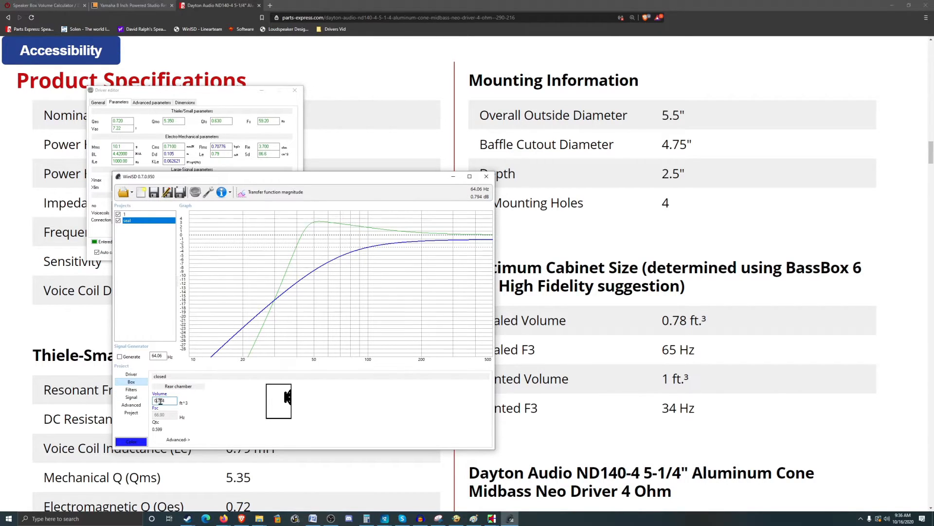
pyautogui.write('0.75')
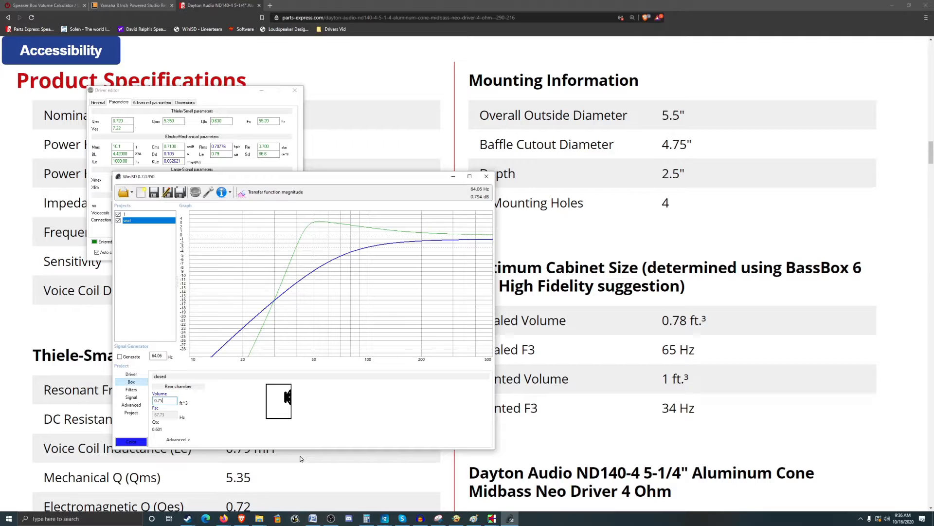
pyautogui.tripleClick(164, 400)
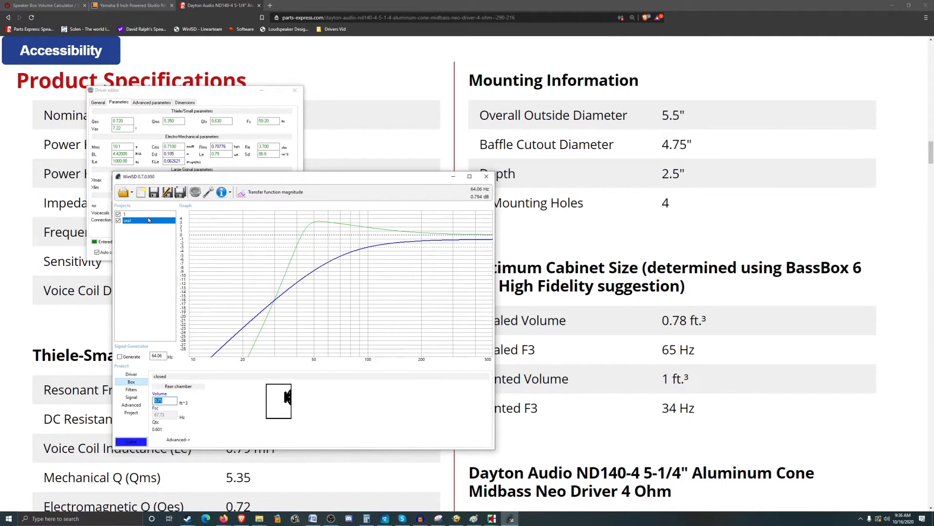
pyautogui.moveTo(148, 217)
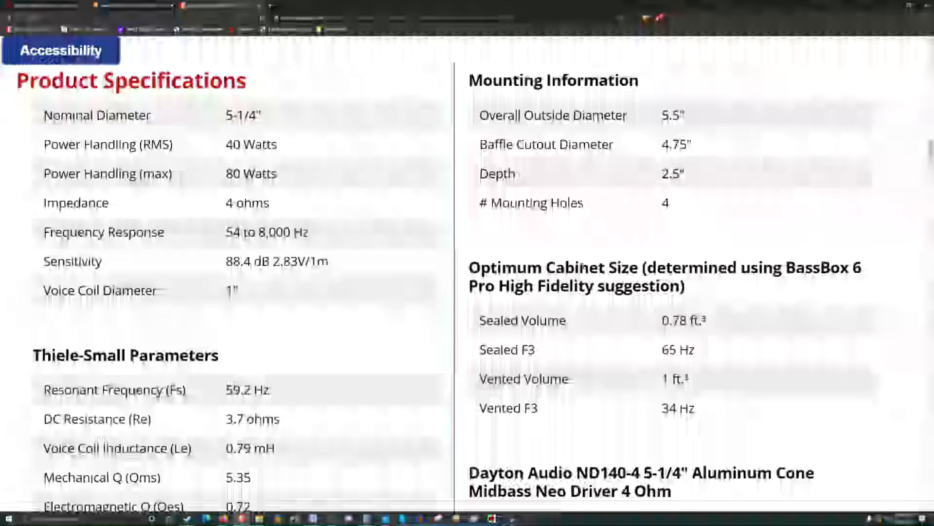
pyautogui.scroll(-3)
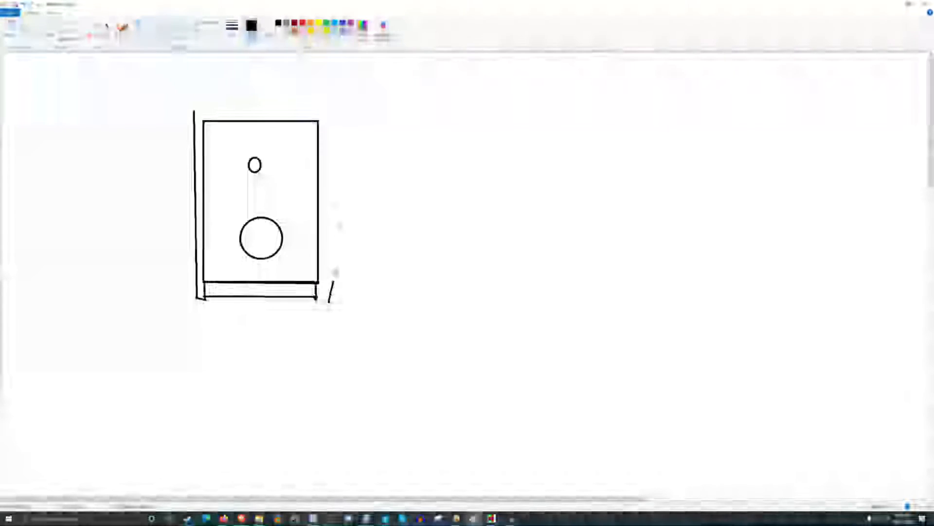
# Draw the right side panel outline of the box in the sketch
pyautogui.moveTo(184, 108); pyautogui.dragTo(341, 109)
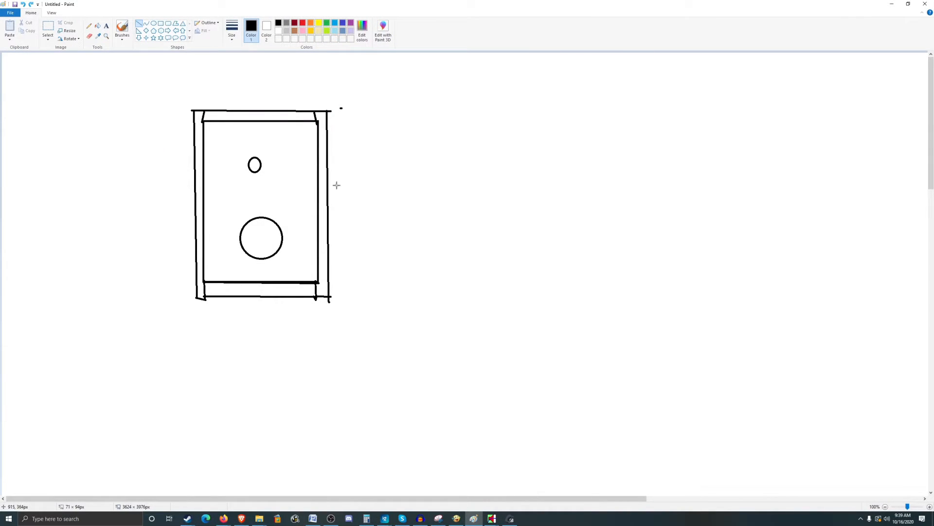
pyautogui.moveTo(340, 320)
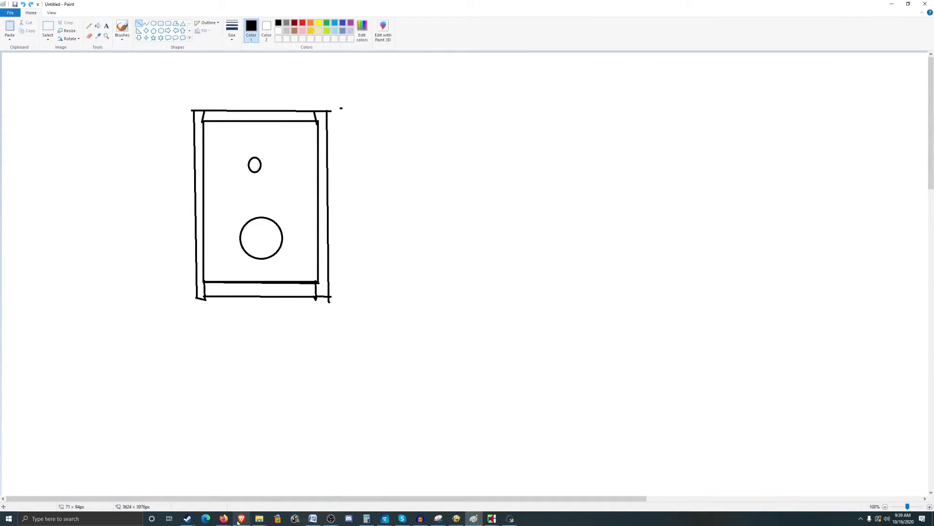
pyautogui.moveTo(241, 518)
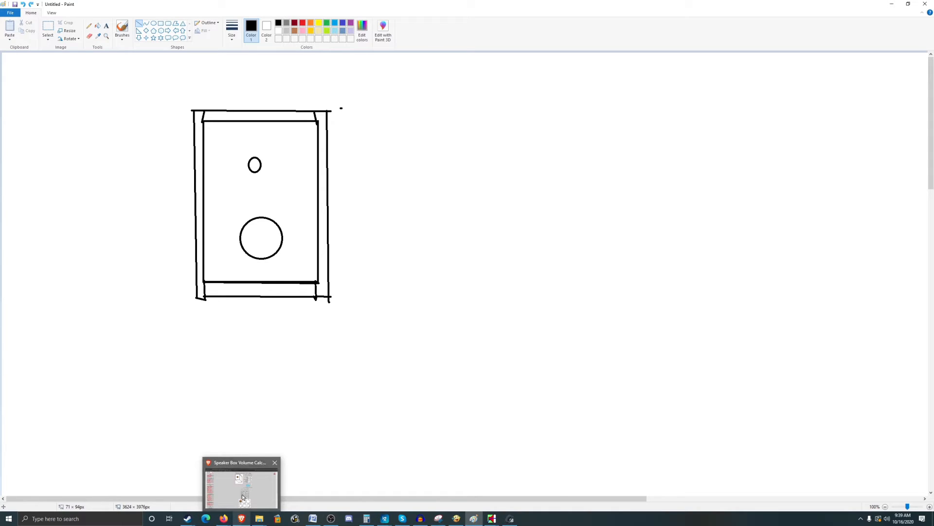
# Review the calculator's 12×15×11 in box dimensions and panel sizes
pyautogui.click(240, 483)
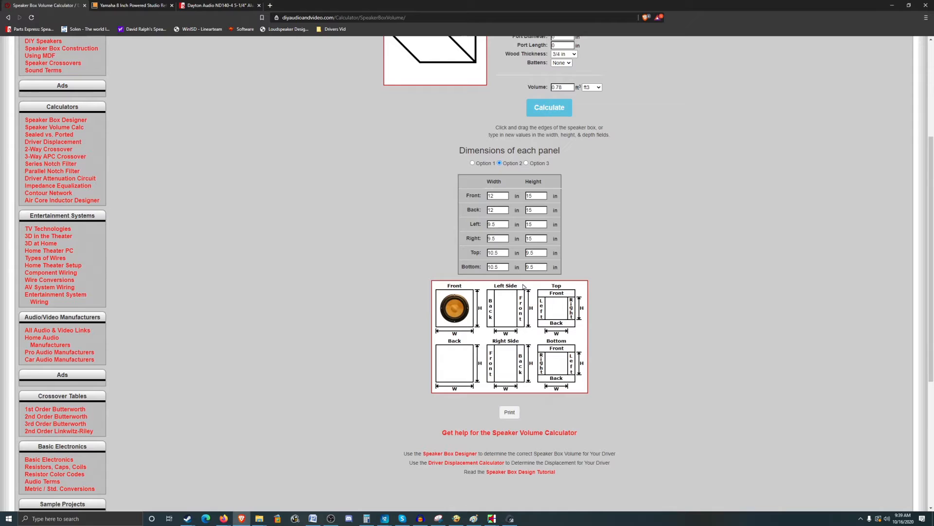
pyautogui.moveTo(560, 237)
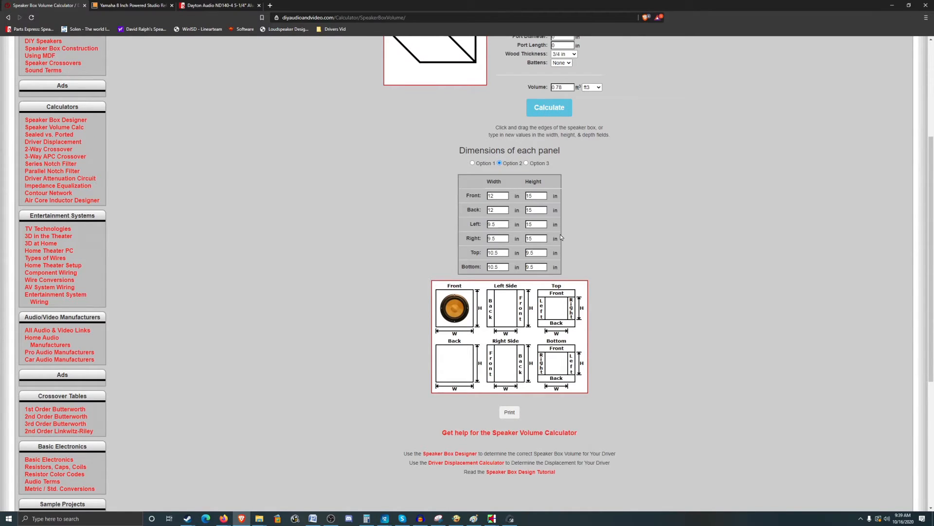
pyautogui.moveTo(487, 471)
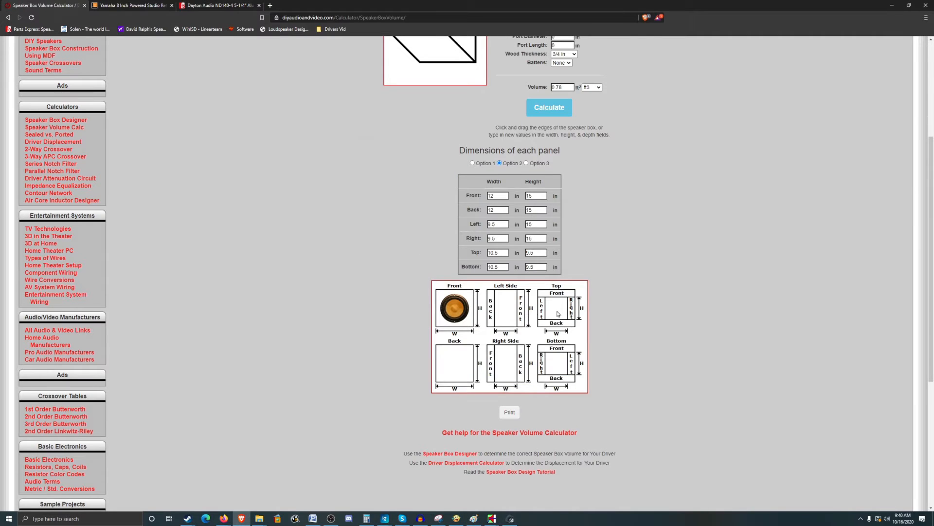
pyautogui.scroll(3)
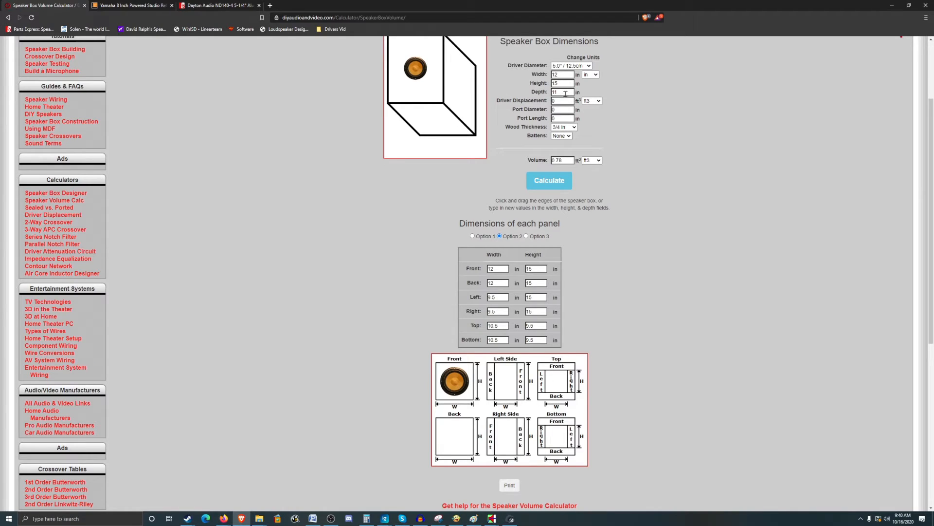
pyautogui.moveTo(477, 103)
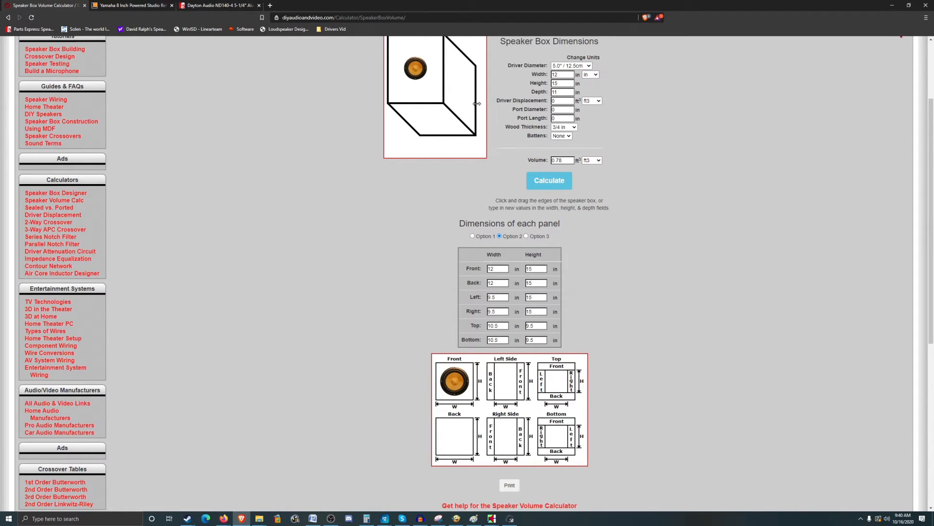
pyautogui.moveTo(486, 127)
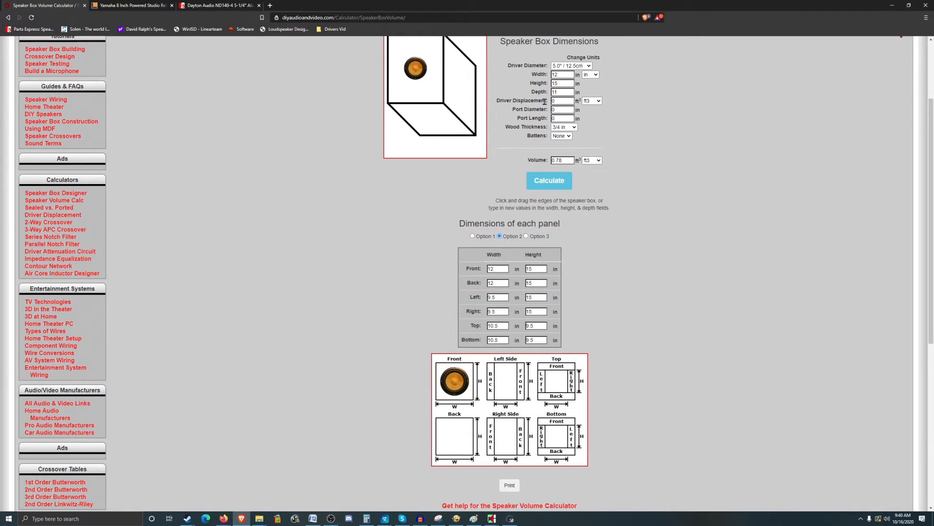
pyautogui.moveTo(468, 495)
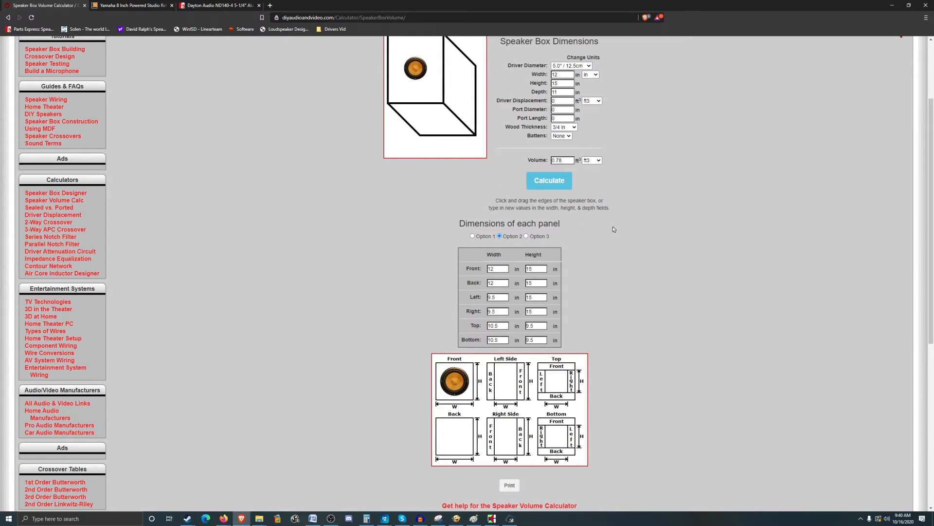
pyautogui.scroll(3)
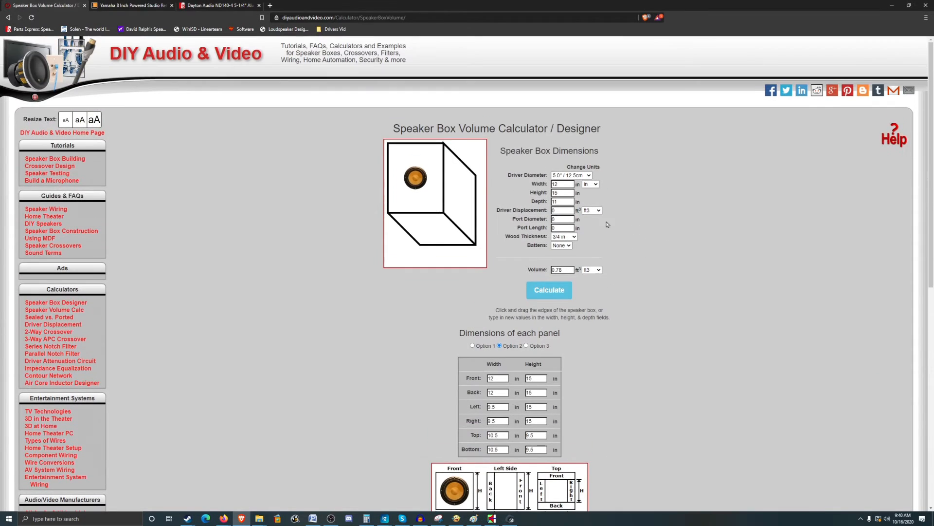
pyautogui.moveTo(408, 150)
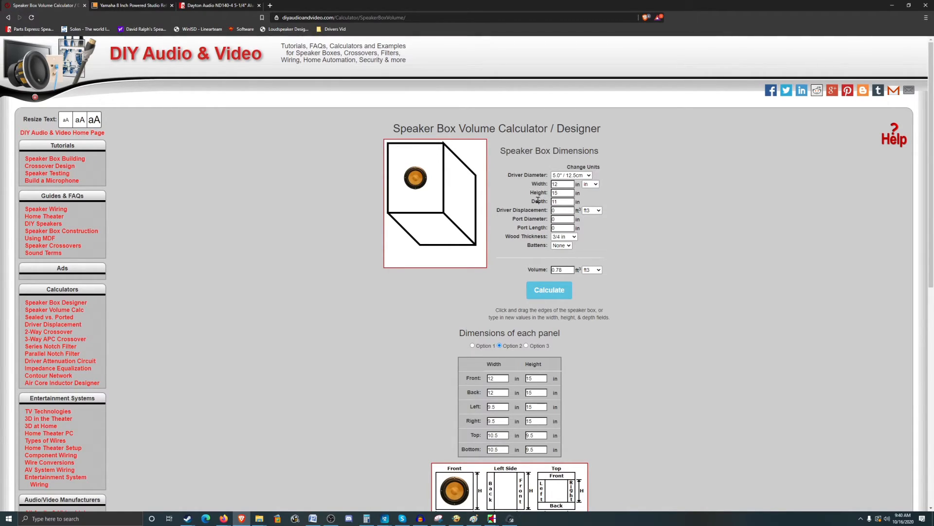
pyautogui.moveTo(436, 162)
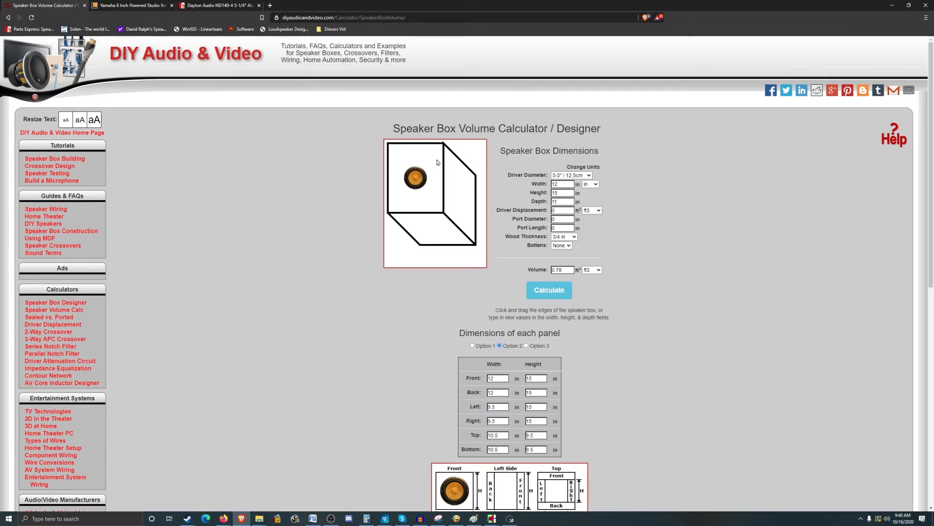
pyautogui.moveTo(422, 153)
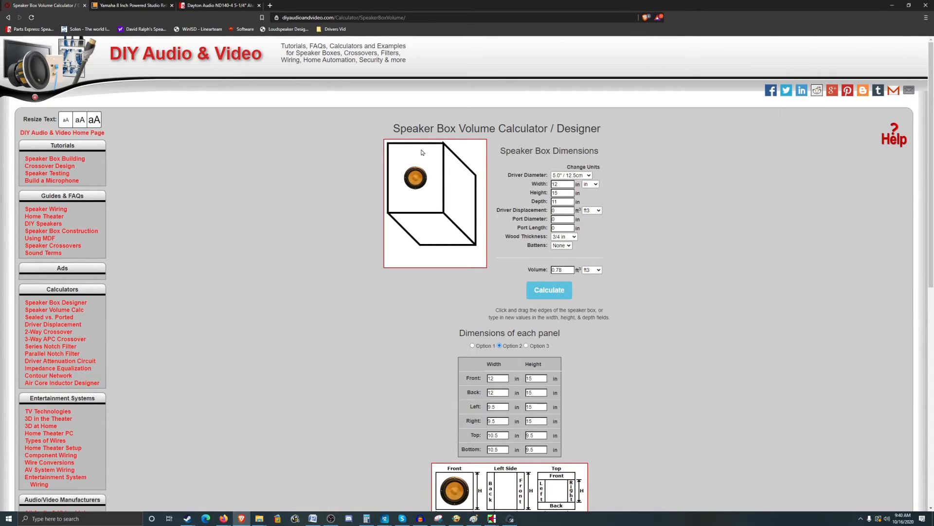
pyautogui.moveTo(473, 176)
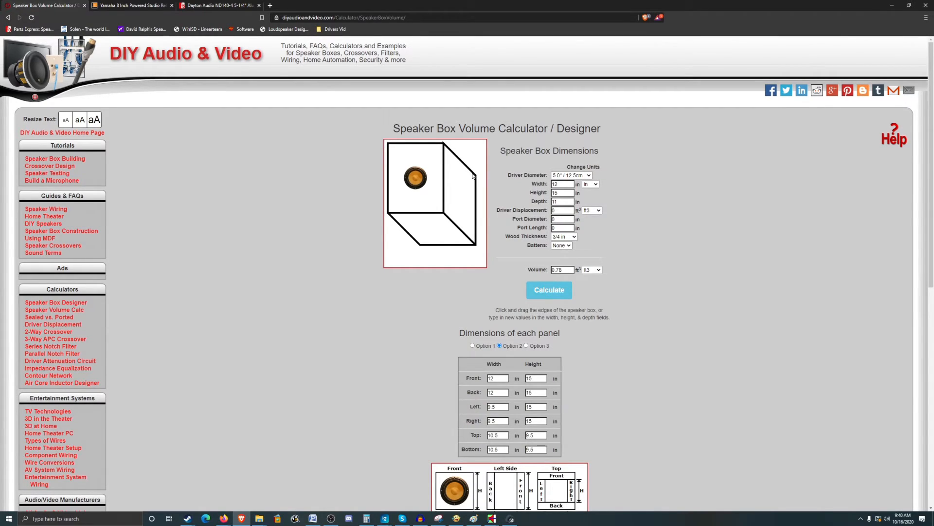
pyautogui.moveTo(705, 215)
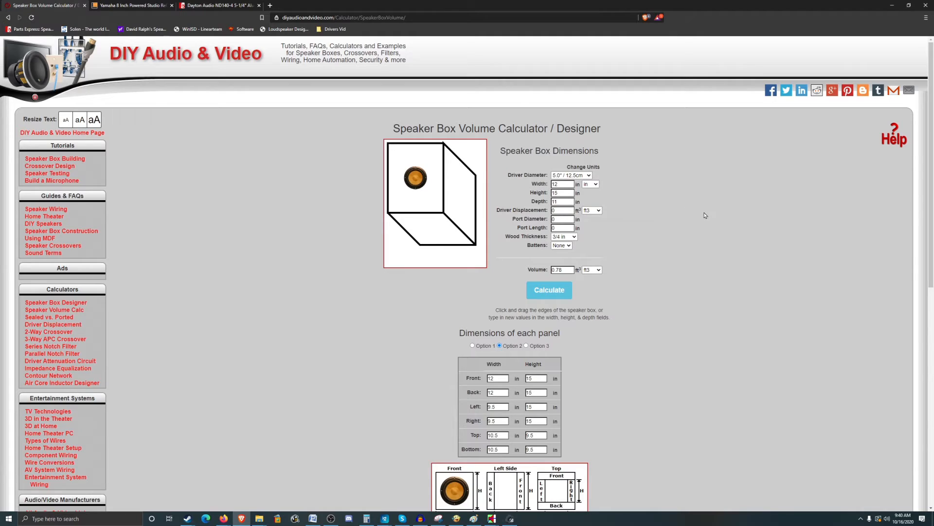
pyautogui.moveTo(604, 212)
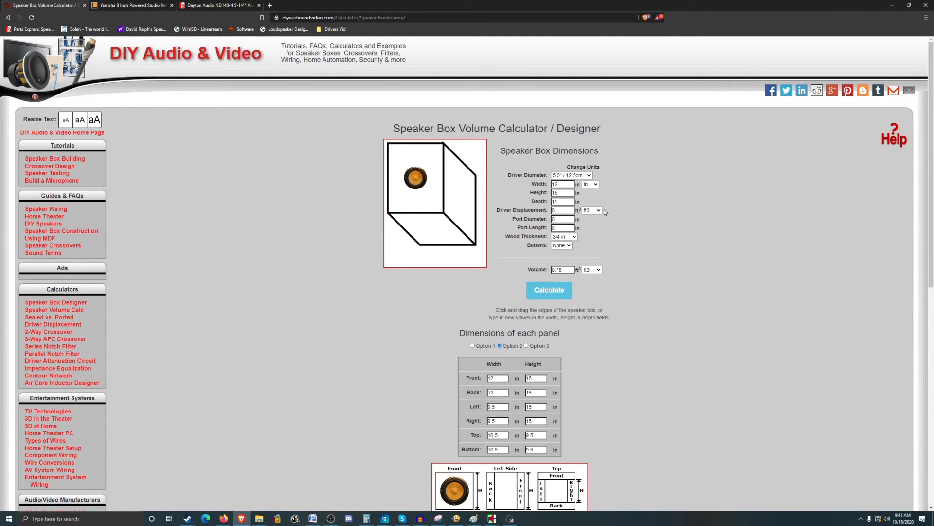
pyautogui.moveTo(635, 204)
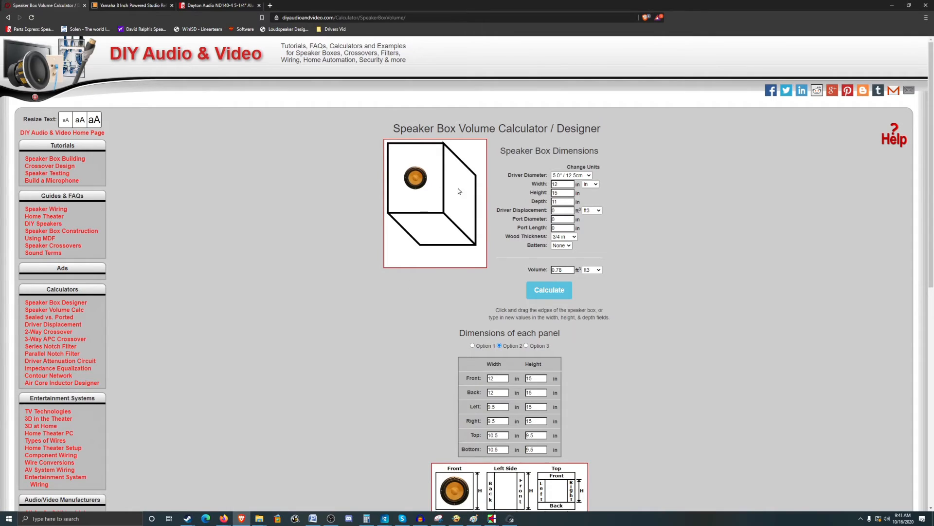
pyautogui.moveTo(410, 158)
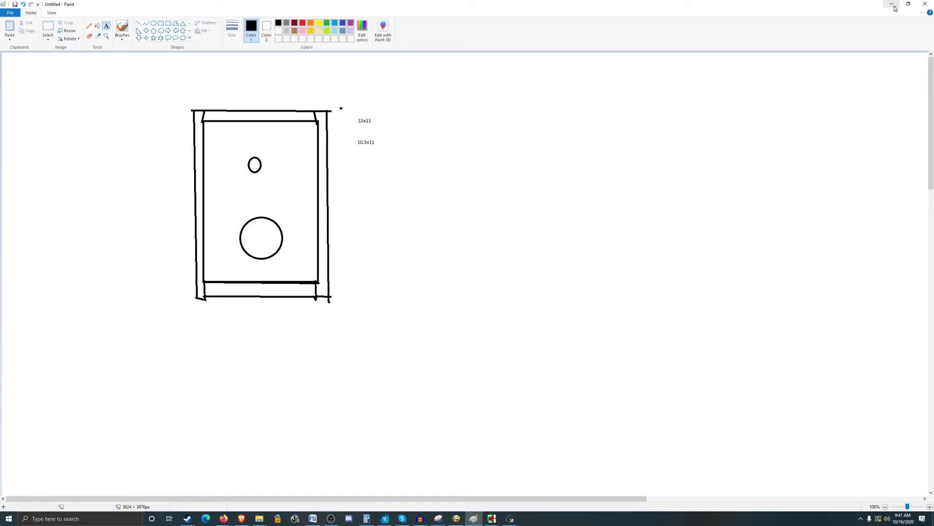
# Add the 13.5x10.5 panel size to the sketch and bring up the 'cut list' search
pyautogui.click(892, 5)
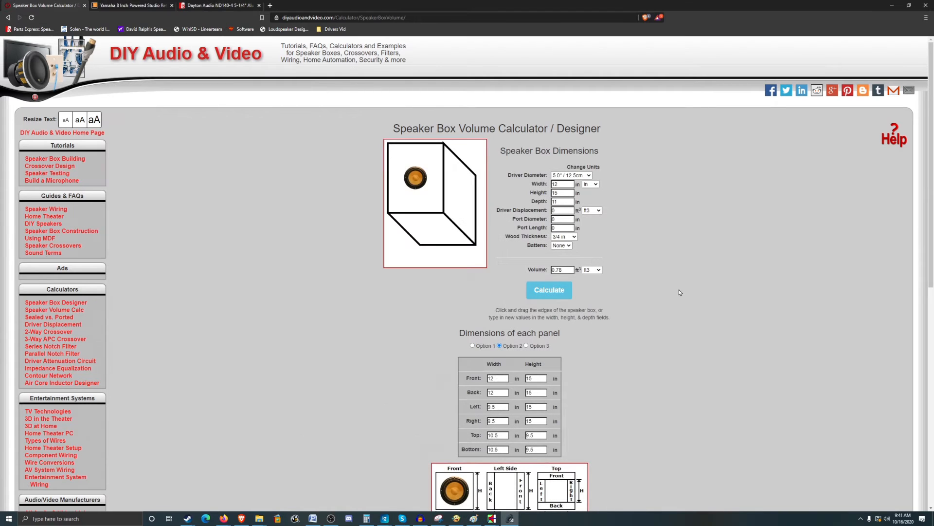
pyautogui.moveTo(563, 193)
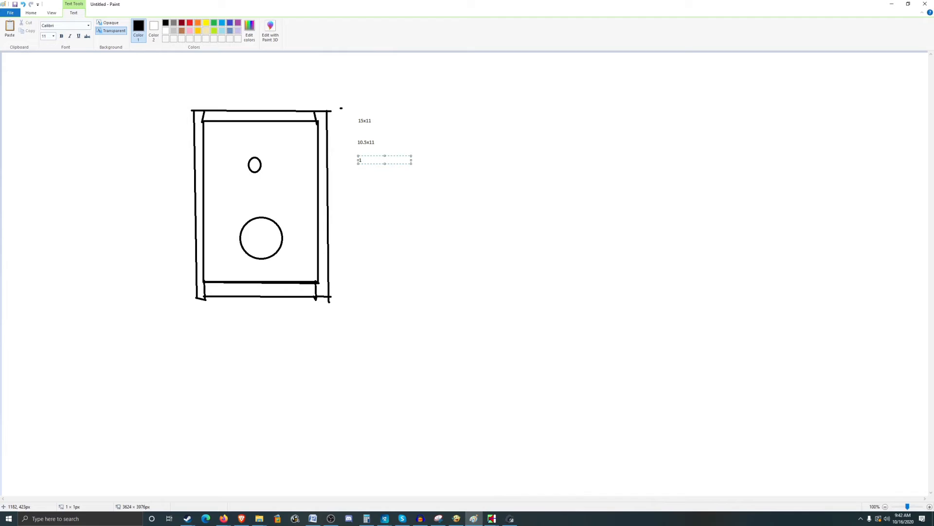
pyautogui.write('3.5x10.5')
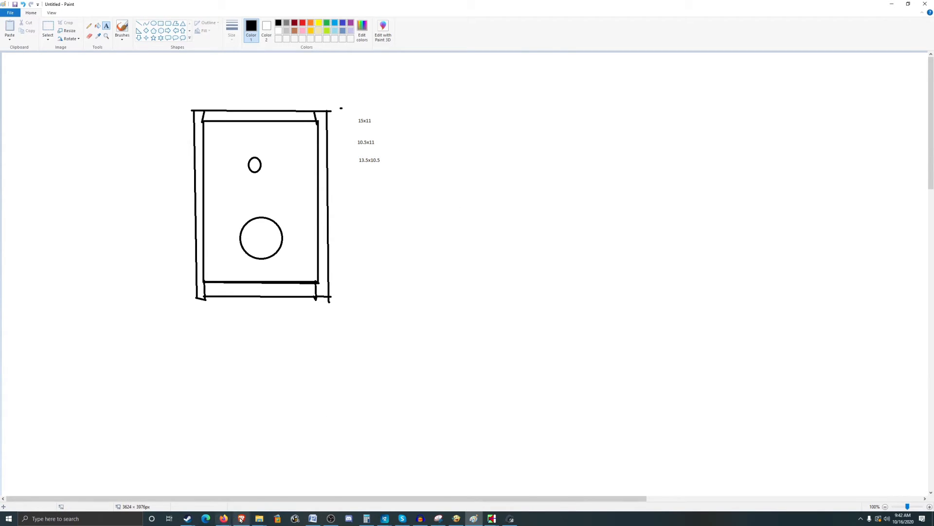
pyautogui.click(223, 518)
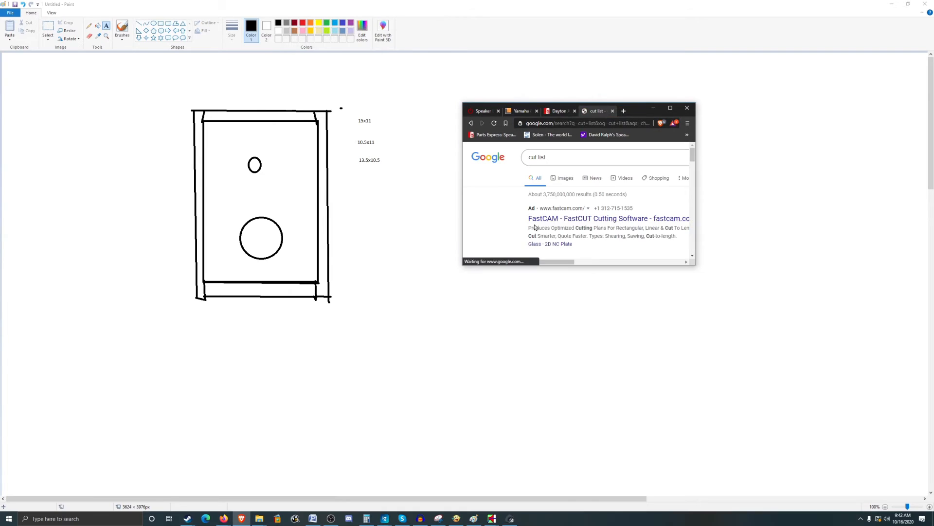
# Open the CutList Optimizer web page to lay out the panels
pyautogui.click(596, 111)
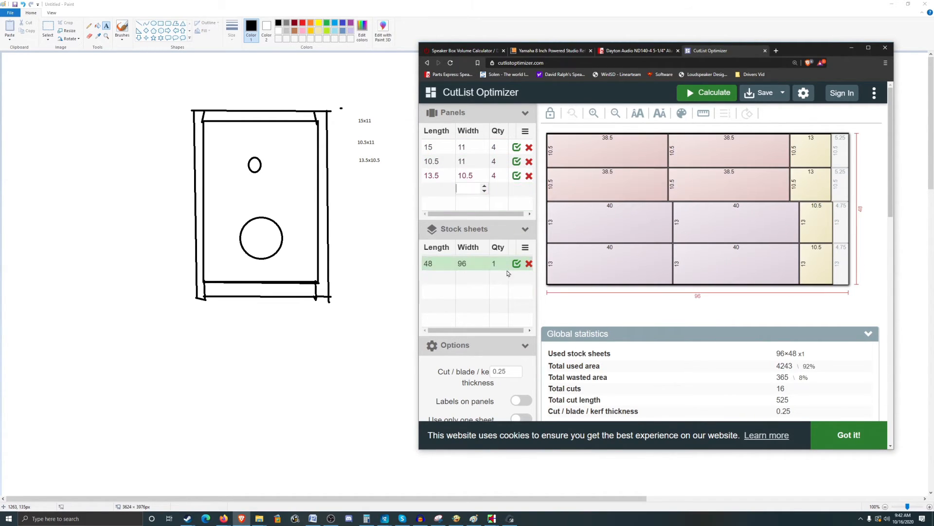
pyautogui.click(707, 93)
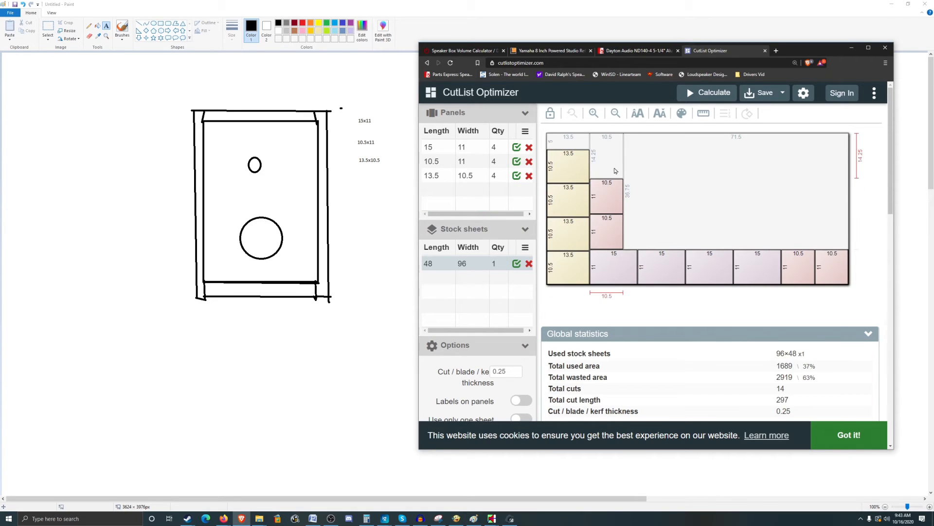
pyautogui.moveTo(671, 185)
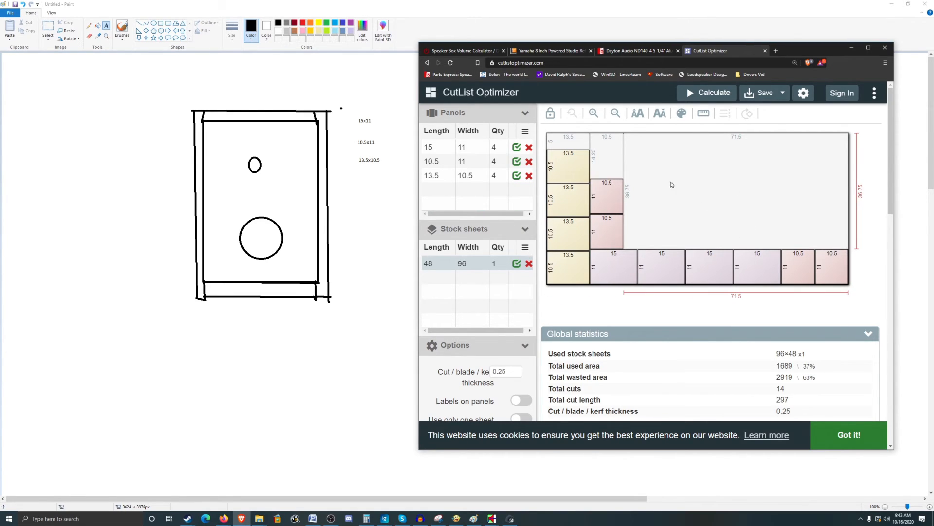
pyautogui.moveTo(753, 213)
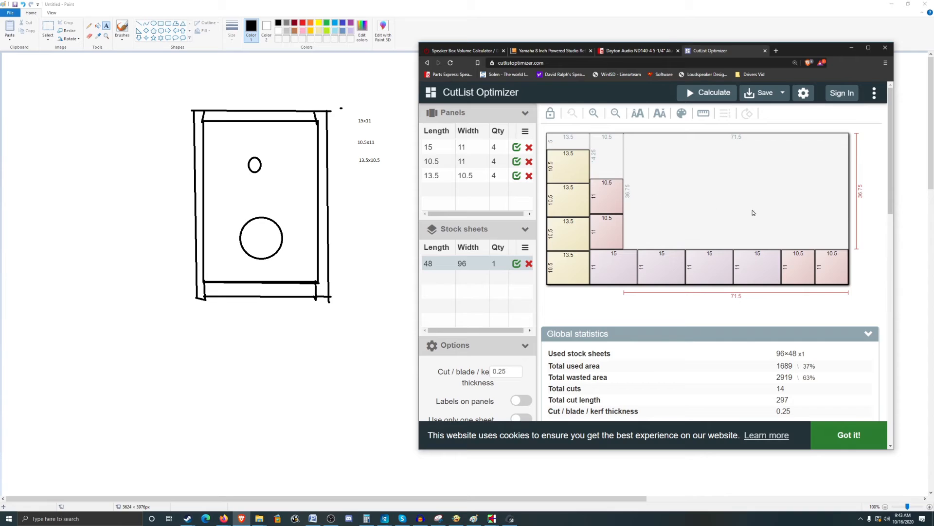
pyautogui.moveTo(787, 205)
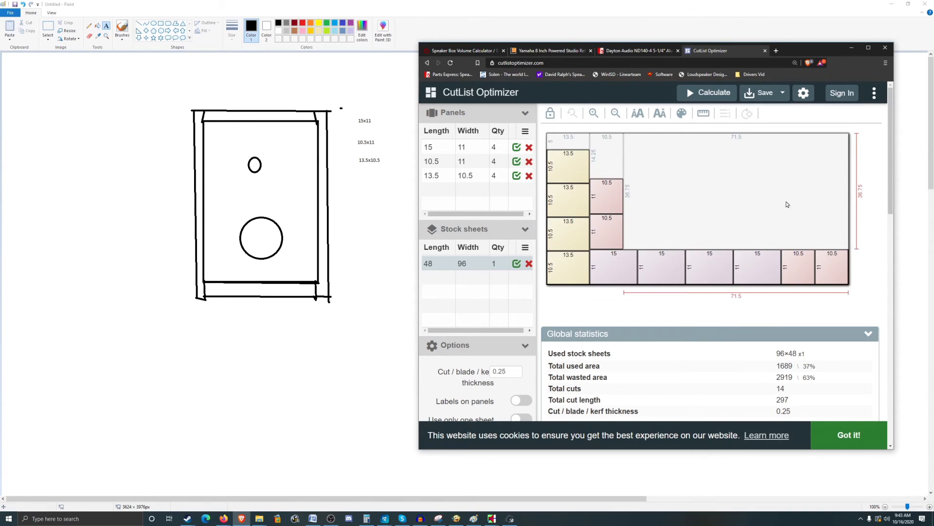
pyautogui.moveTo(760, 185)
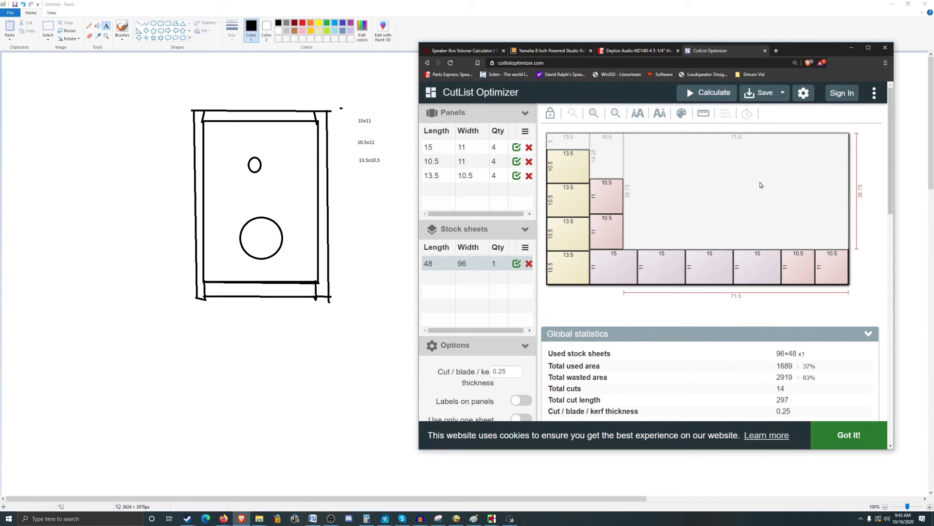
pyautogui.moveTo(749, 192)
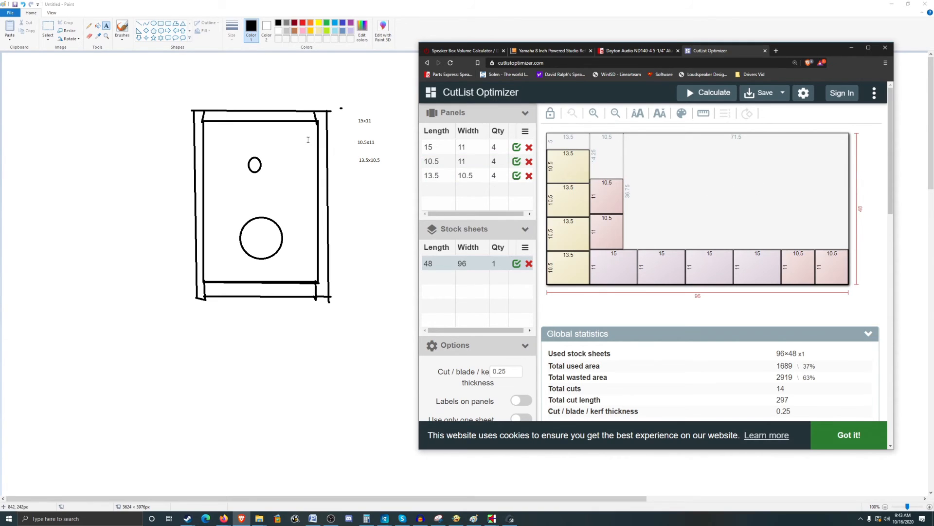
pyautogui.moveTo(287, 140)
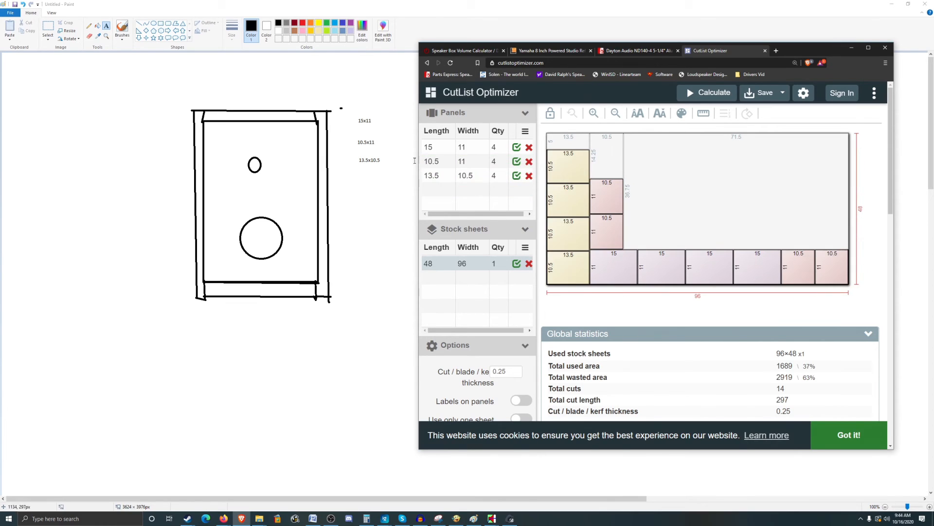
pyautogui.moveTo(295, 127)
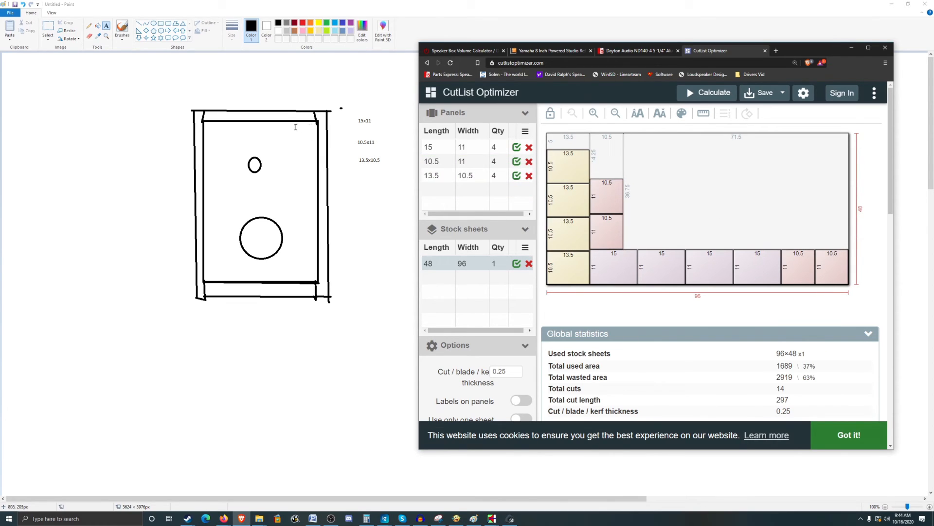
pyautogui.moveTo(263, 278)
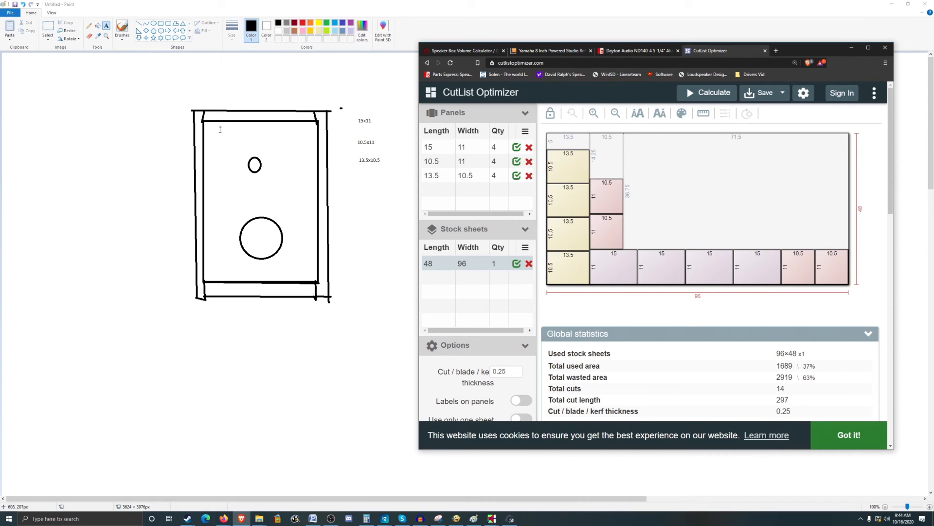
pyautogui.moveTo(258, 178)
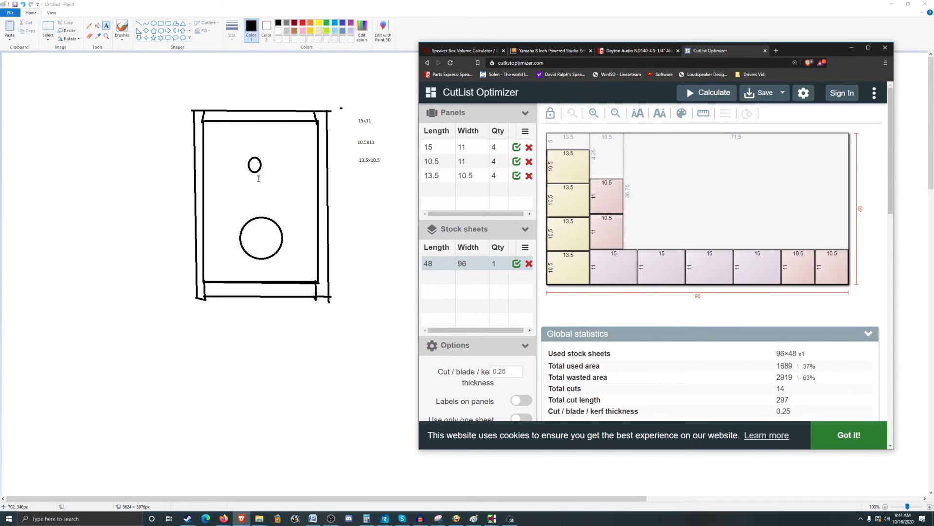
pyautogui.moveTo(264, 174)
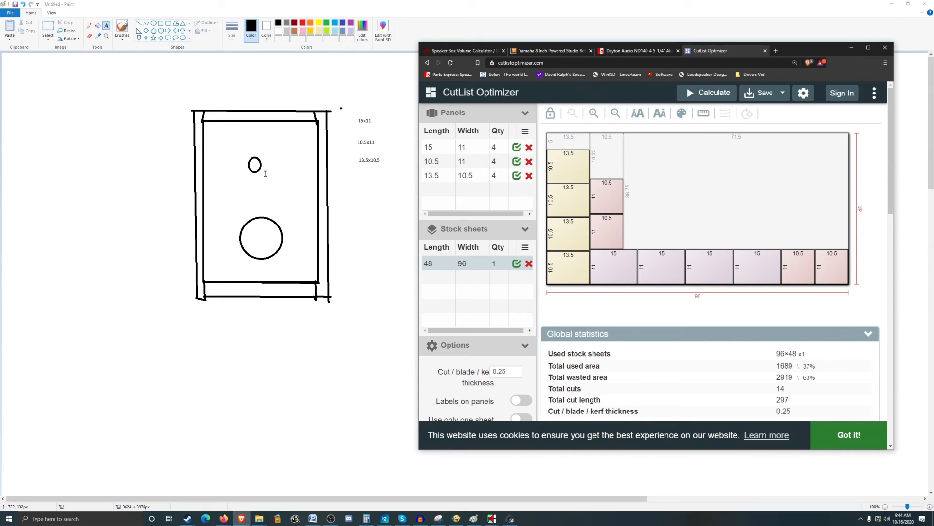
pyautogui.moveTo(313, 137)
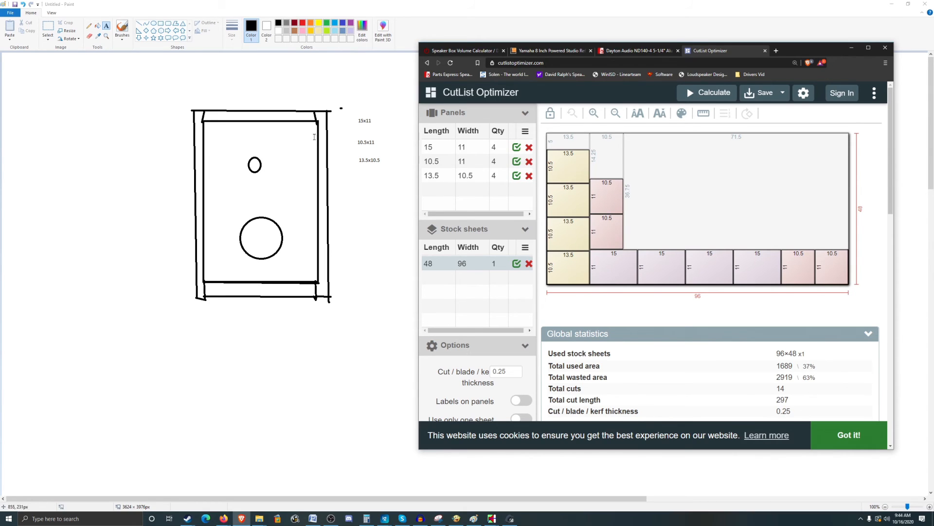
pyautogui.moveTo(191, 155)
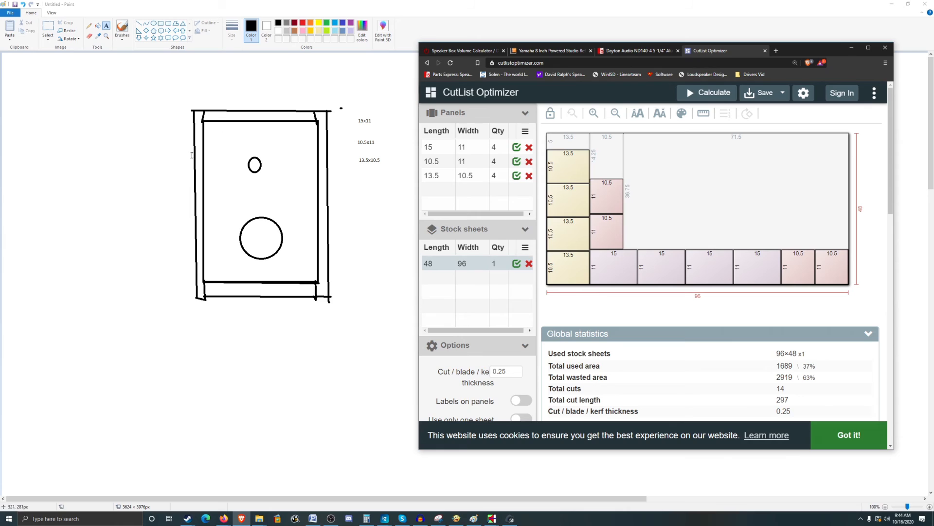
pyautogui.moveTo(219, 151)
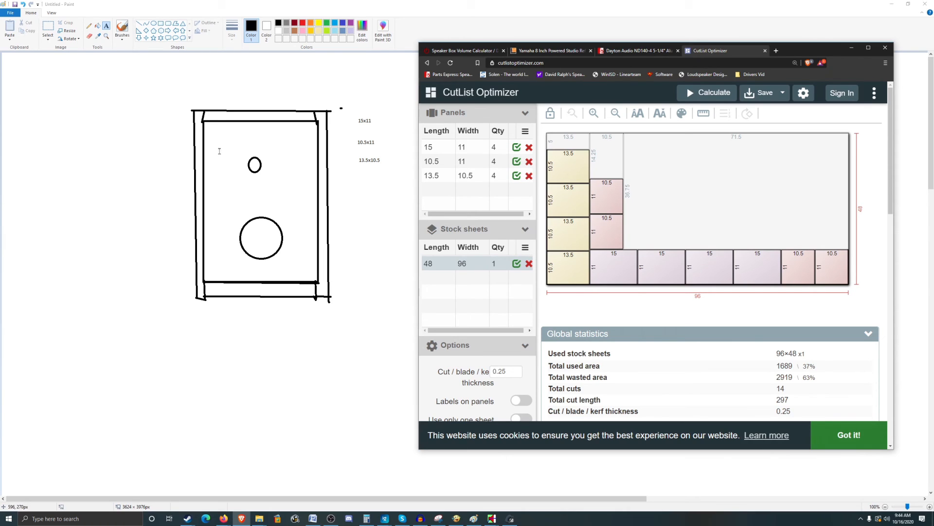
pyautogui.moveTo(220, 152)
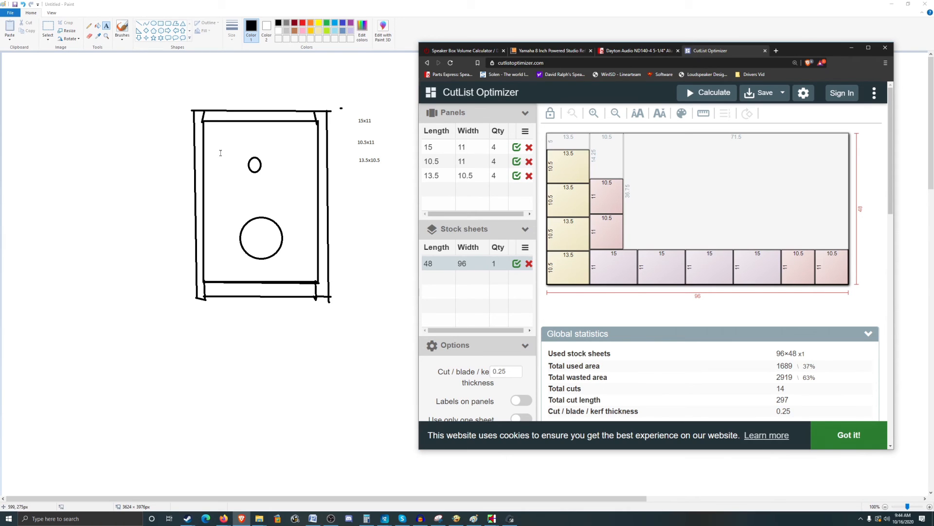
pyautogui.moveTo(339, 70)
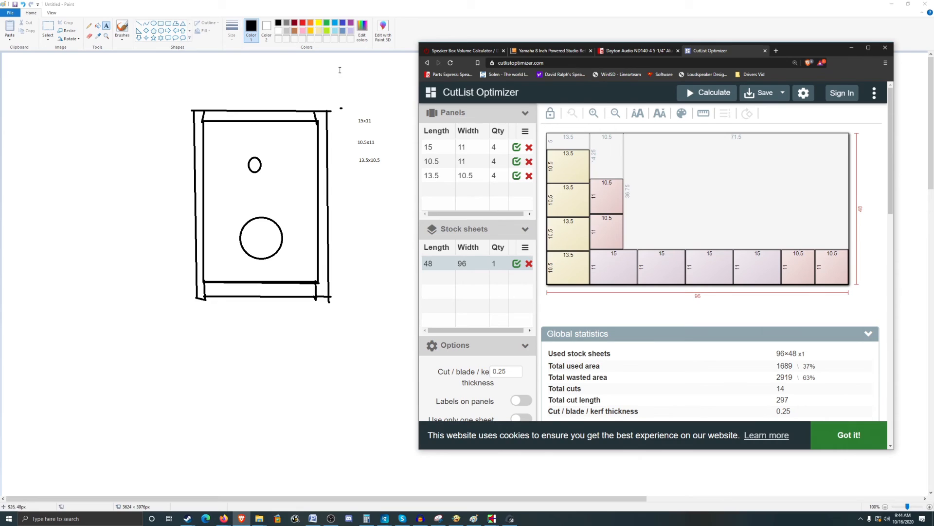
pyautogui.moveTo(318, 127)
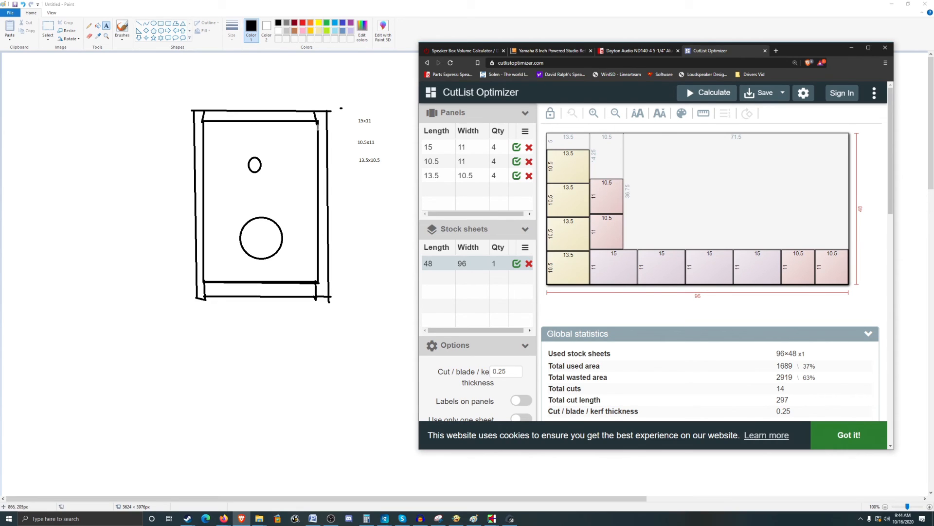
pyautogui.moveTo(313, 128)
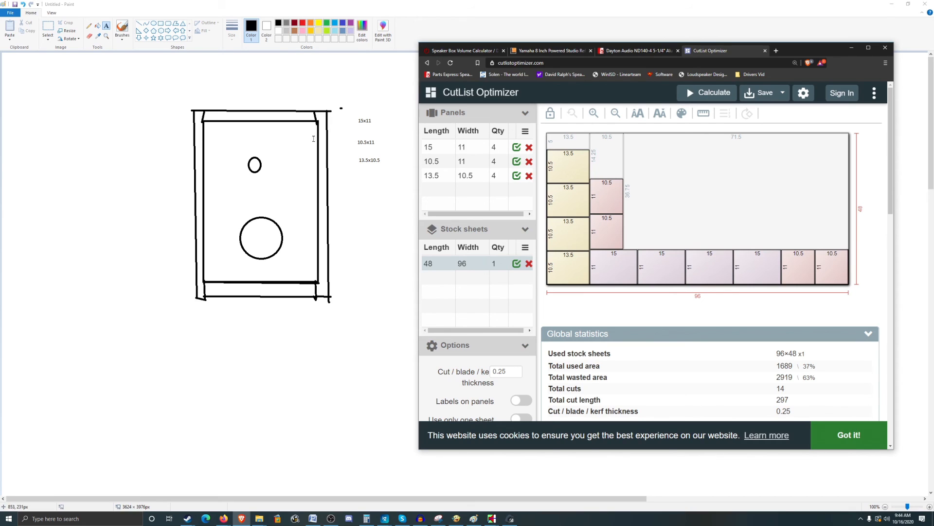
pyautogui.moveTo(300, 181)
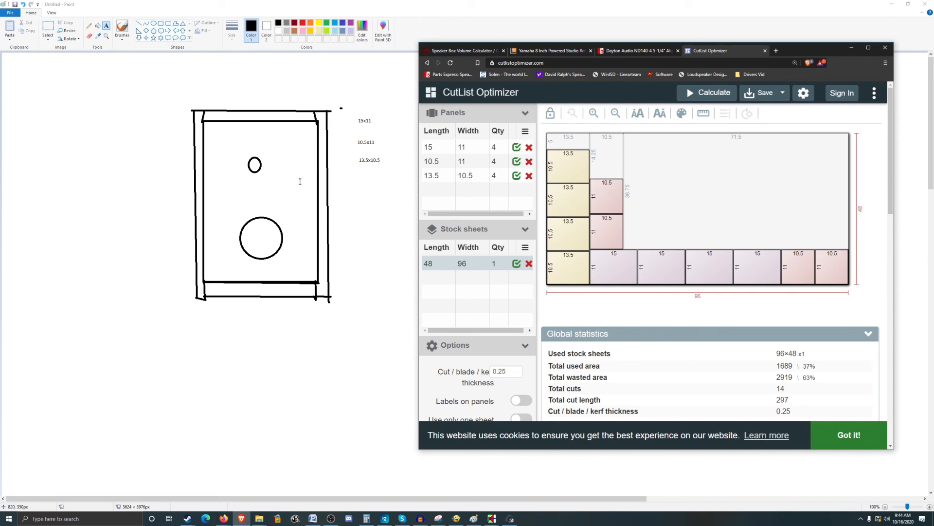
pyautogui.moveTo(322, 173)
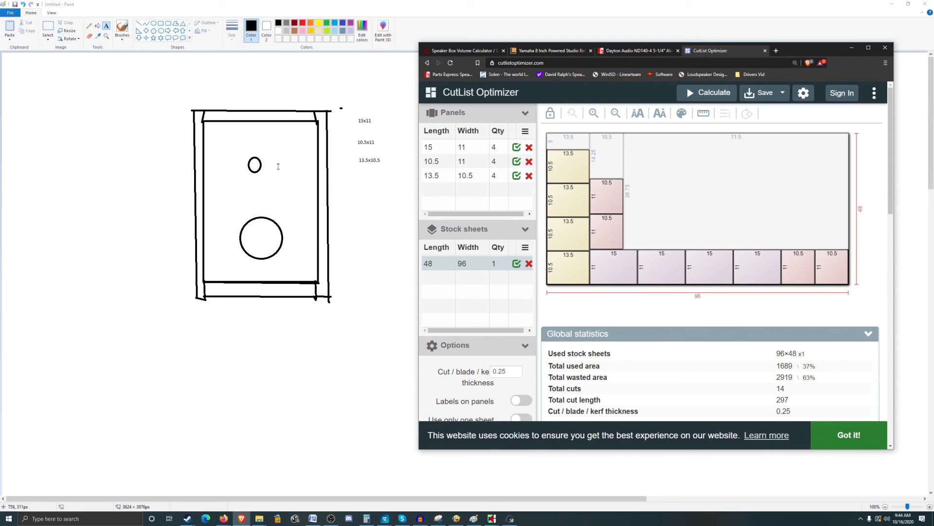
pyautogui.moveTo(200, 261)
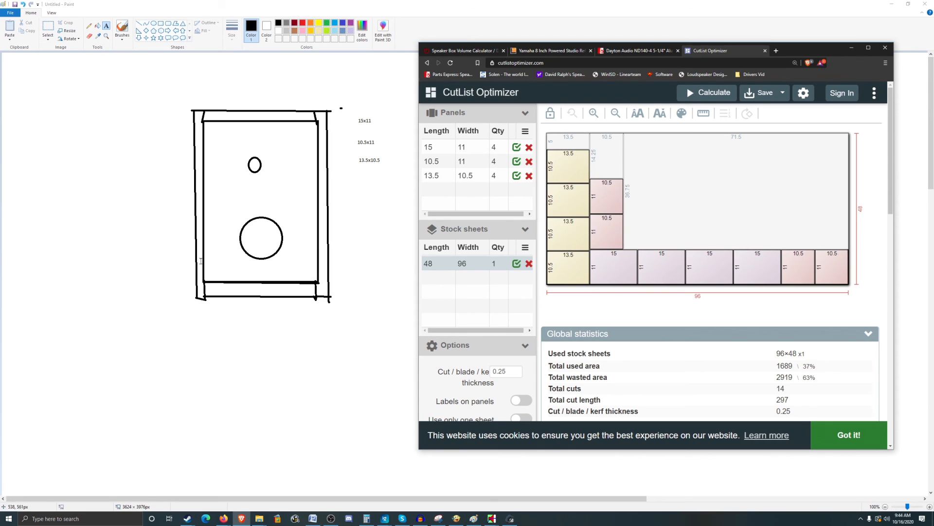
pyautogui.moveTo(348, 222)
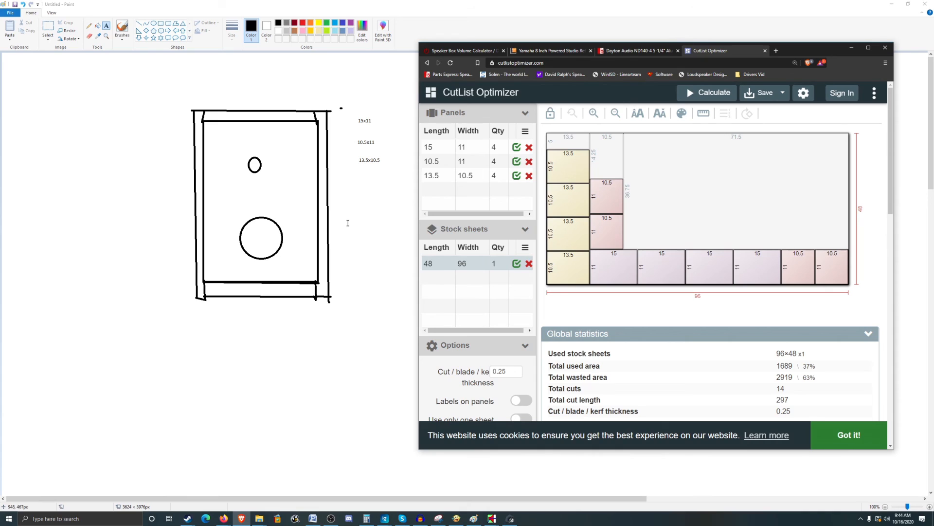
pyautogui.moveTo(351, 216)
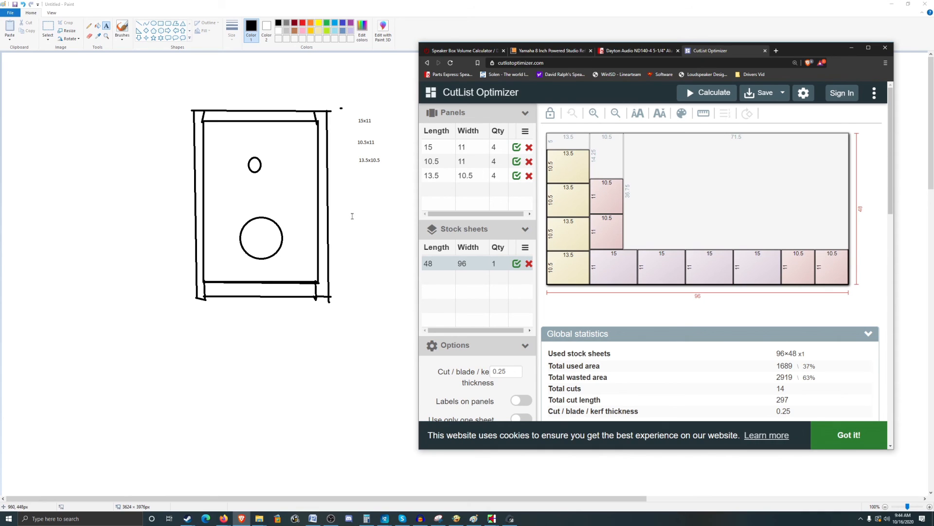
pyautogui.moveTo(351, 216)
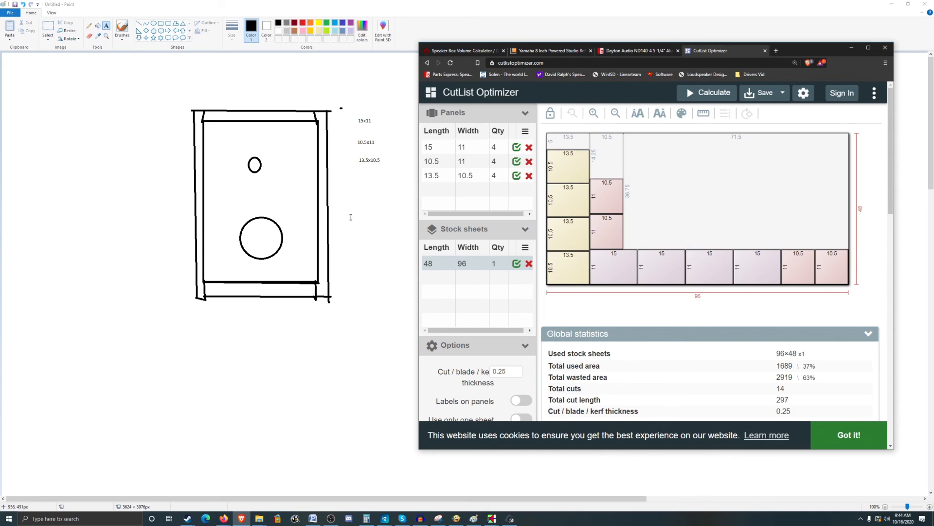